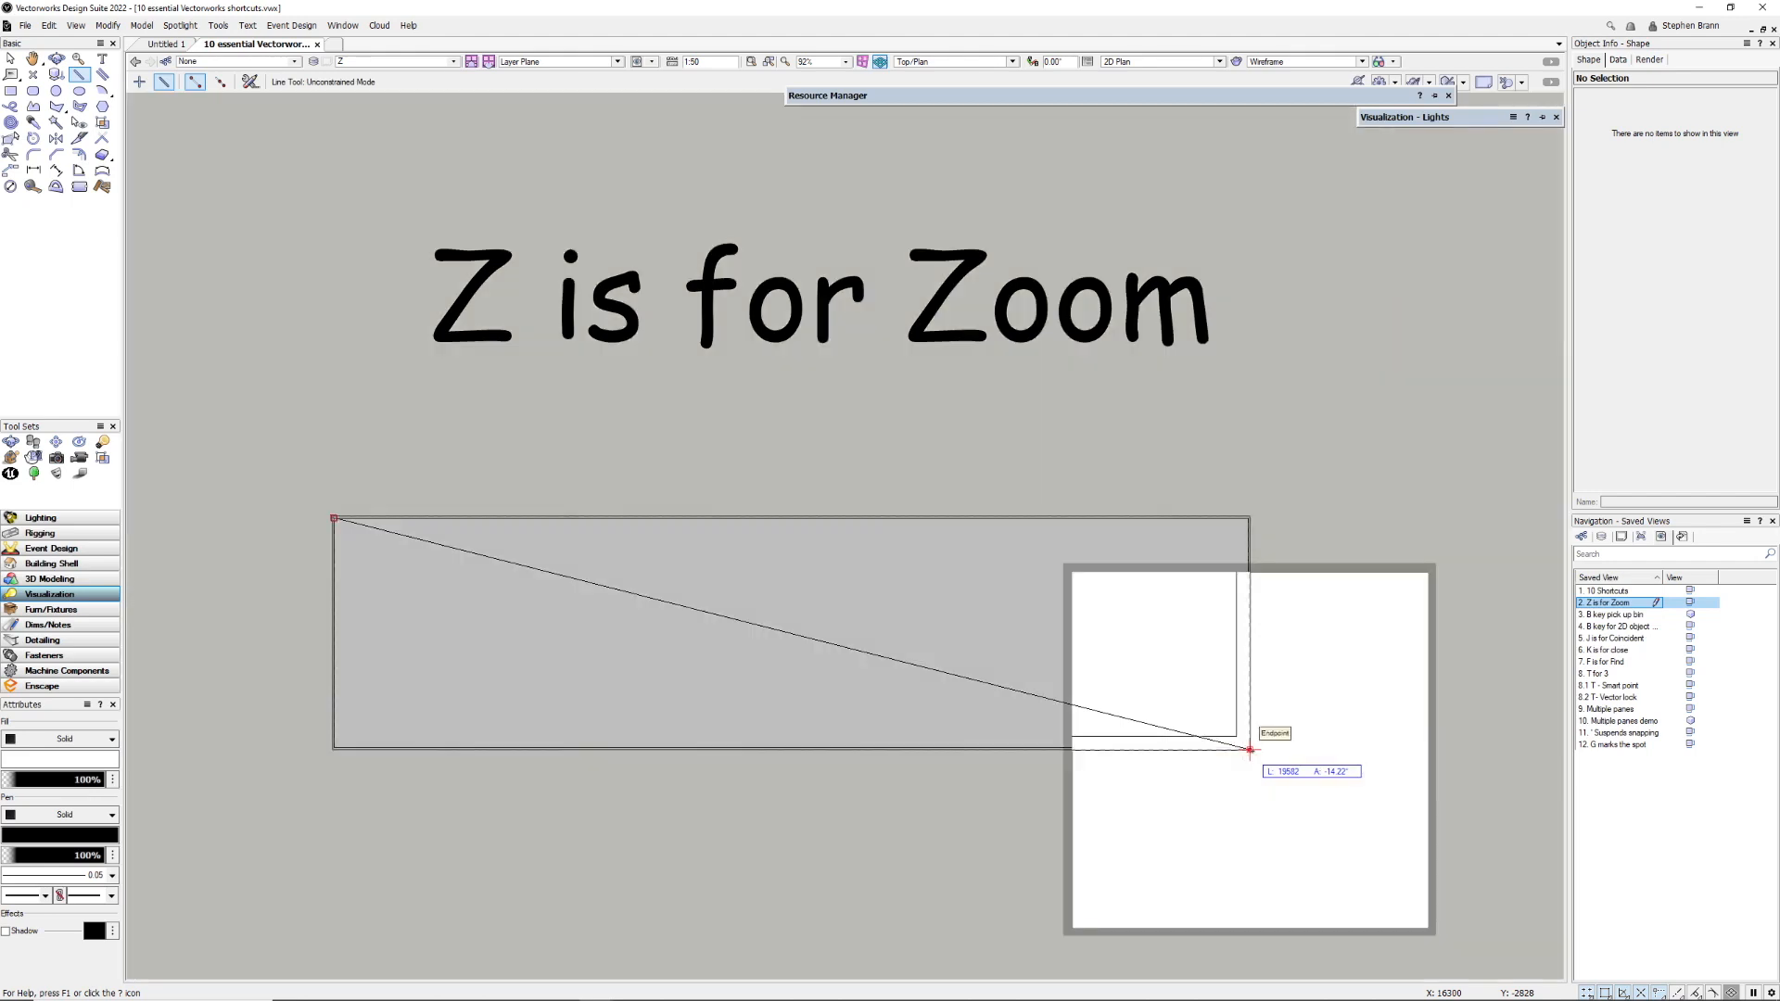
{"action": "mouse_move", "coordinate": [1224, 721]}
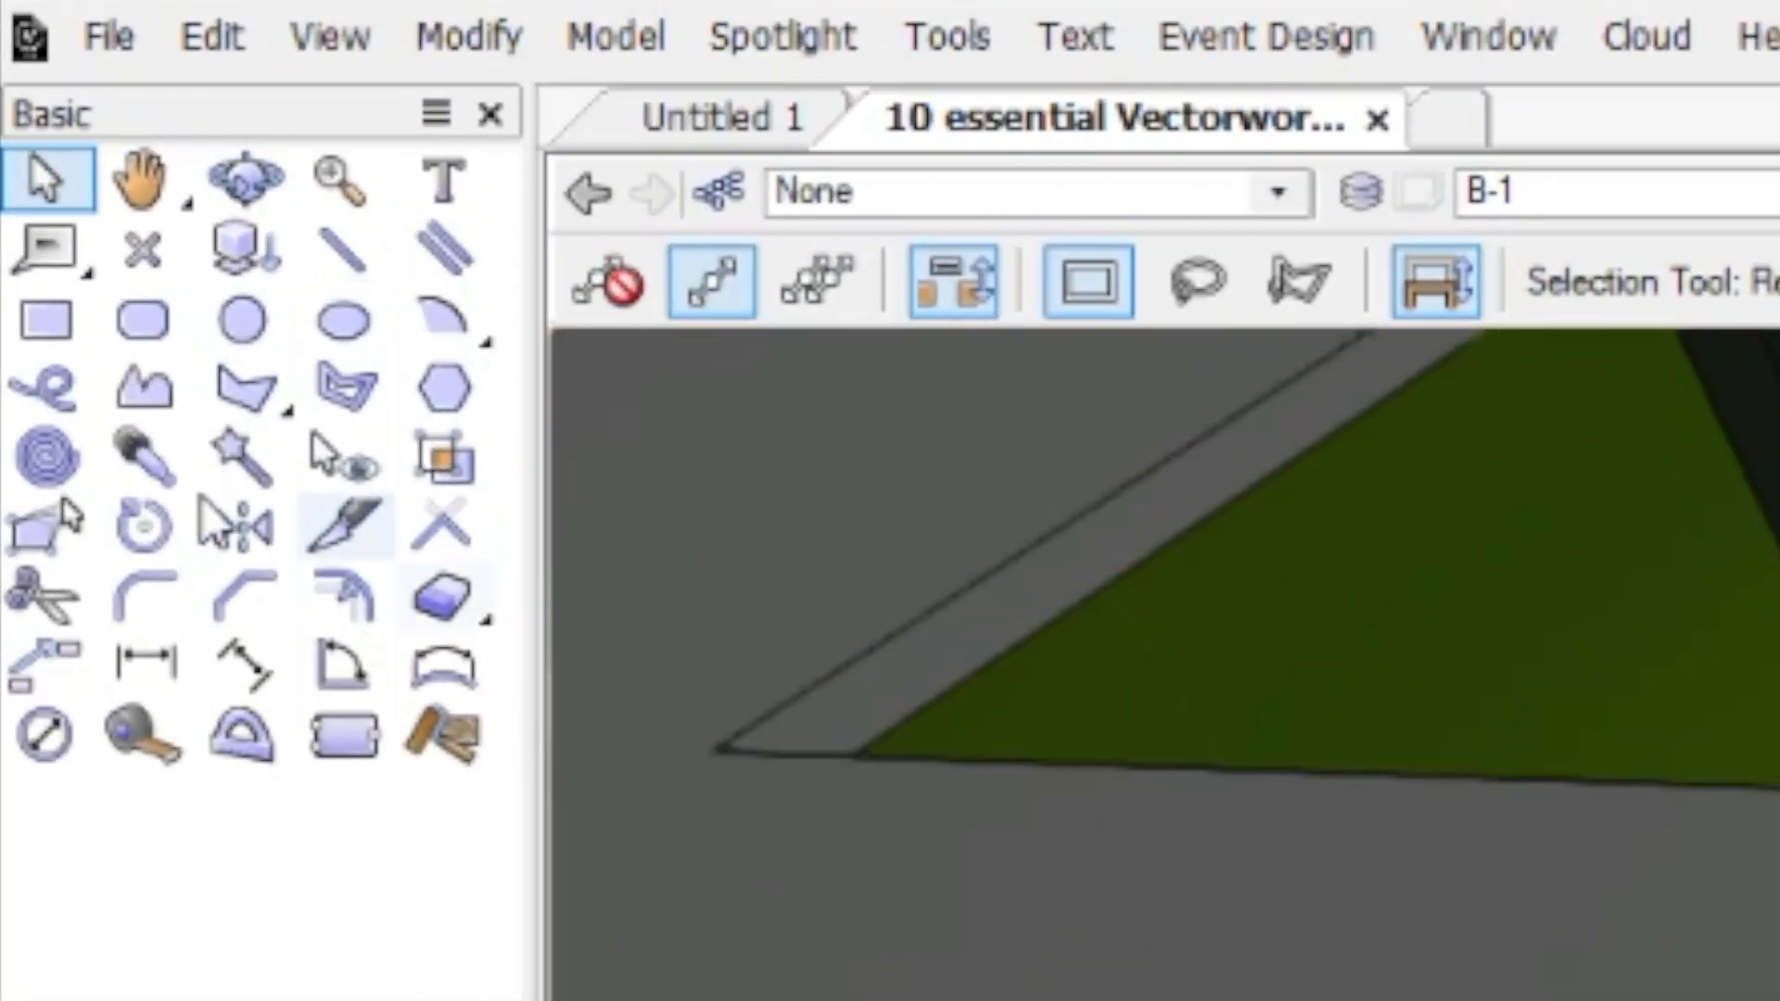
{"action": "mouse_move", "coordinate": [41, 664]}
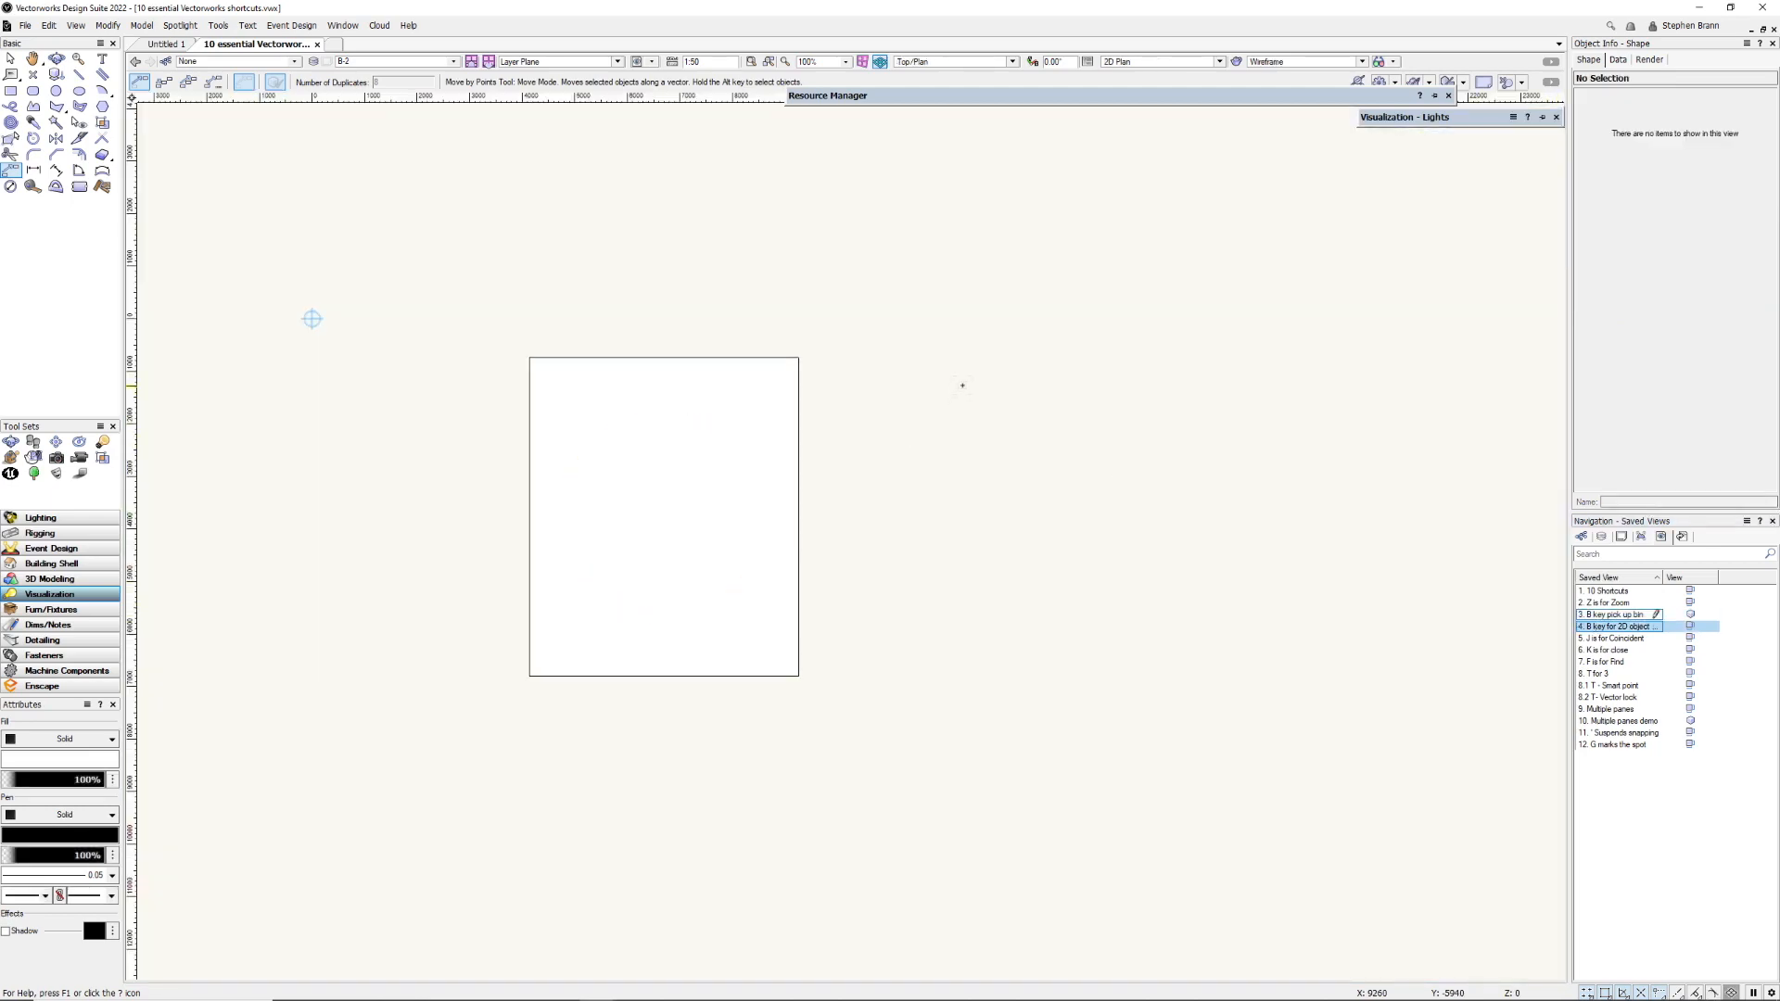
{"action": "mouse_move", "coordinate": [790, 415]}
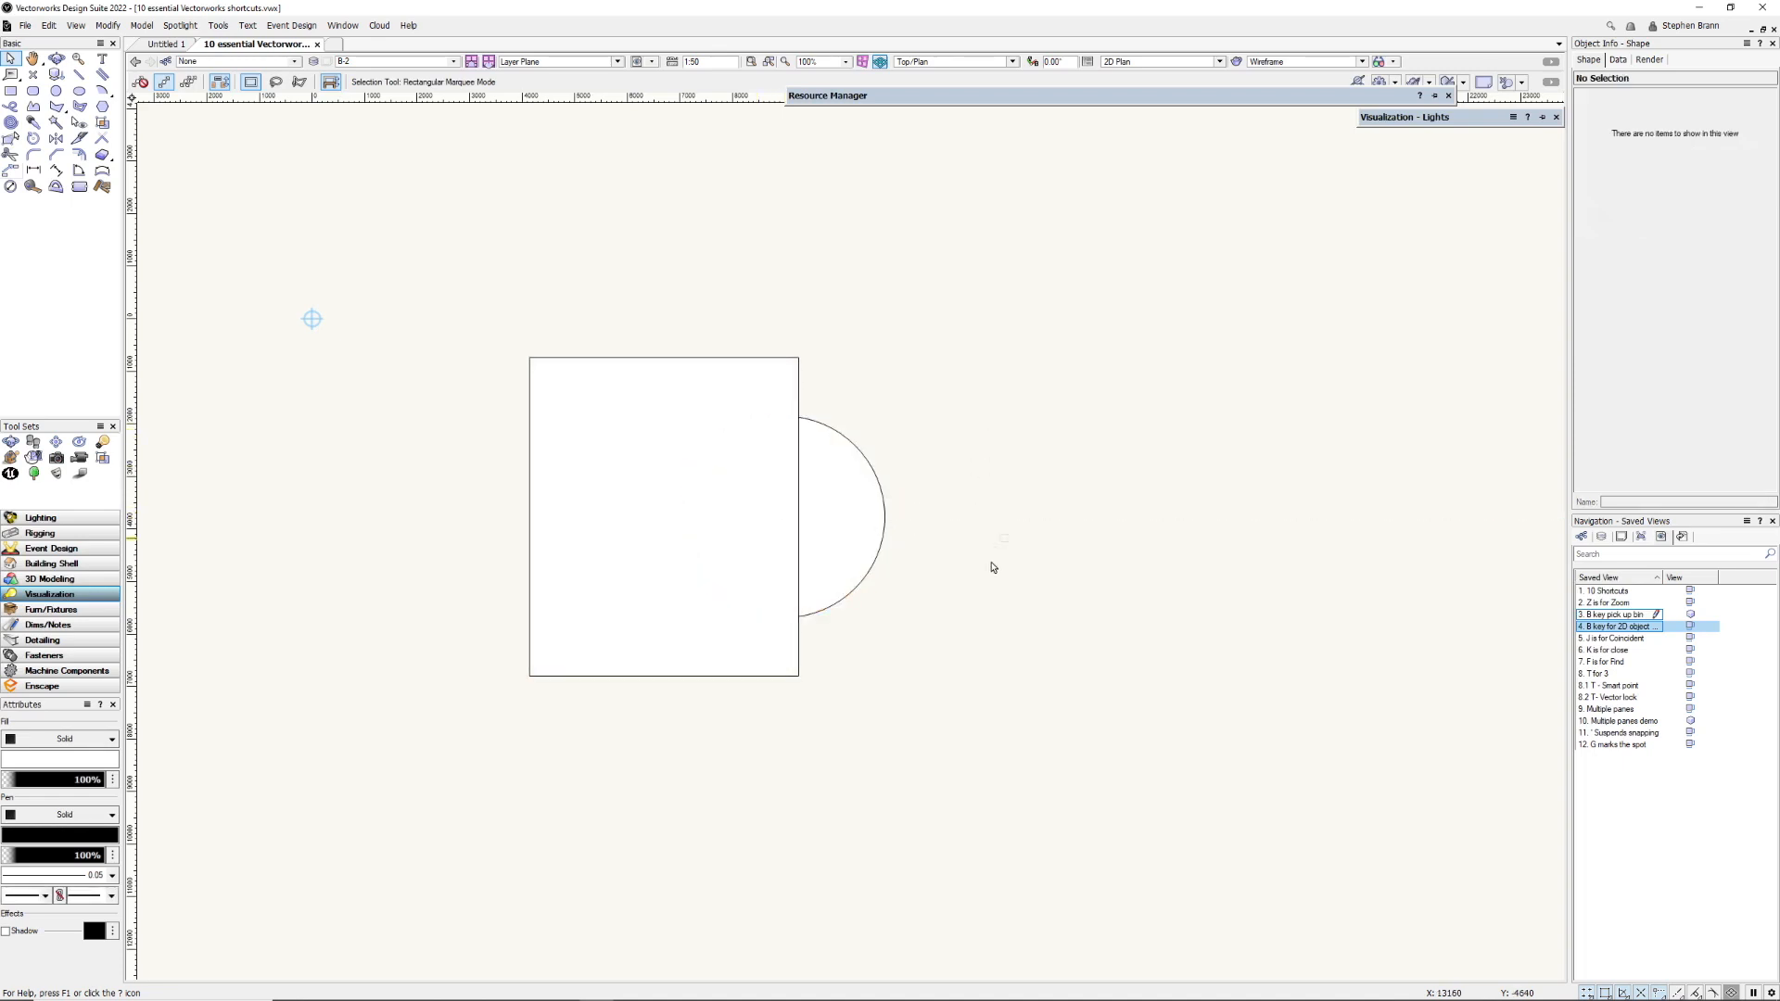
{"action": "mouse_move", "coordinate": [1436, 617]}
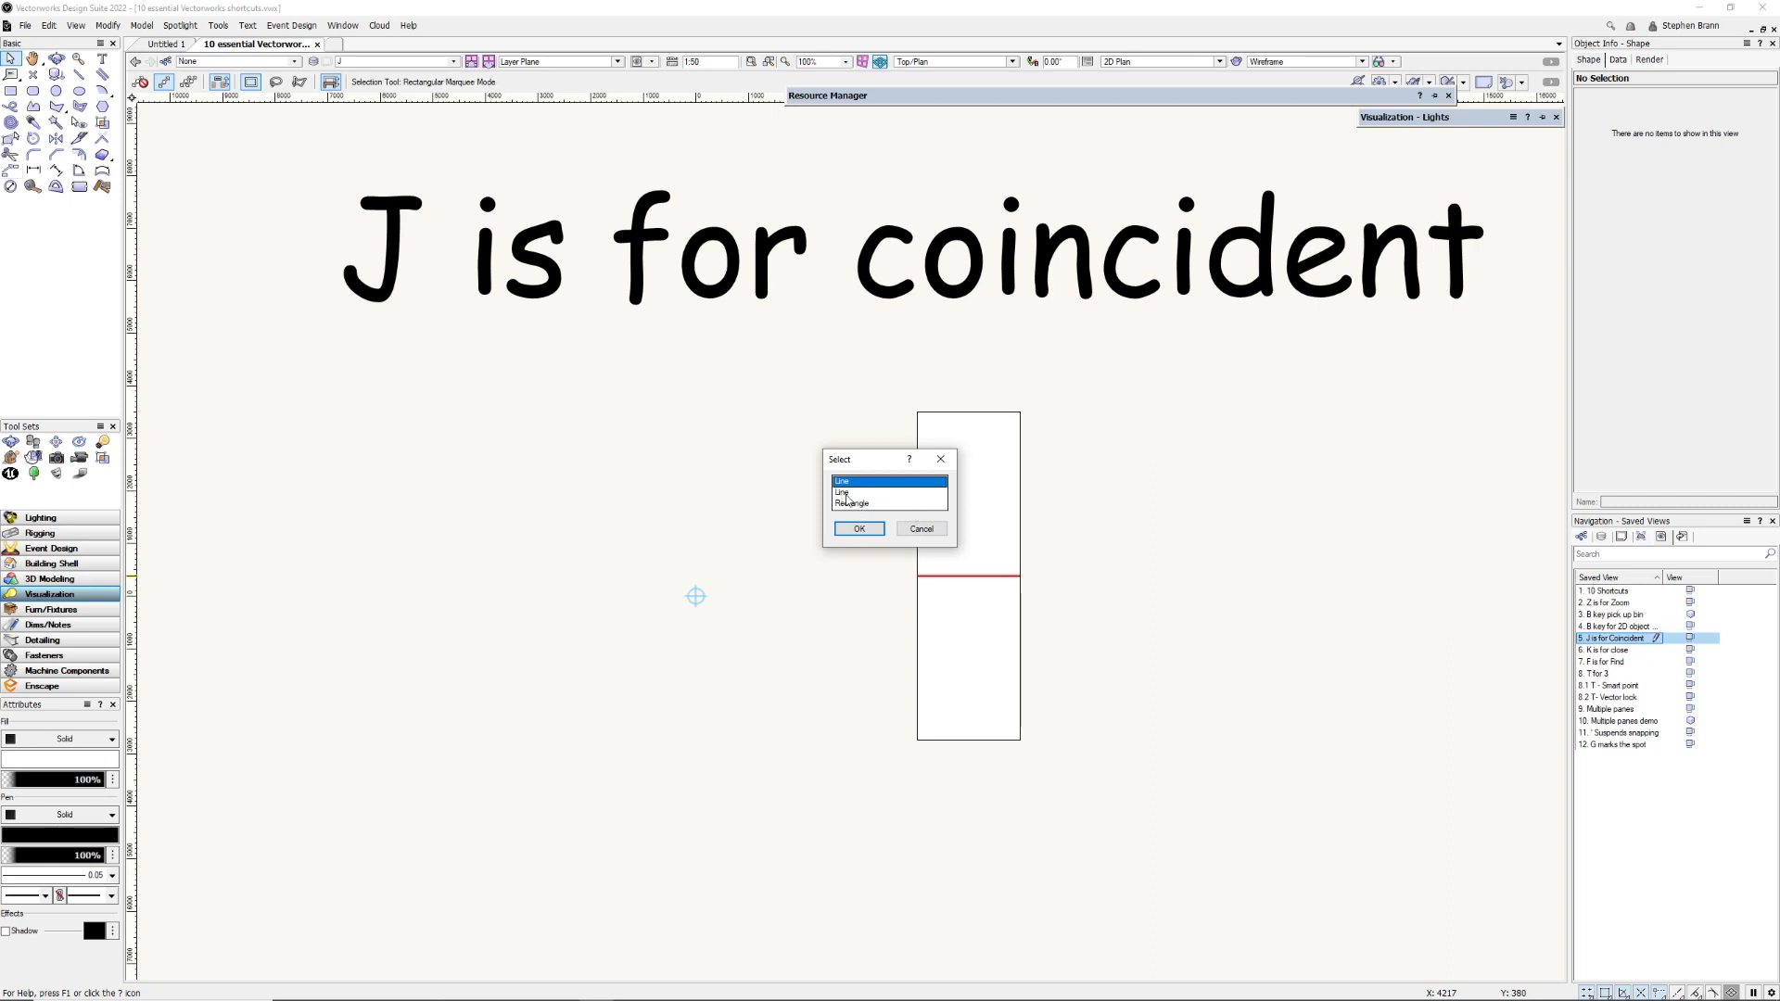
Select the second Line among the coincident objects on the tall rectangle's left edge.
{"action": "left_click", "coordinate": [860, 528]}
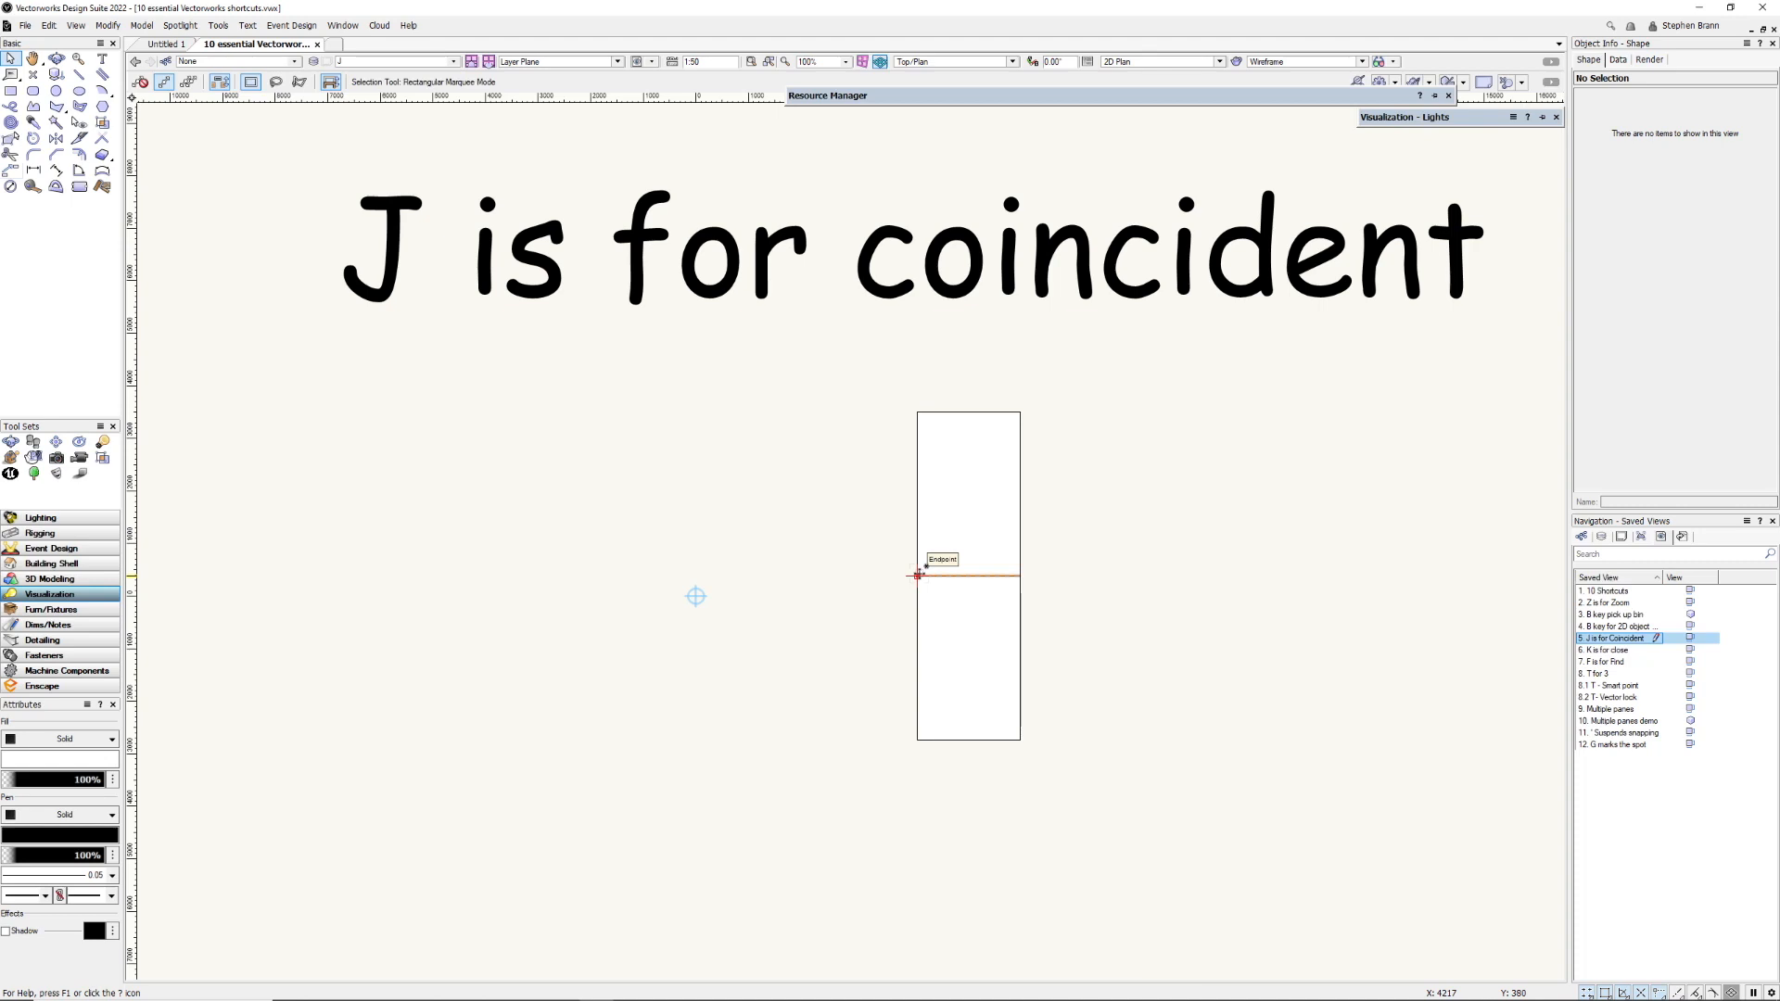
{"action": "left_click", "coordinate": [920, 574]}
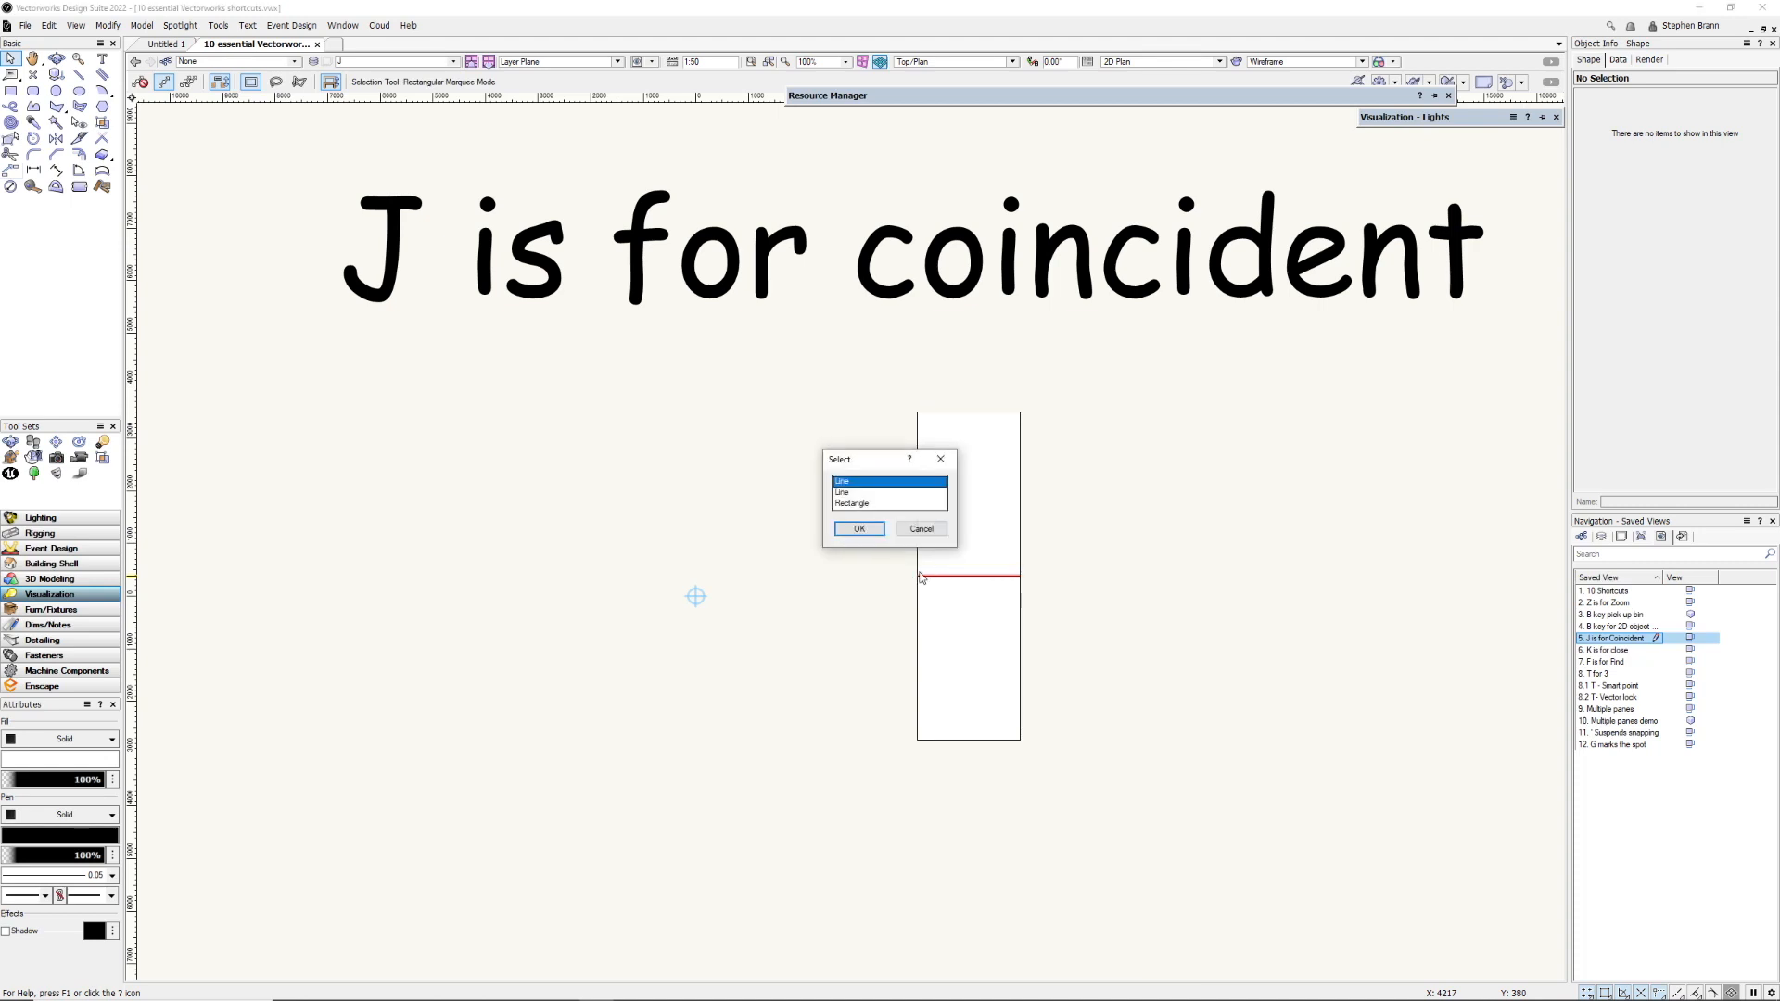
{"action": "left_click", "coordinate": [888, 494]}
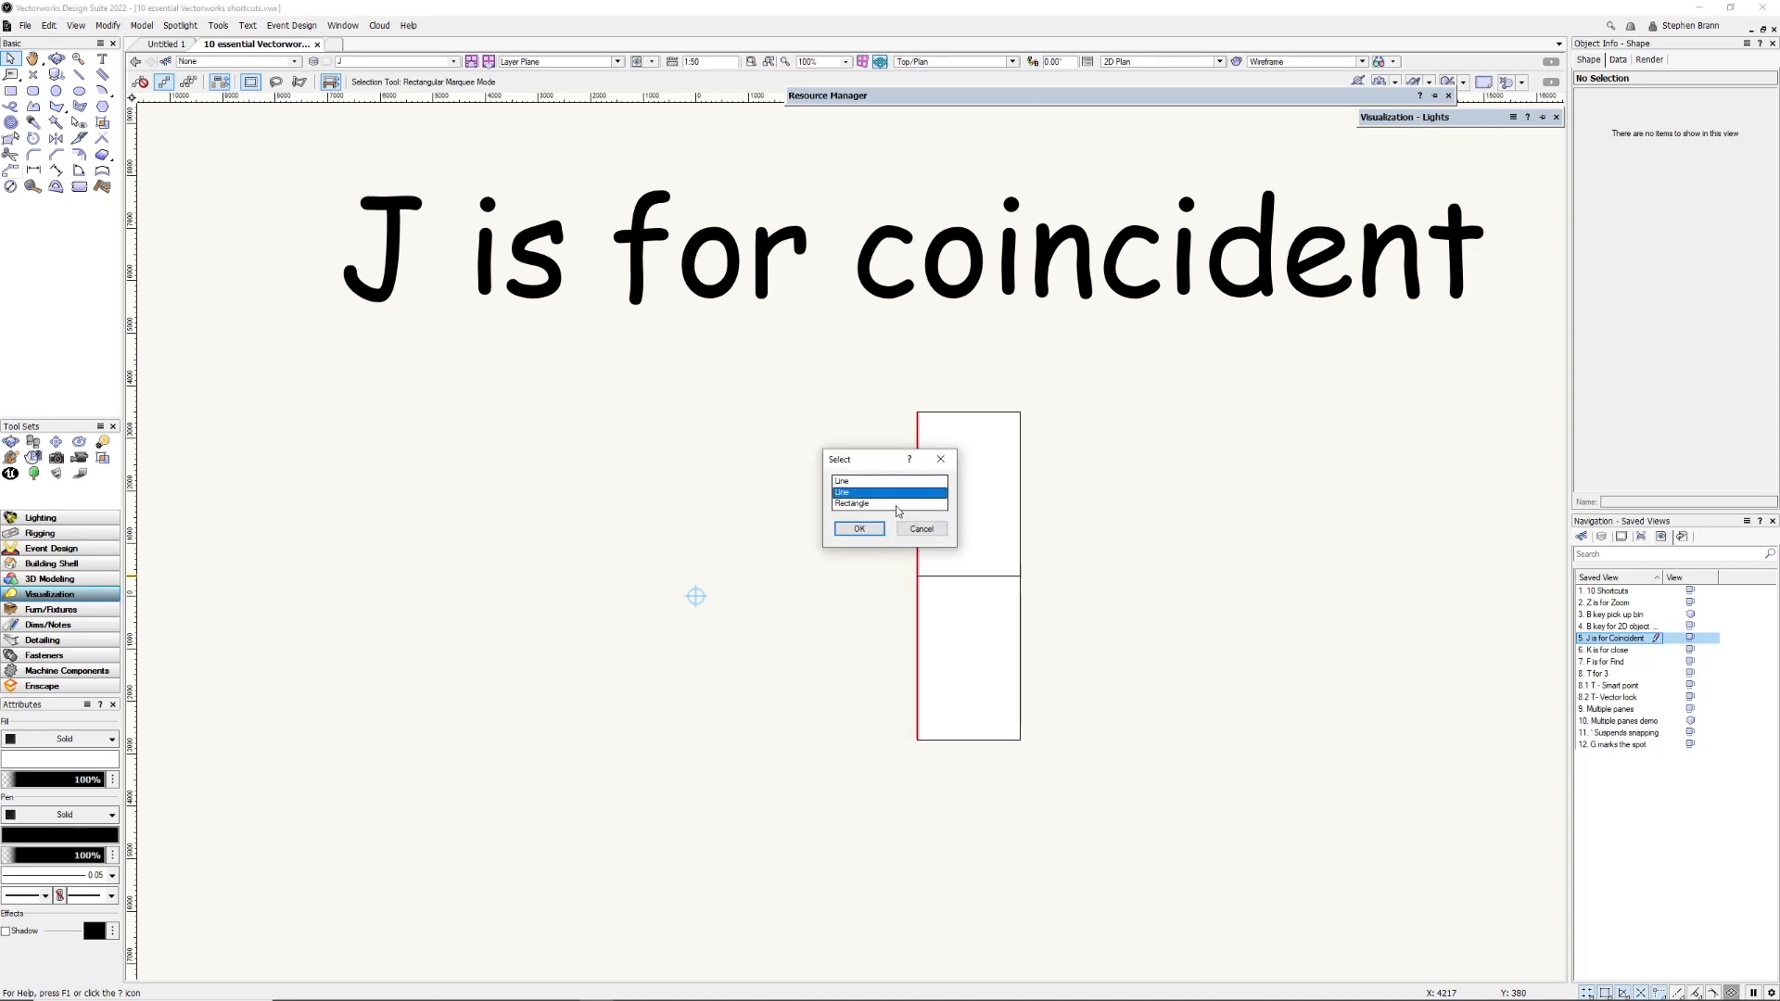
{"action": "left_click", "coordinate": [860, 528]}
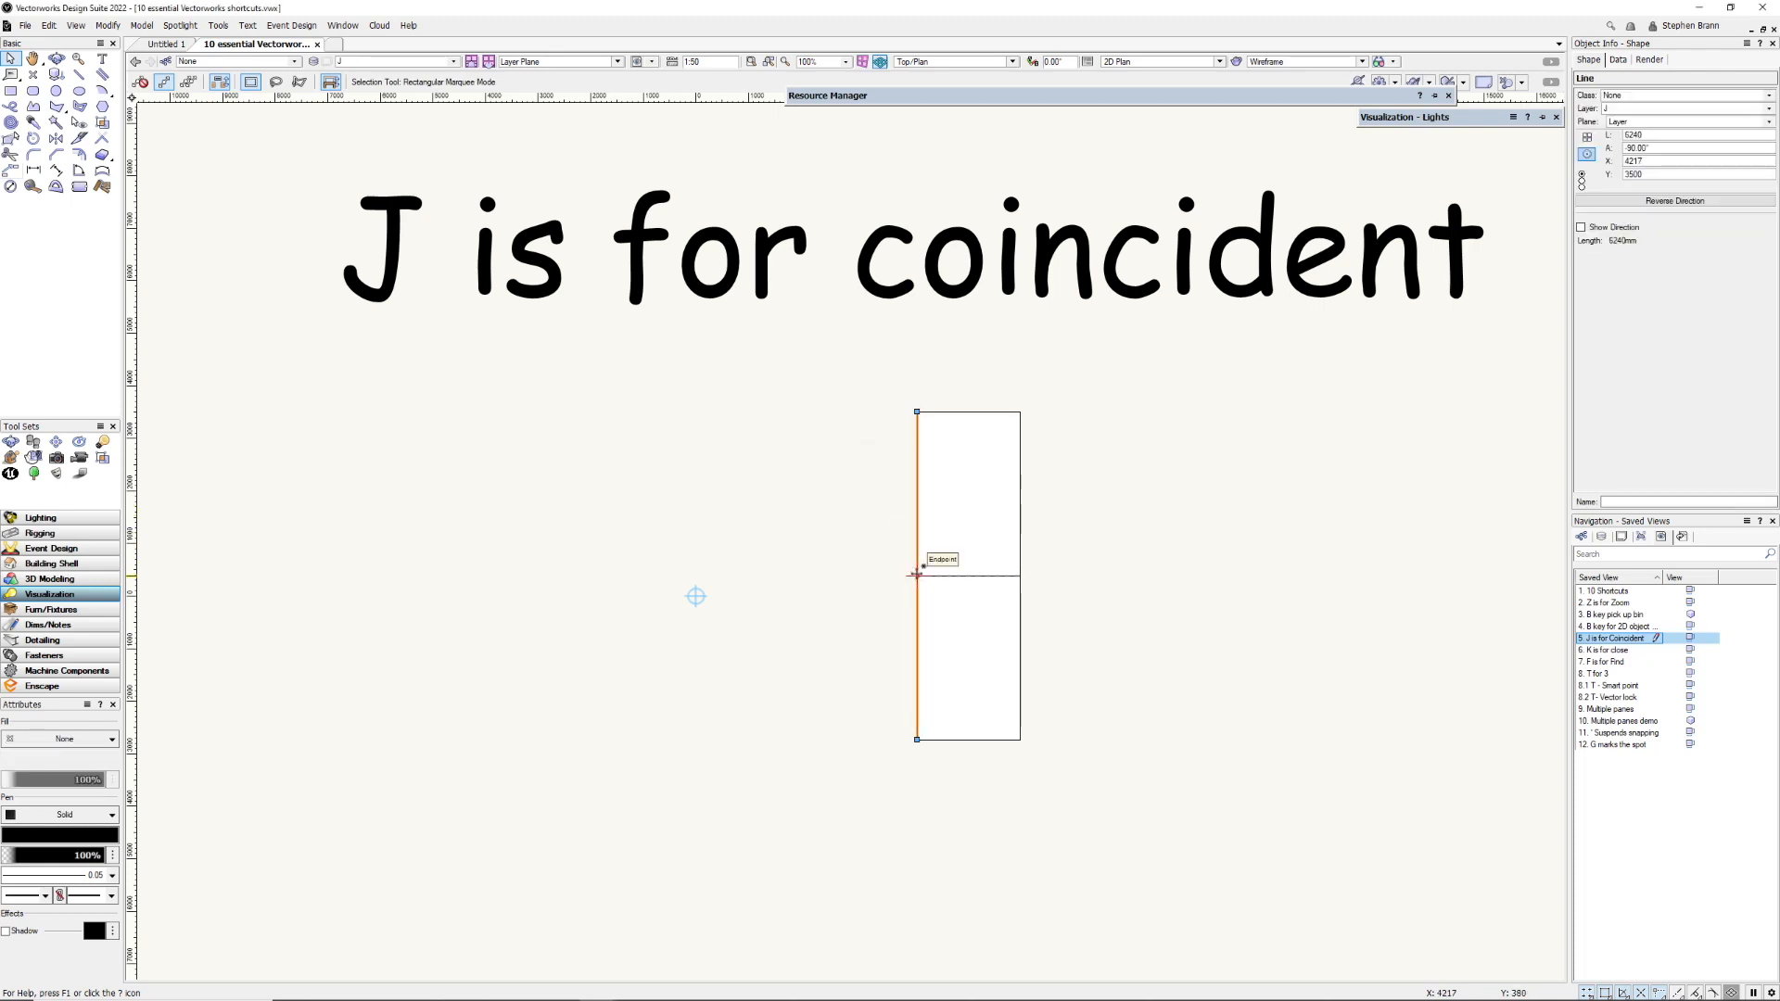
{"action": "left_click_drag", "start_coordinate": [920, 573], "coordinate": [846, 575]}
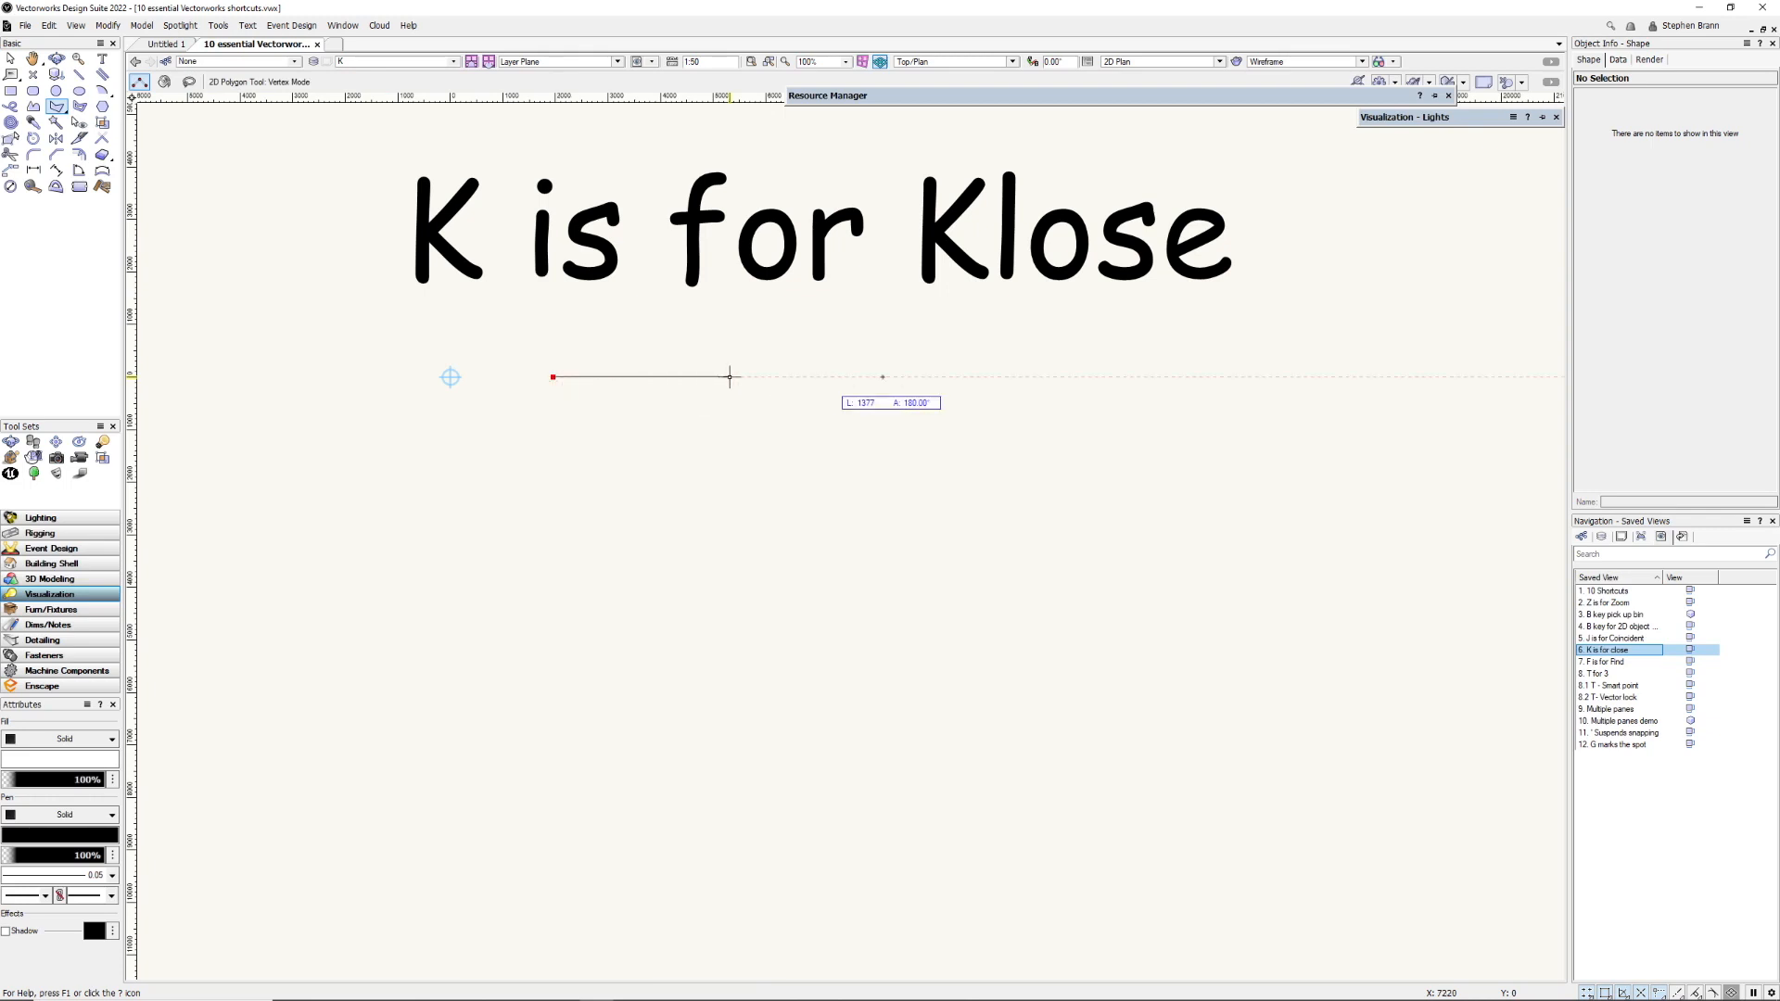
Place further polygon vertices stepping right below the 'K is for Klose' heading.
{"action": "left_click", "coordinate": [1146, 379]}
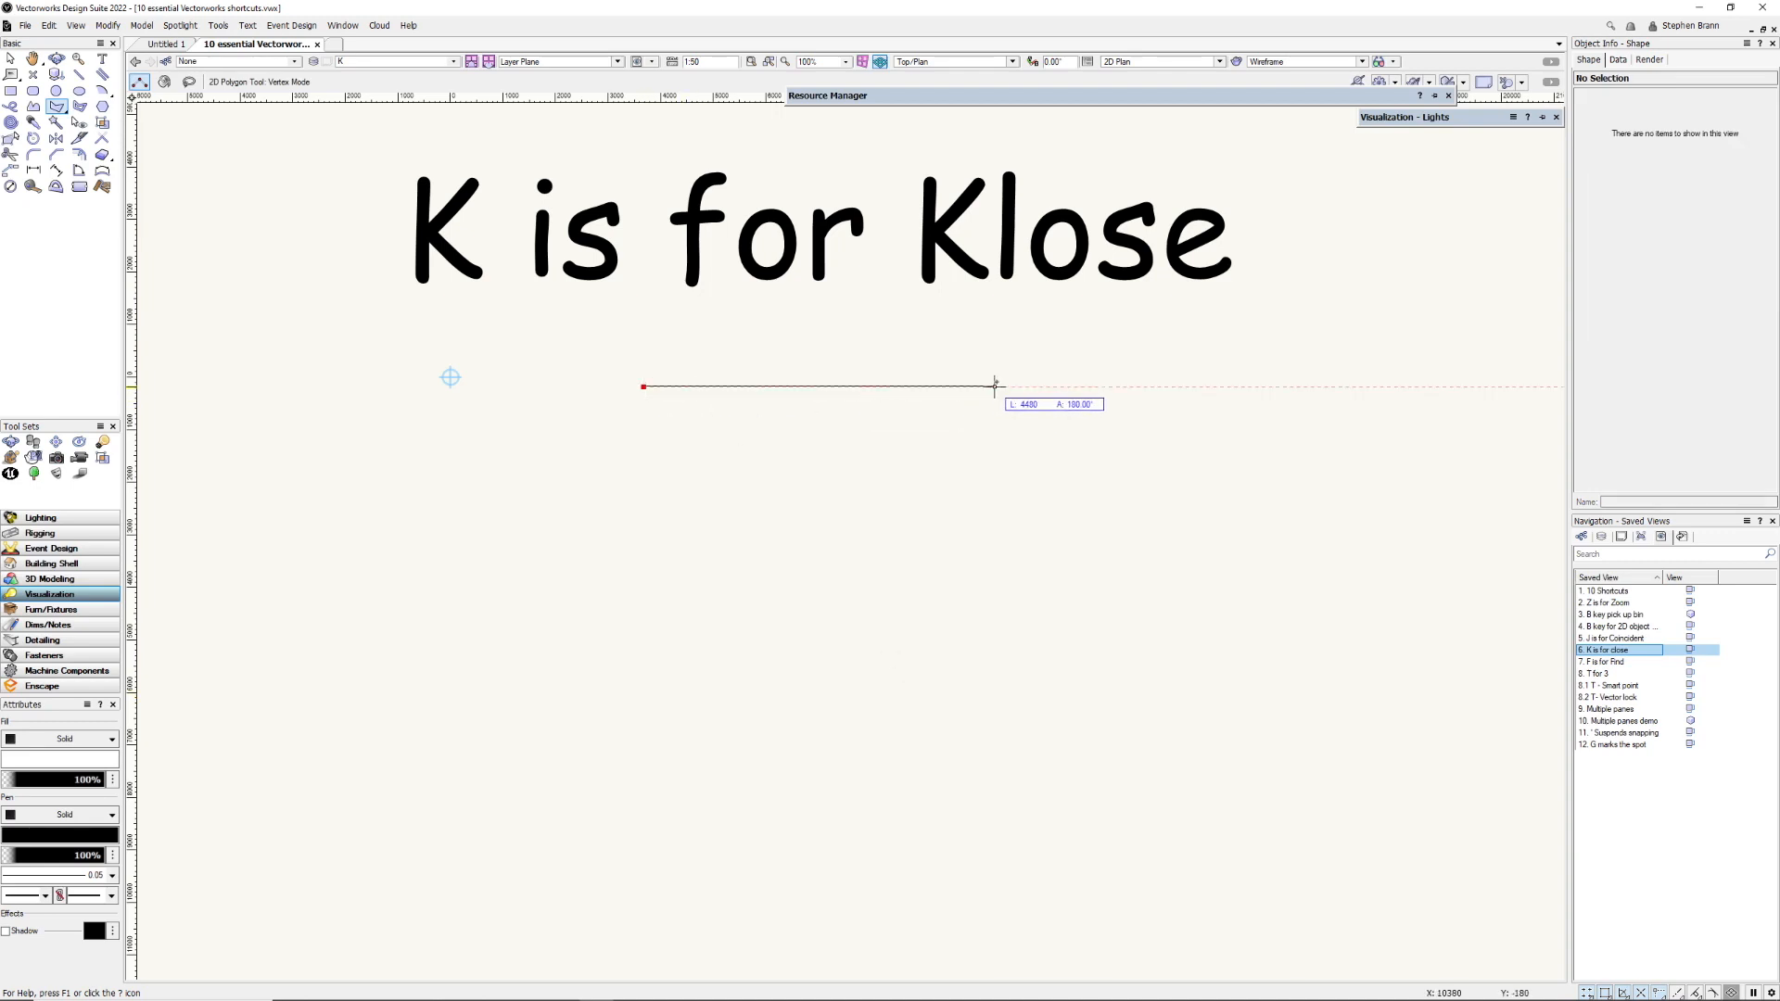
{"action": "left_click", "coordinate": [1069, 388]}
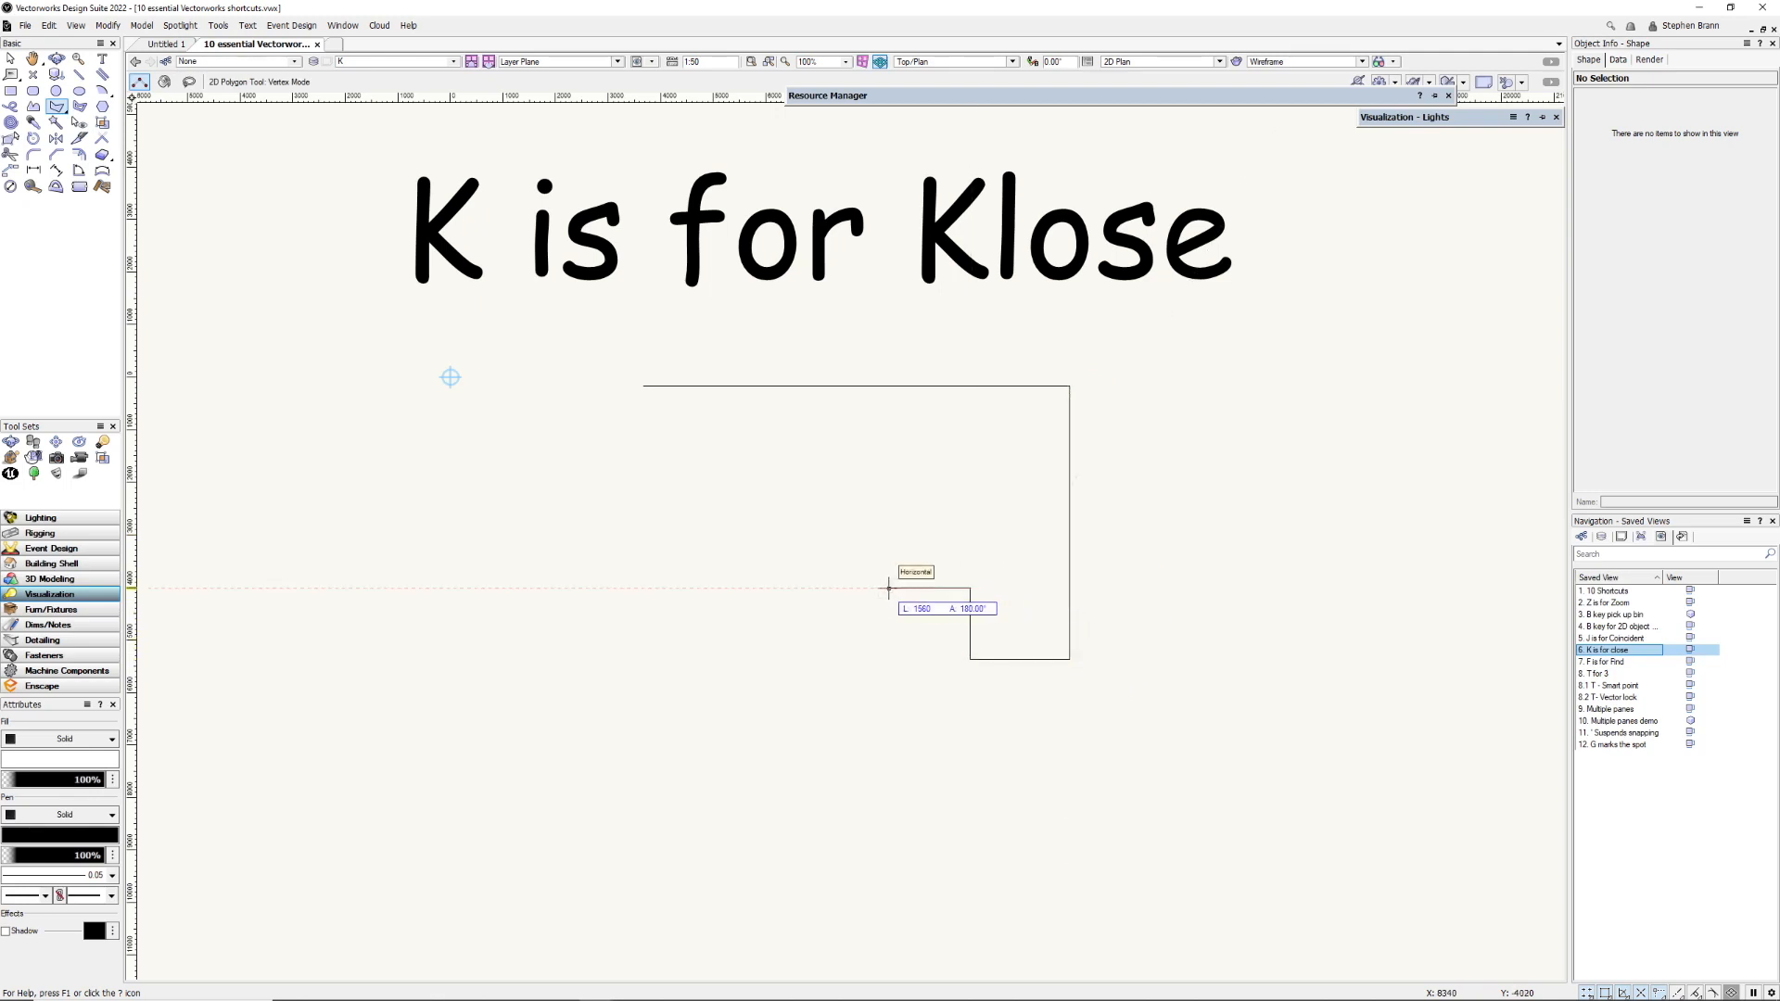
{"action": "mouse_move", "coordinate": [894, 588]}
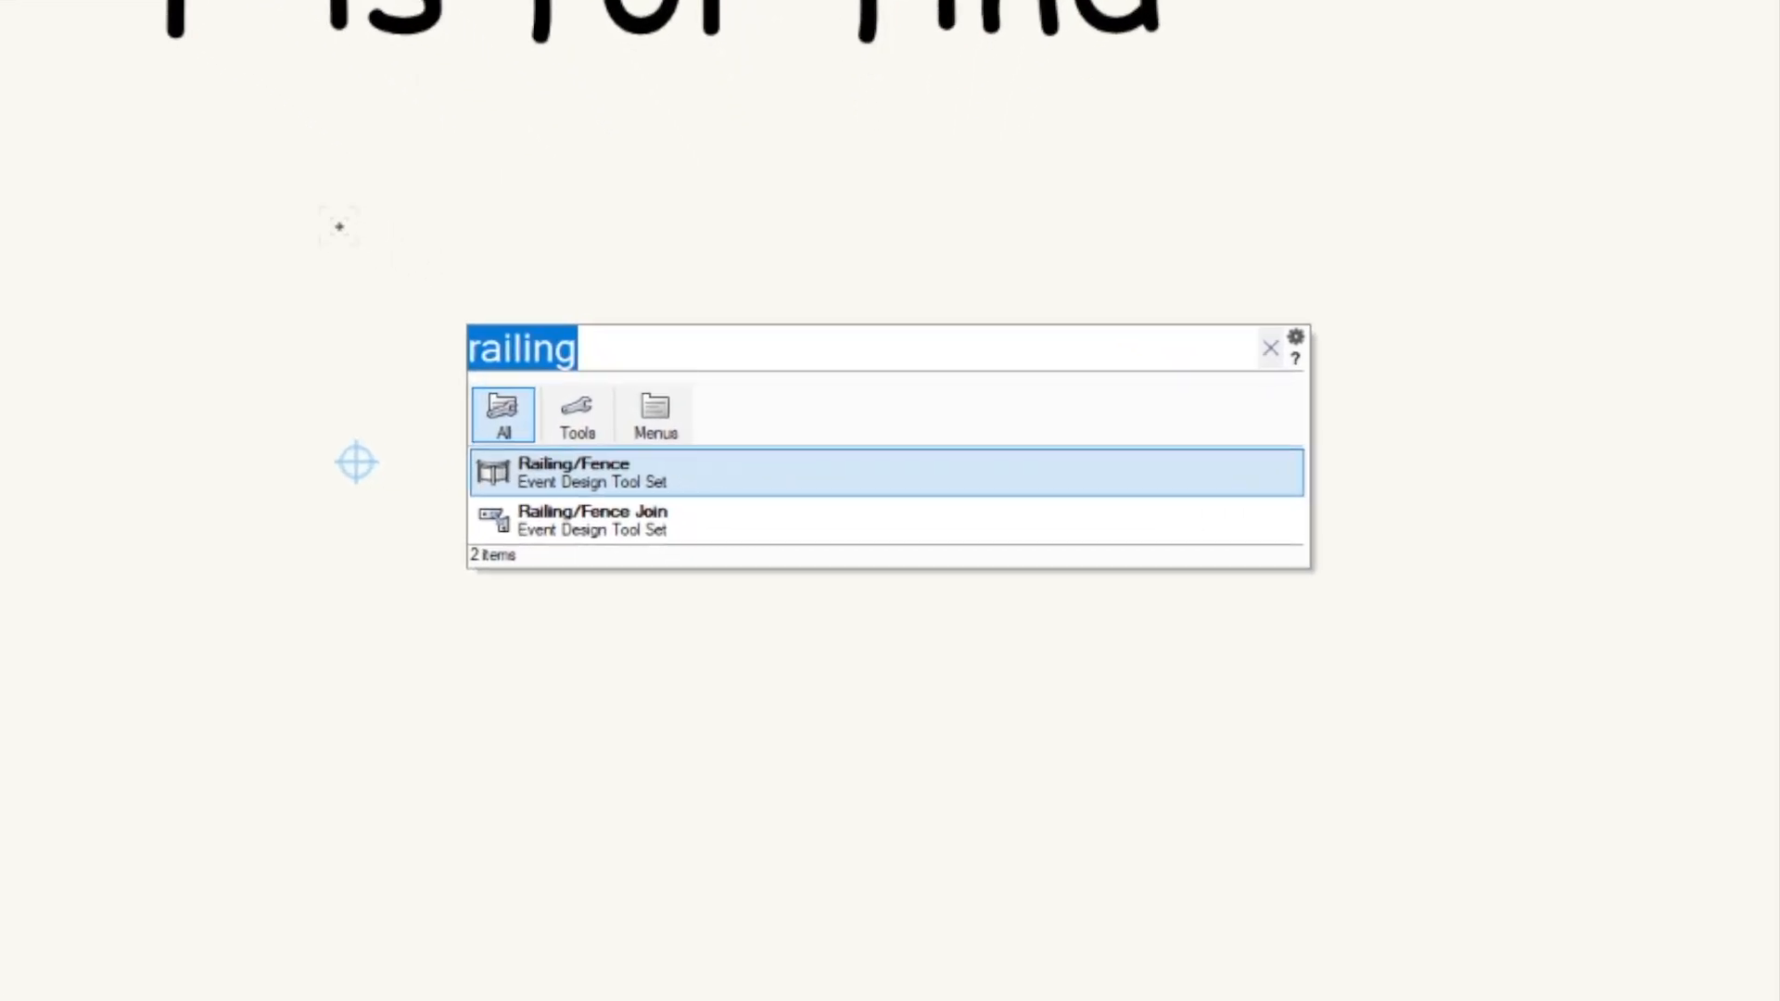
Search the Quick Search for 'renderwor' to list matching tools.
{"action": "type", "text": "renderwor"}
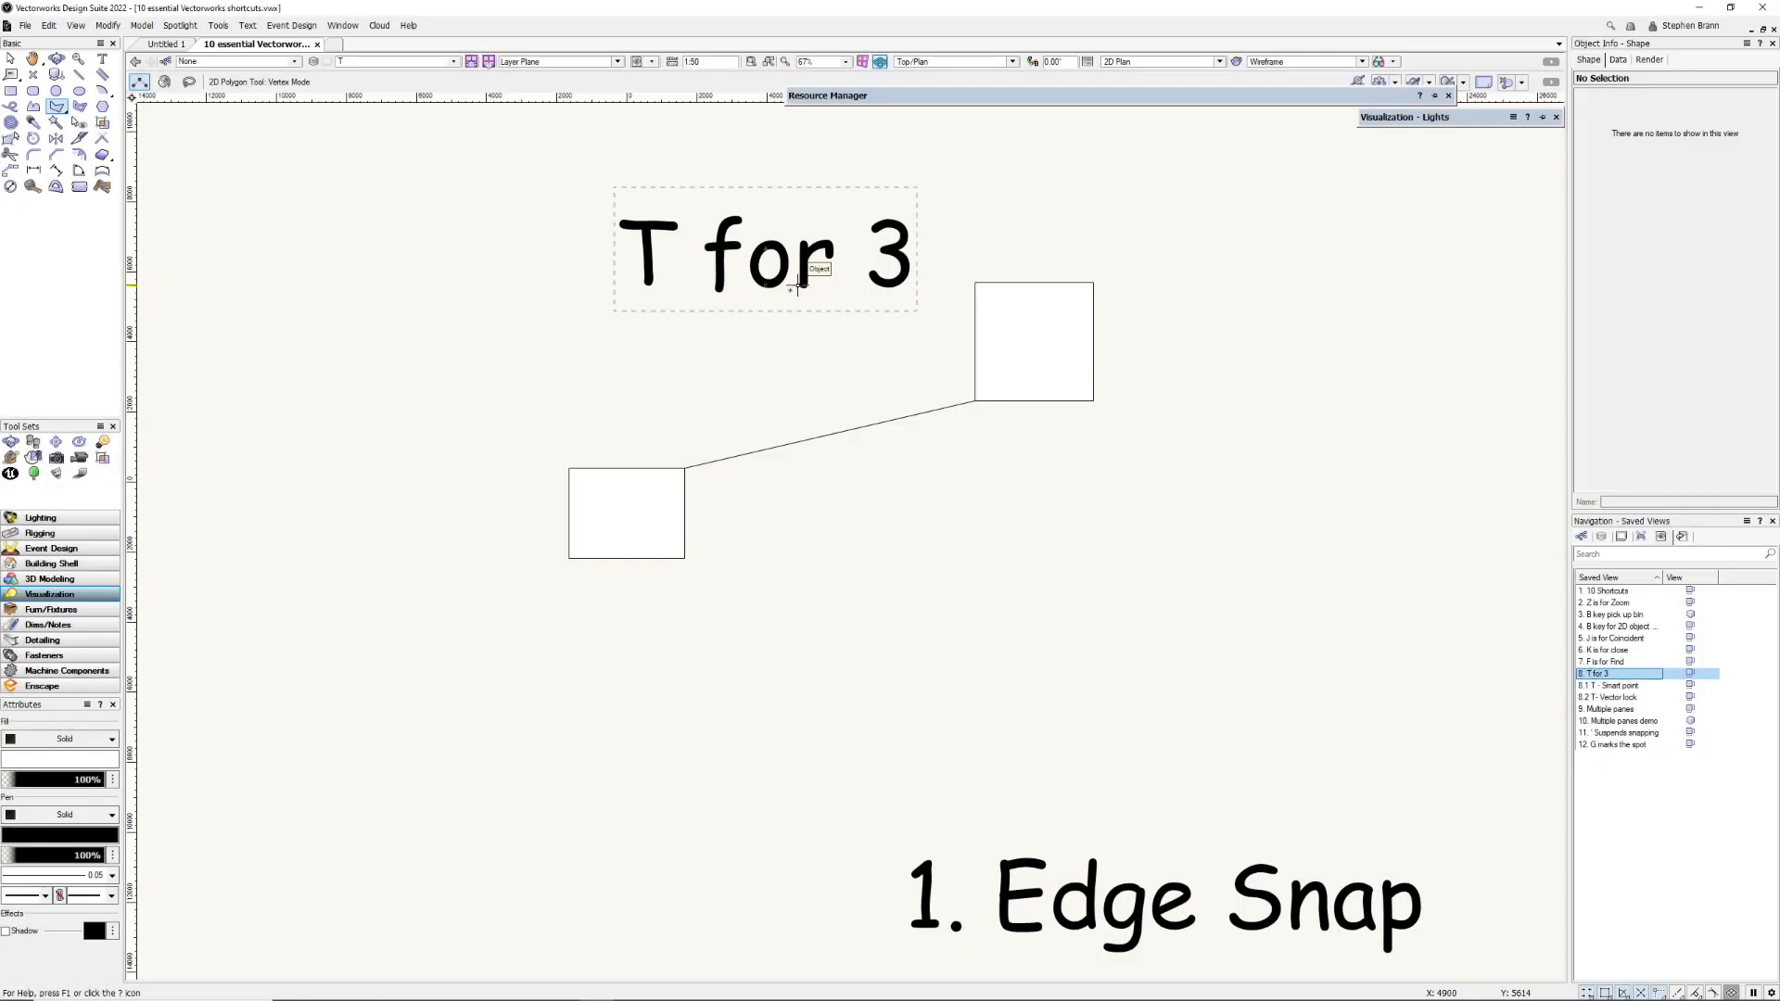
Draw a diagonal line below the two squares, snapping to an edge with T.
{"action": "left_click", "coordinate": [7, 58]}
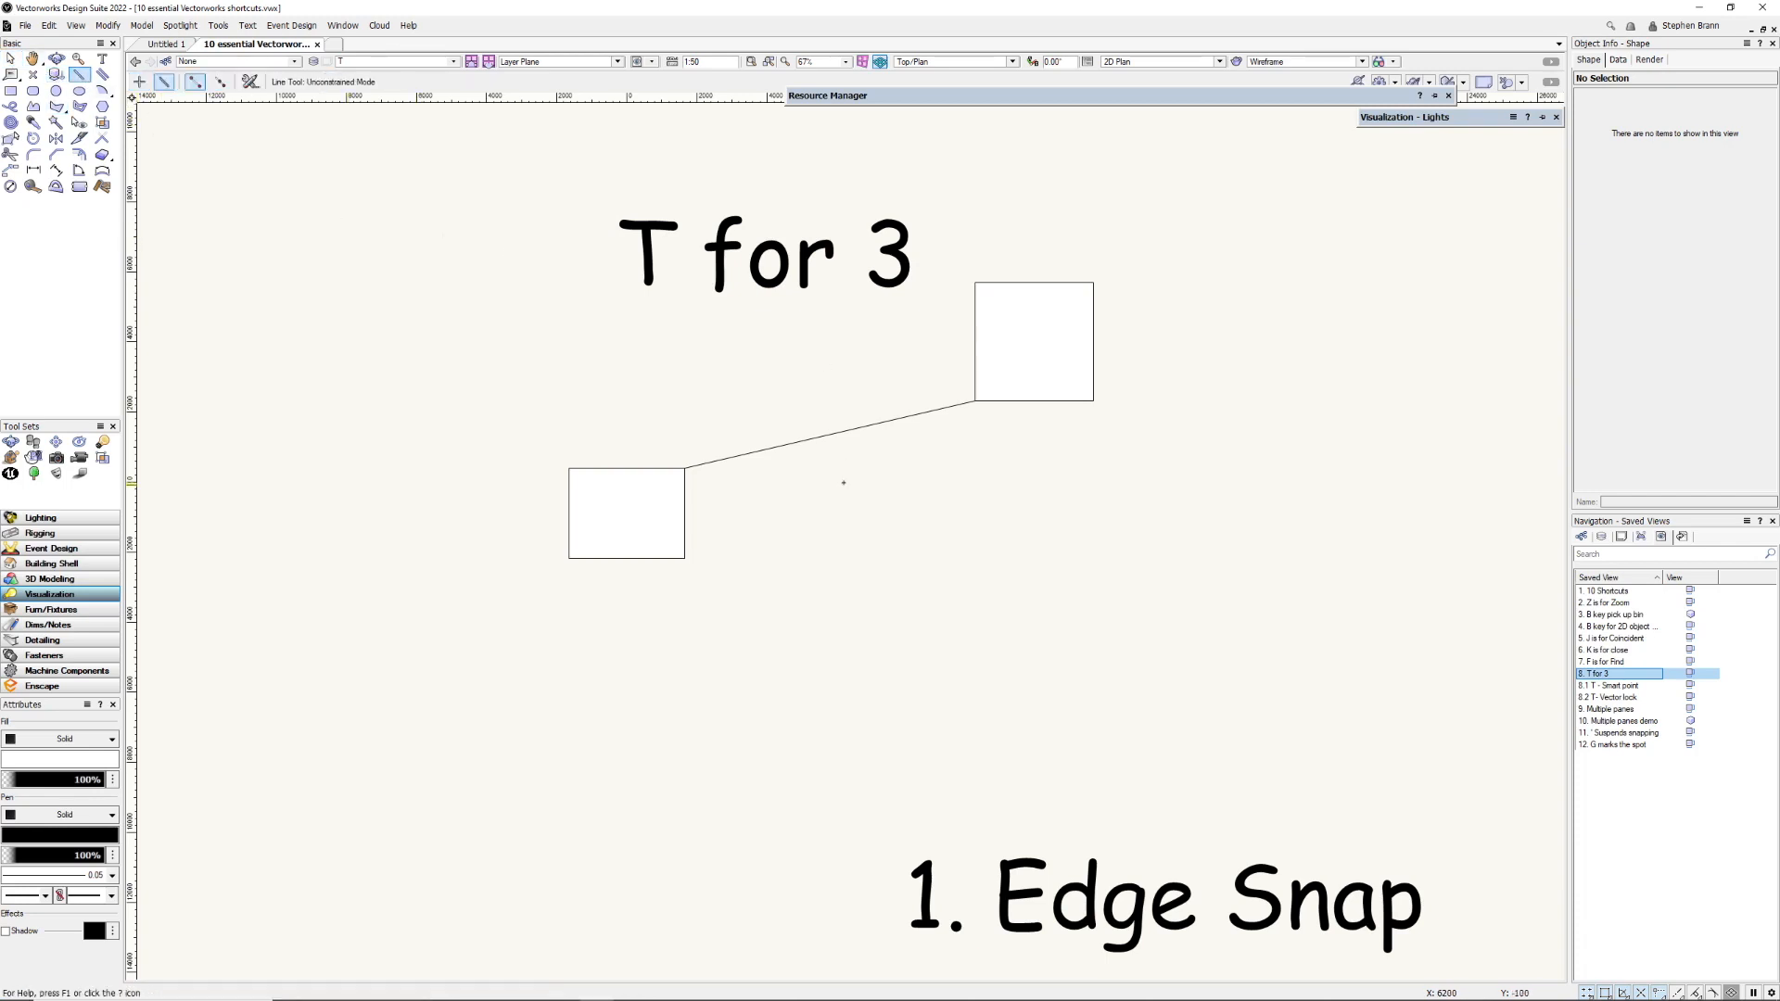
{"action": "mouse_move", "coordinate": [742, 578]}
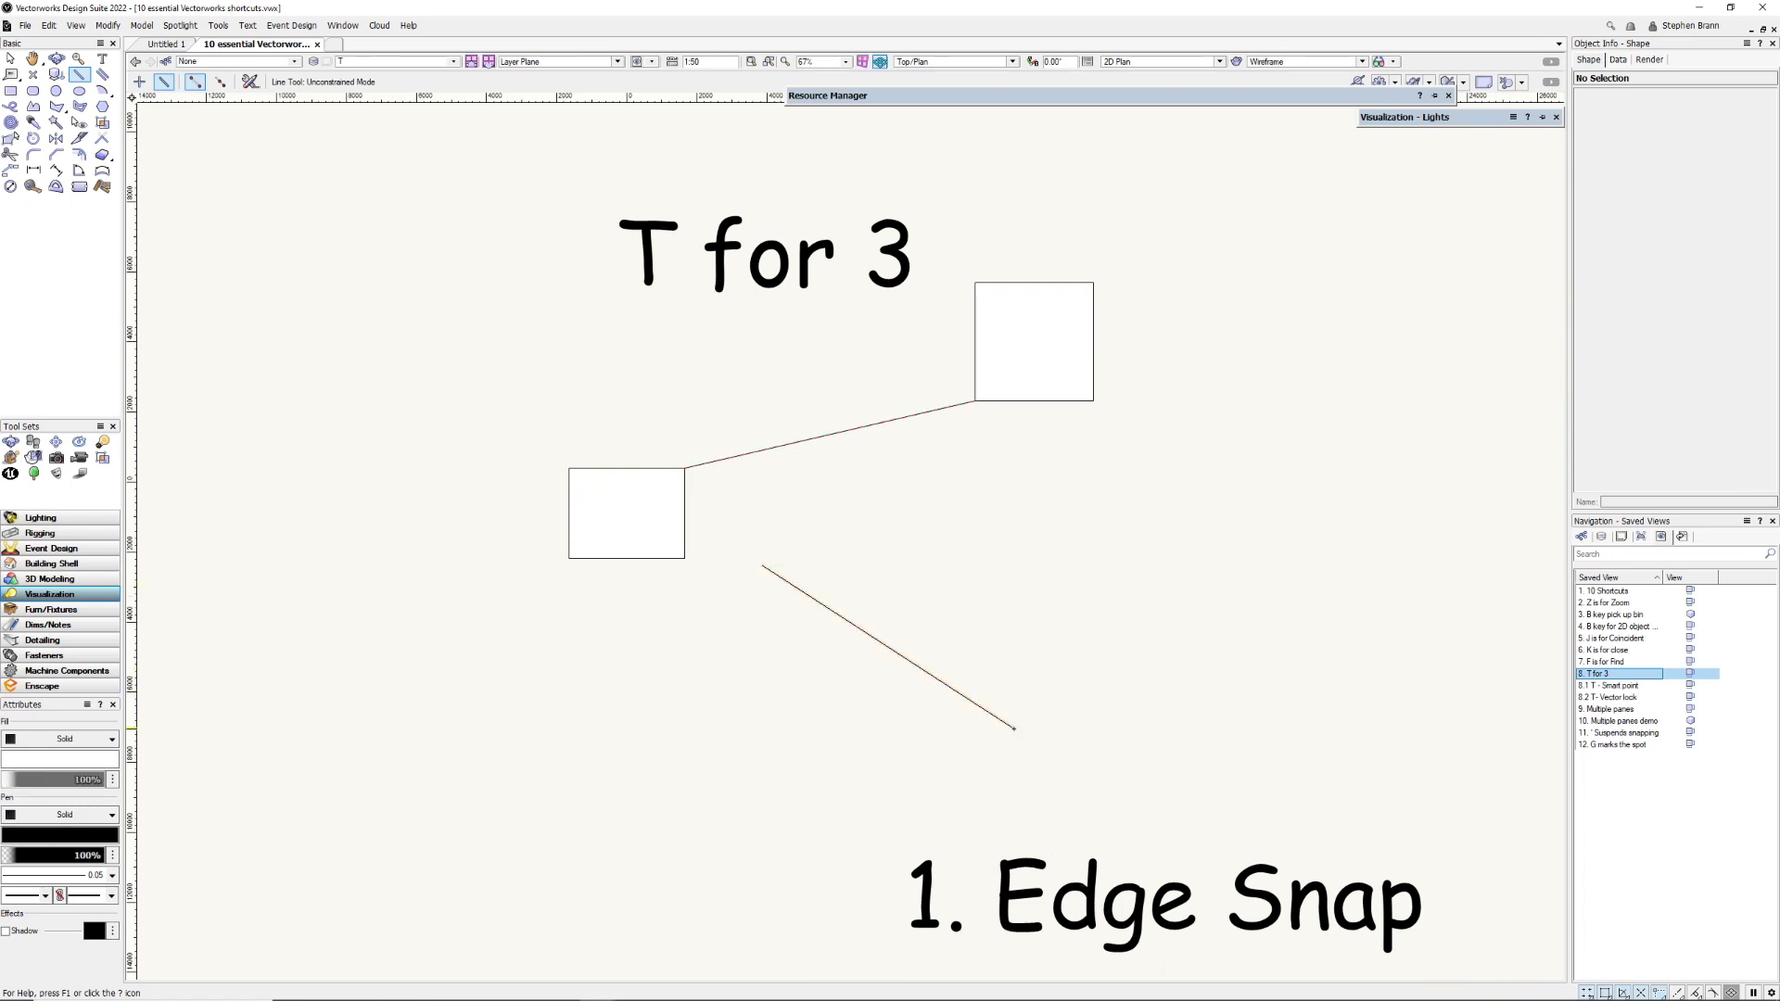
{"action": "left_click", "coordinate": [868, 635]}
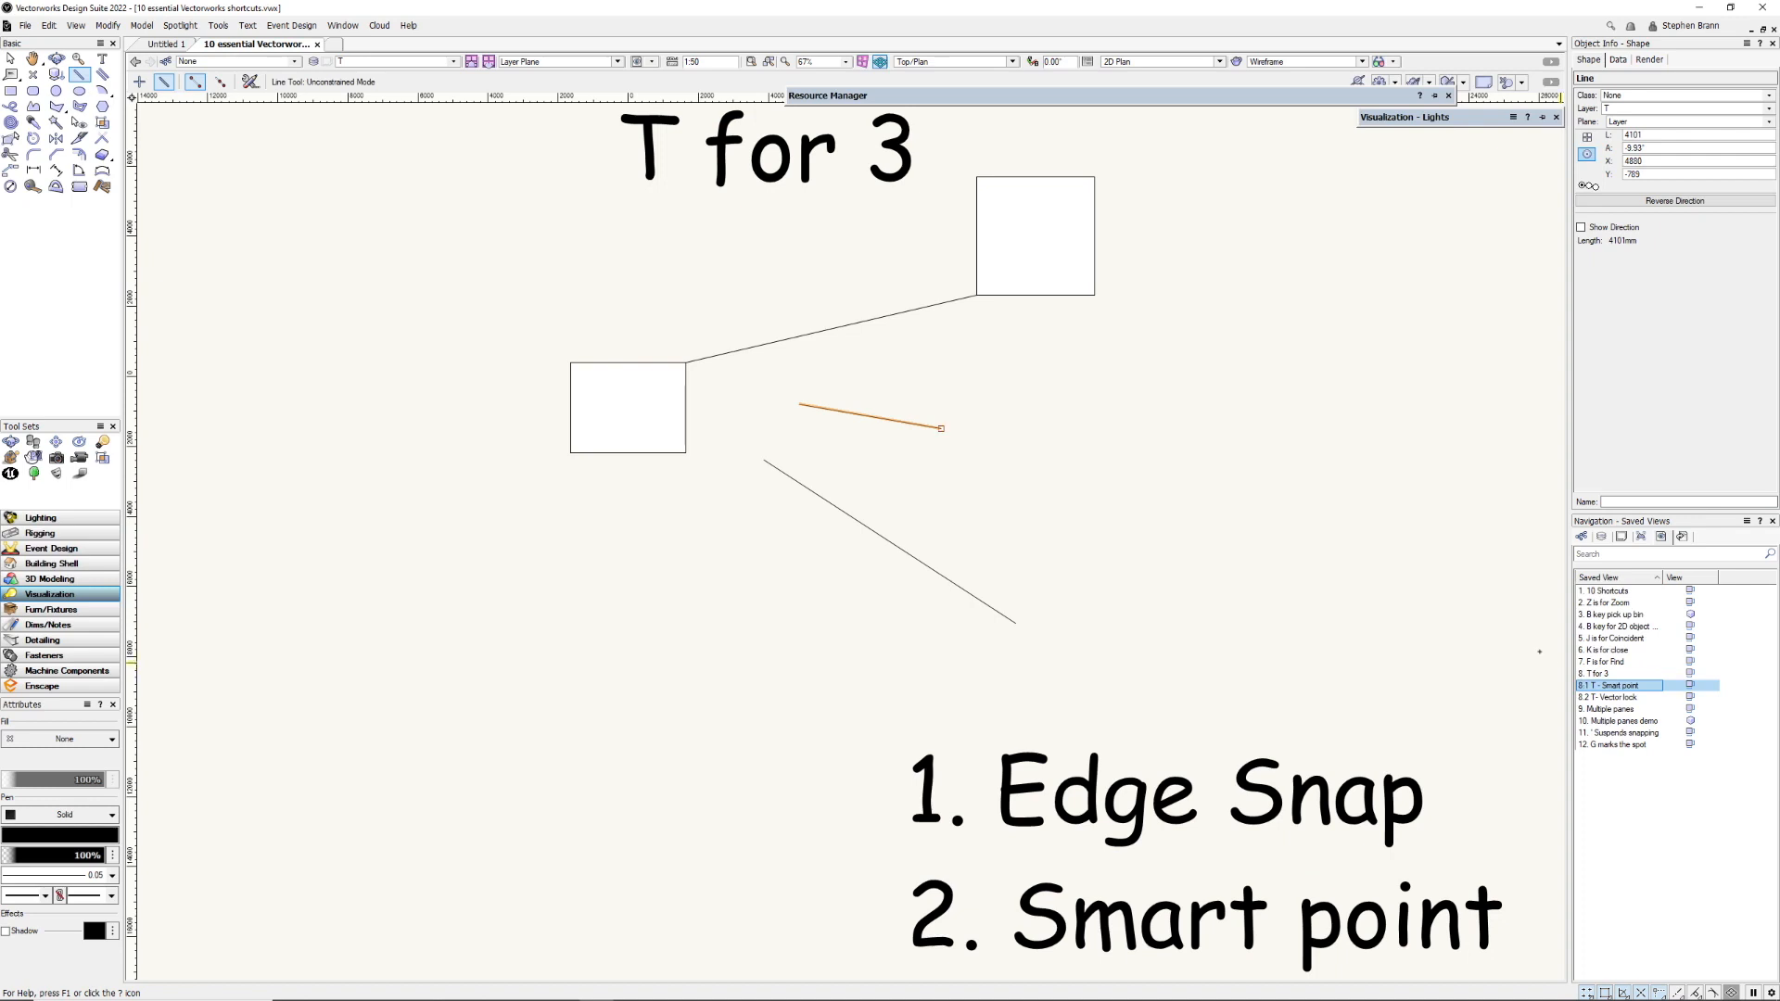
{"action": "mouse_move", "coordinate": [801, 404]}
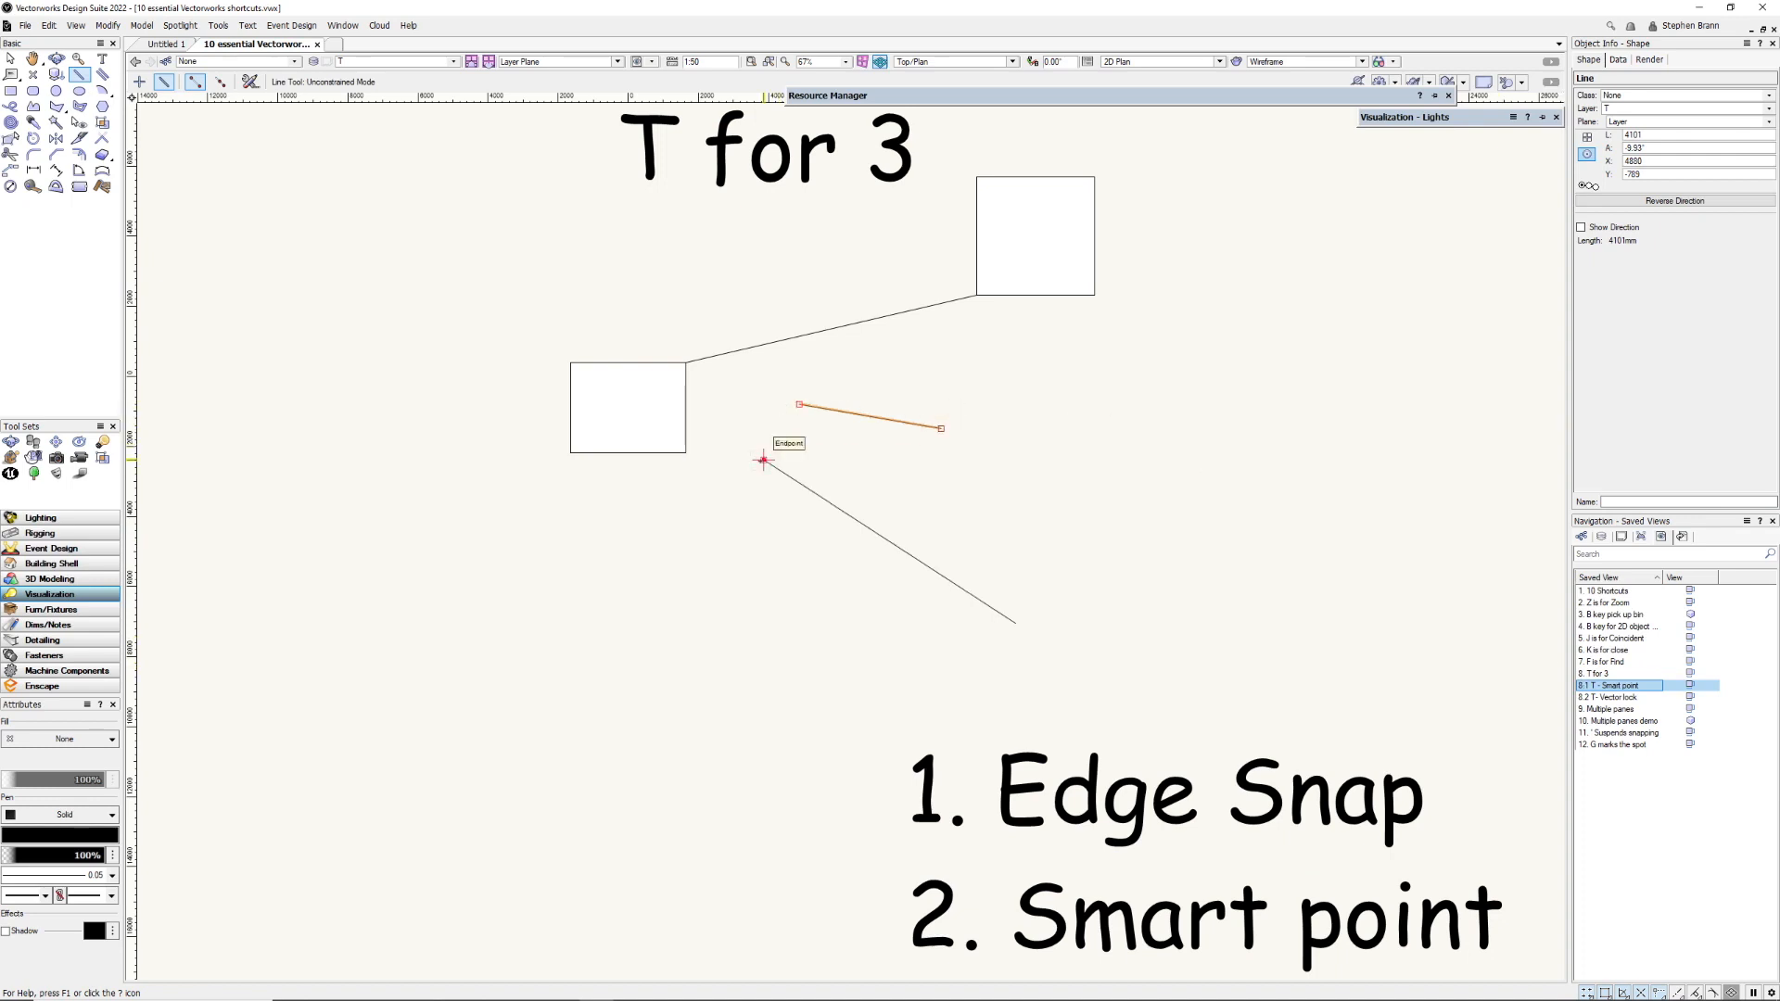
{"action": "mouse_move", "coordinate": [1014, 623]}
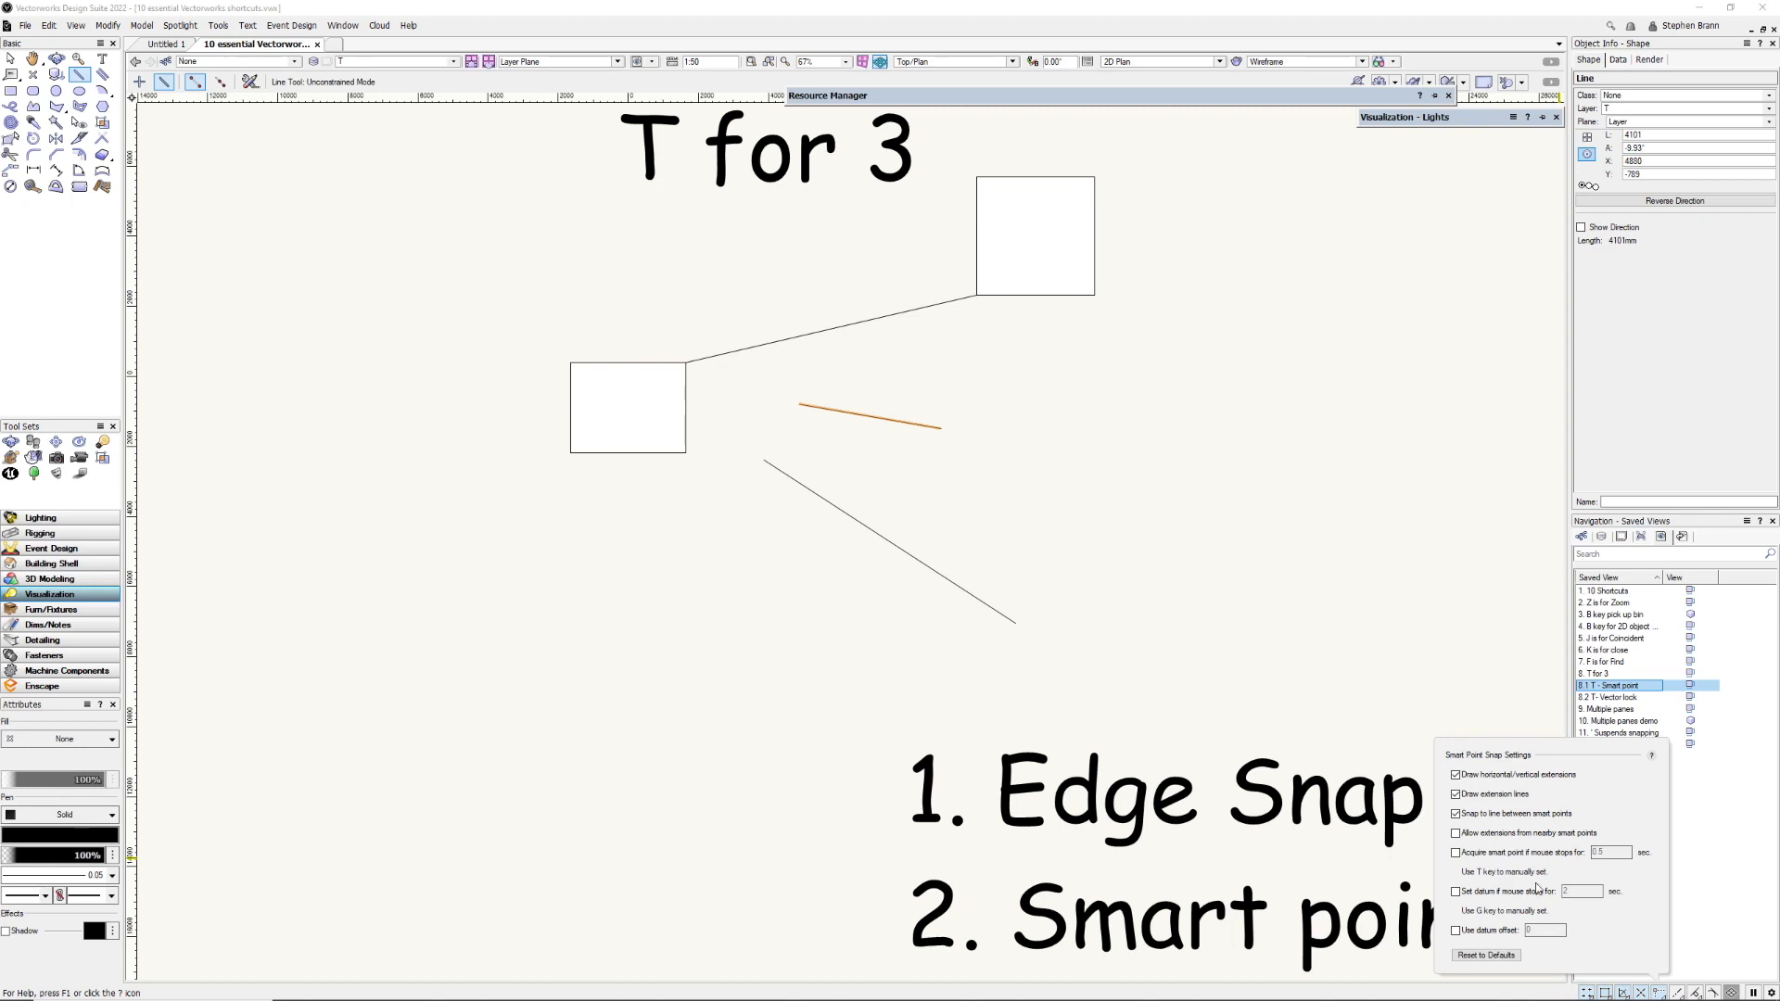
{"action": "mouse_move", "coordinate": [938, 428]}
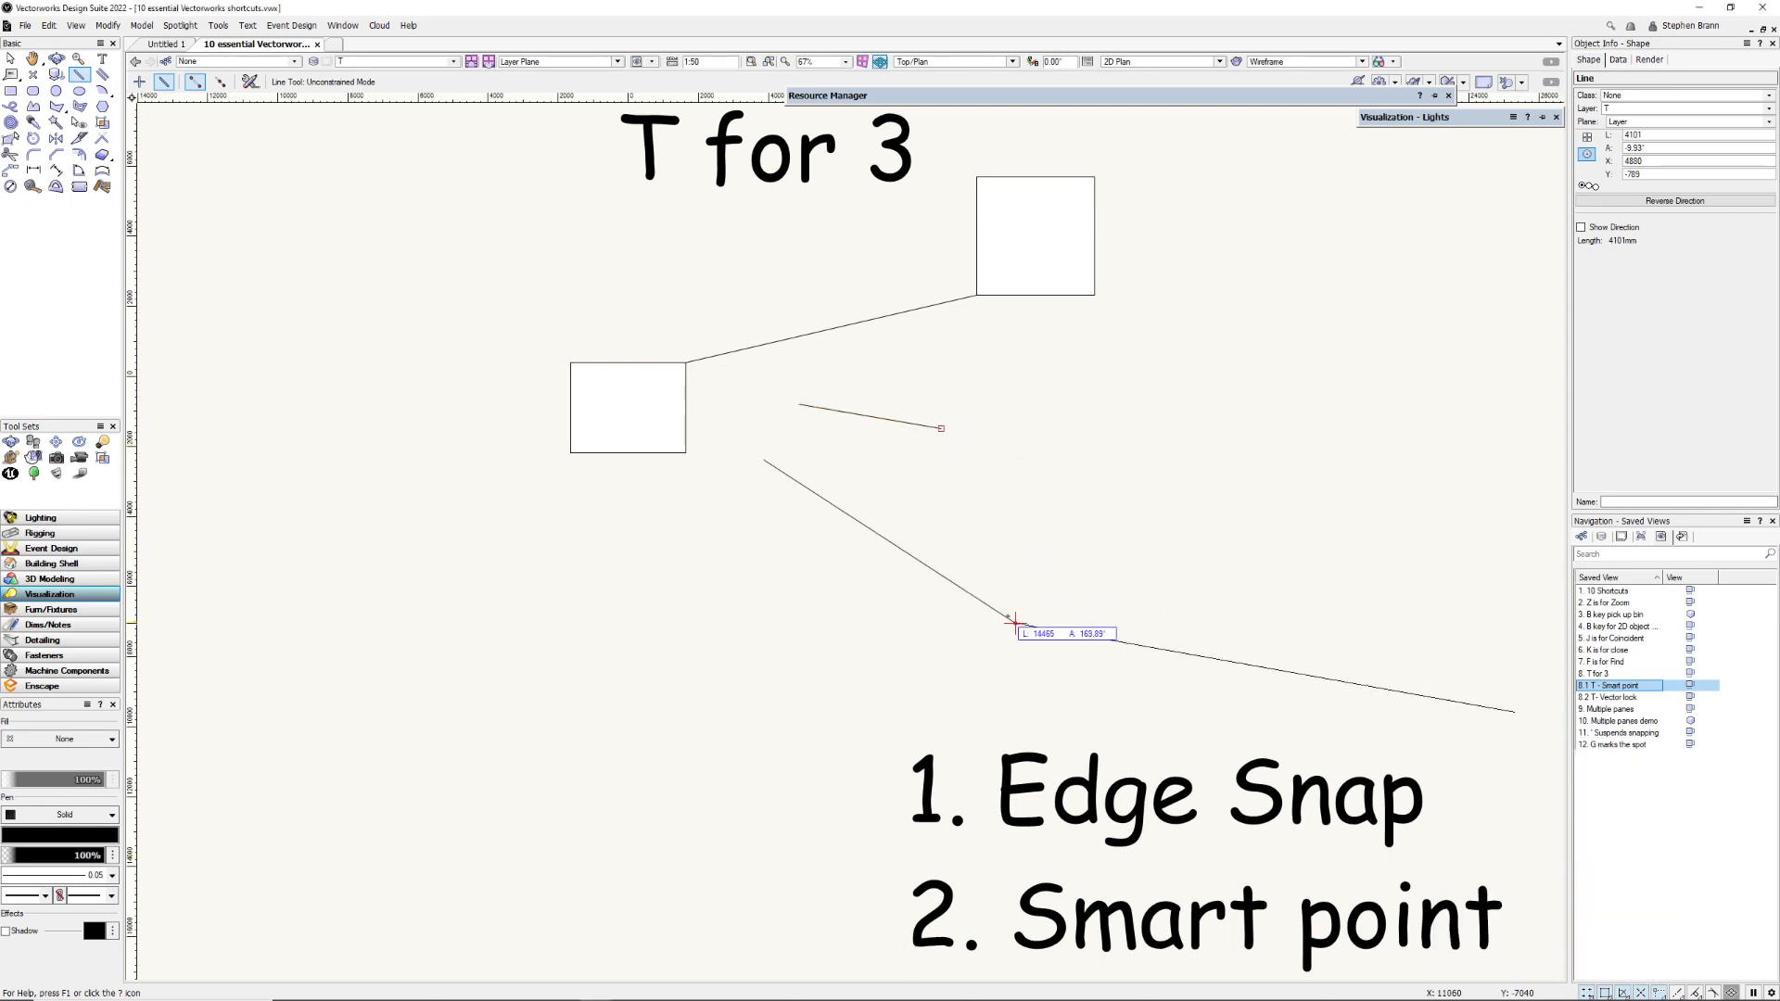
{"action": "mouse_move", "coordinate": [979, 524]}
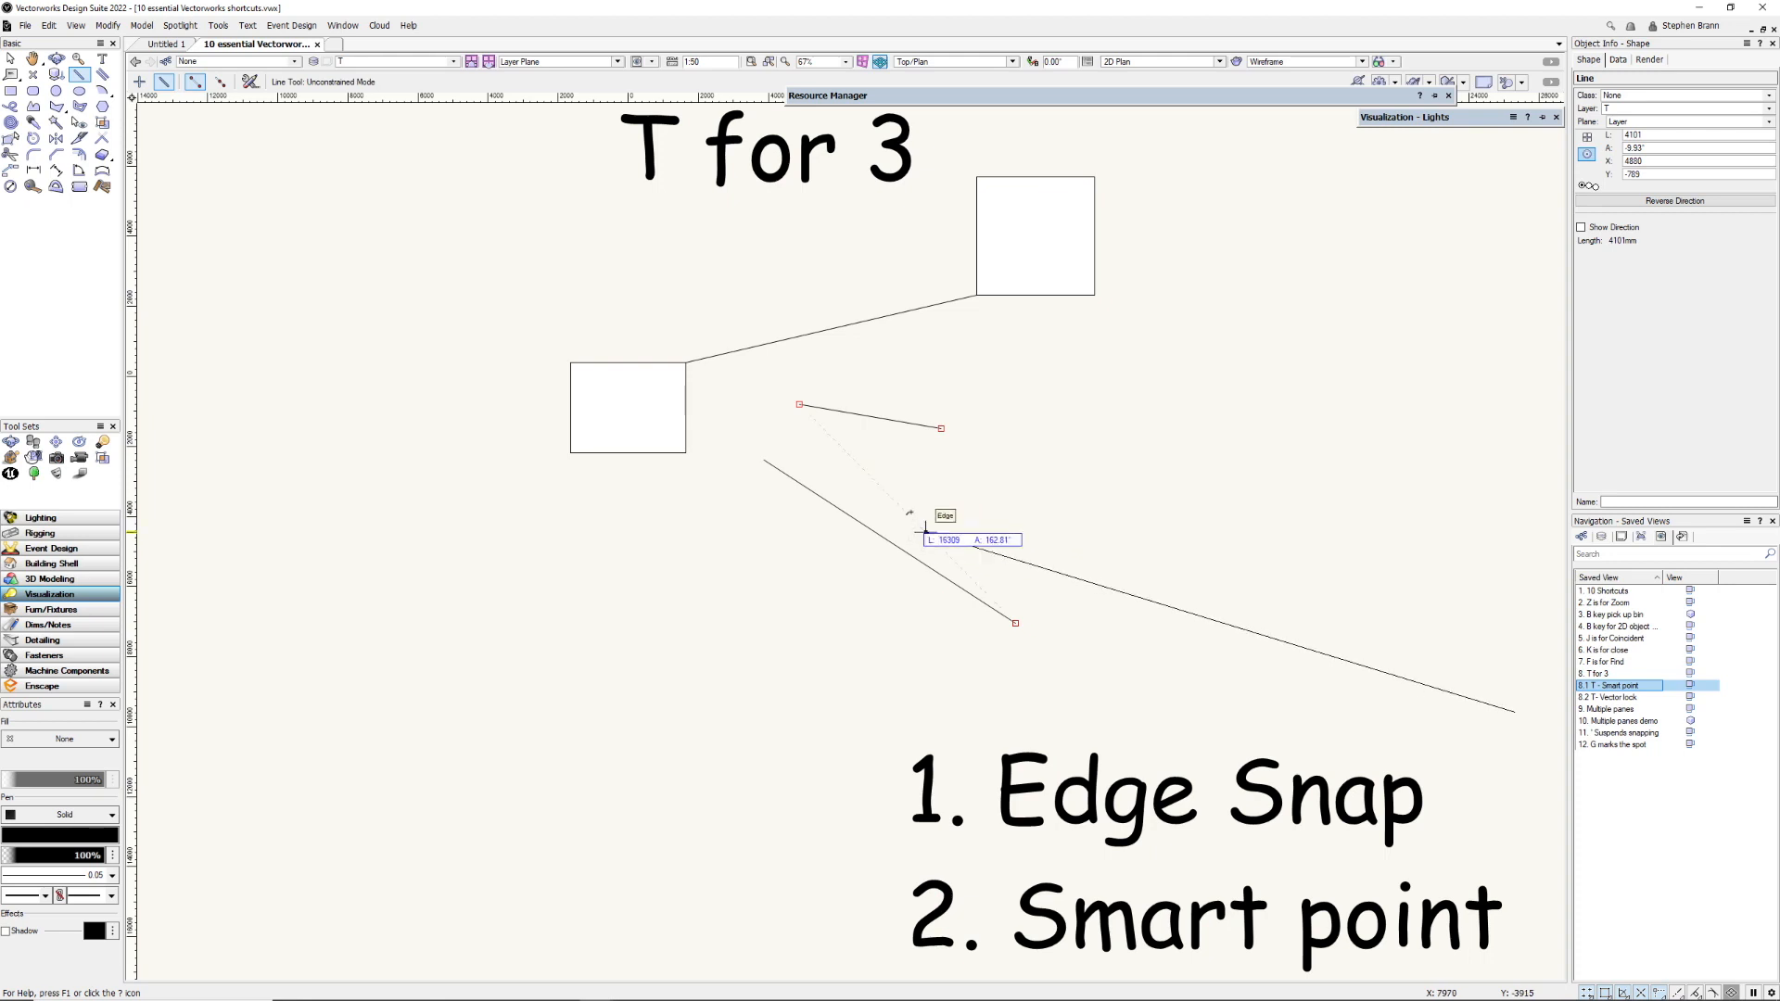
{"action": "mouse_move", "coordinate": [873, 475]}
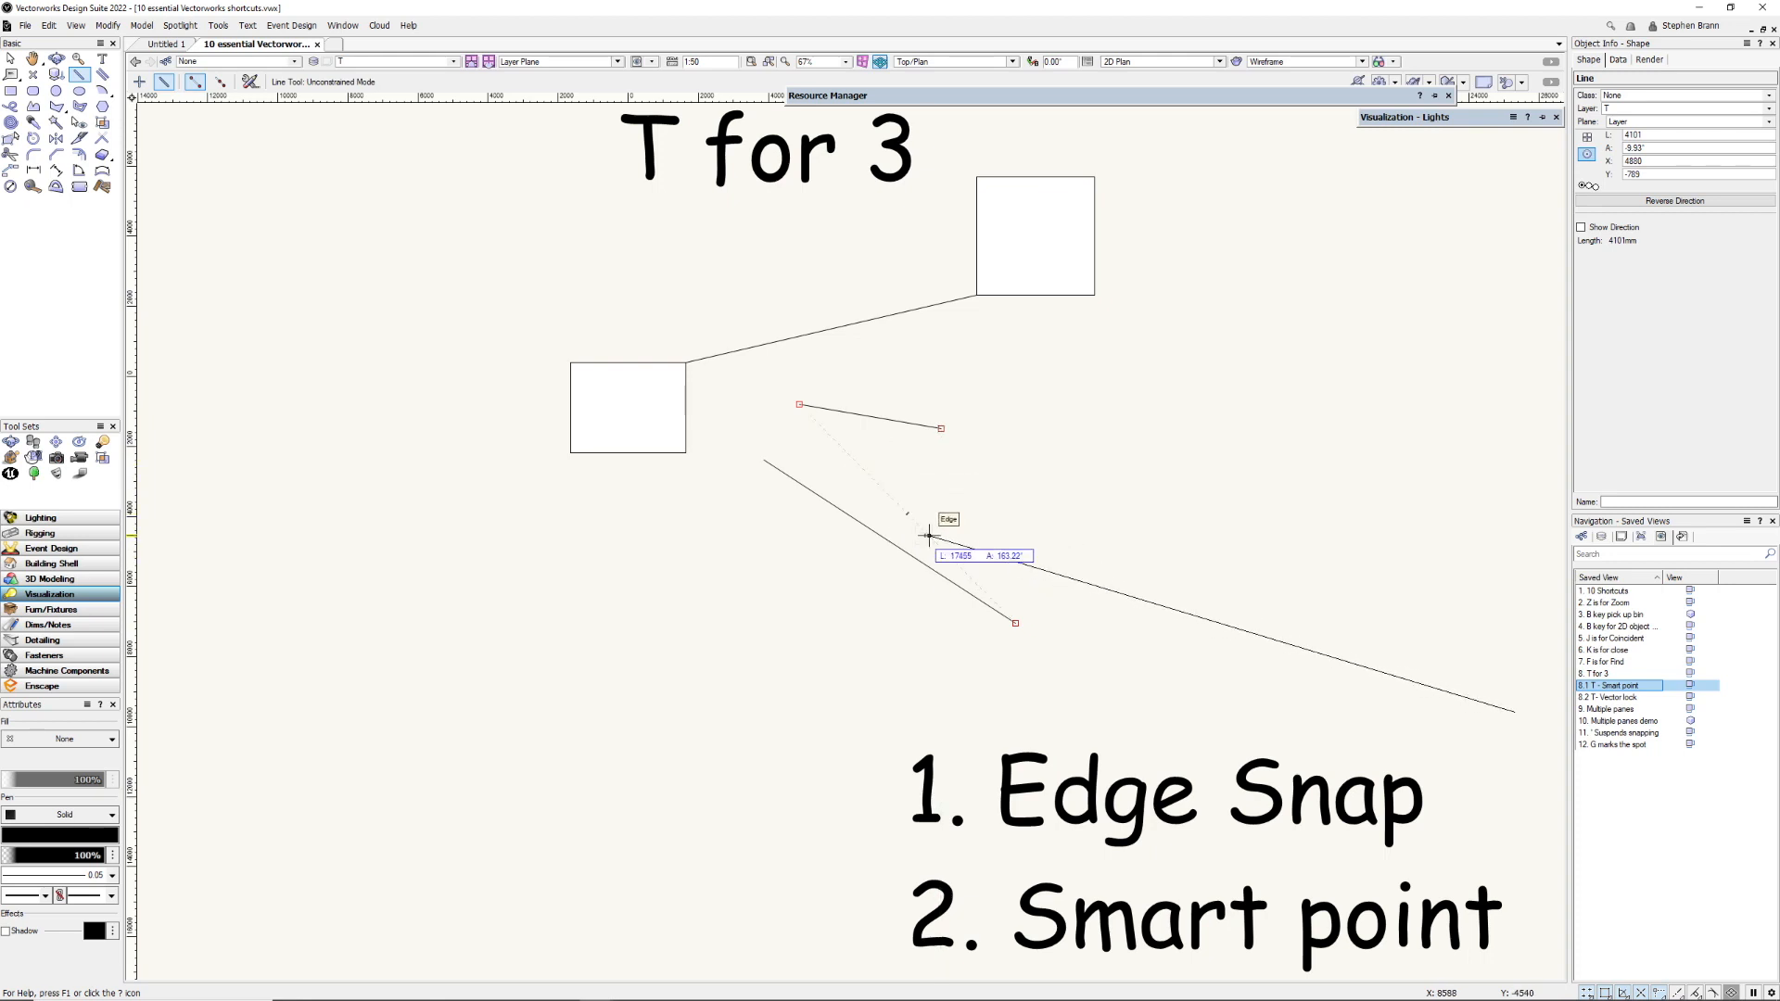
{"action": "mouse_move", "coordinate": [907, 514]}
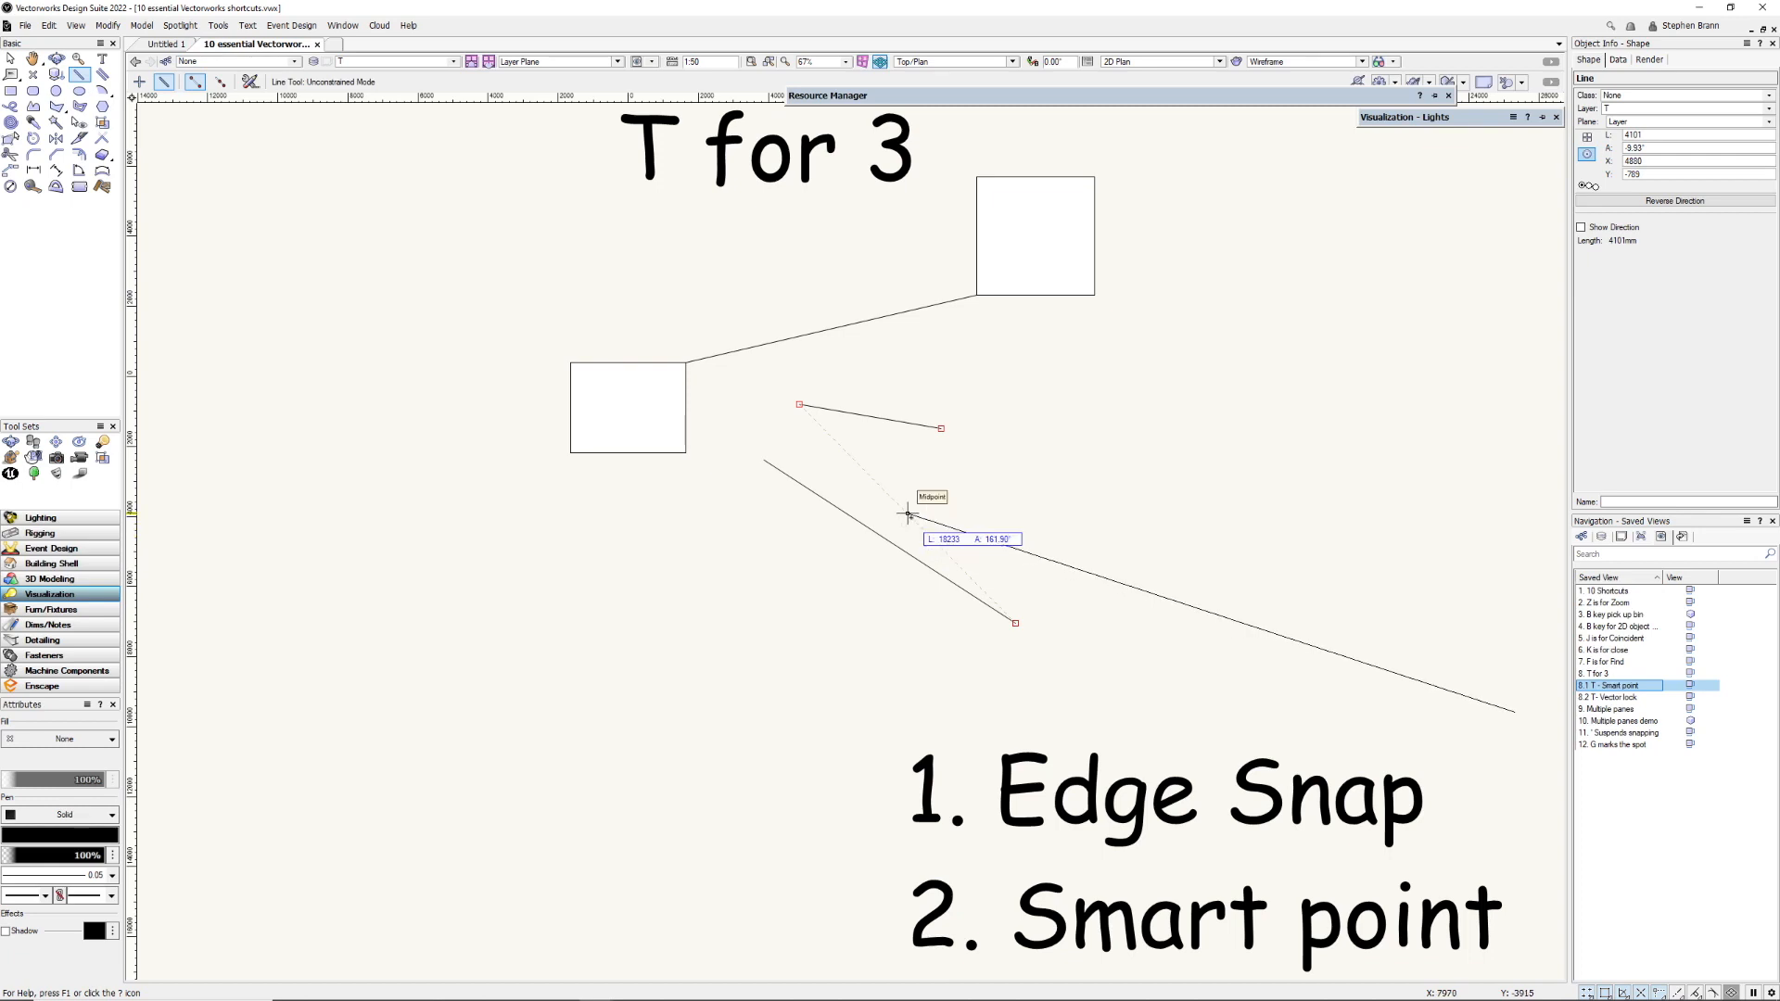
Finish the vector-locked line at the lower line's midpoint.
{"action": "left_click", "coordinate": [1611, 698]}
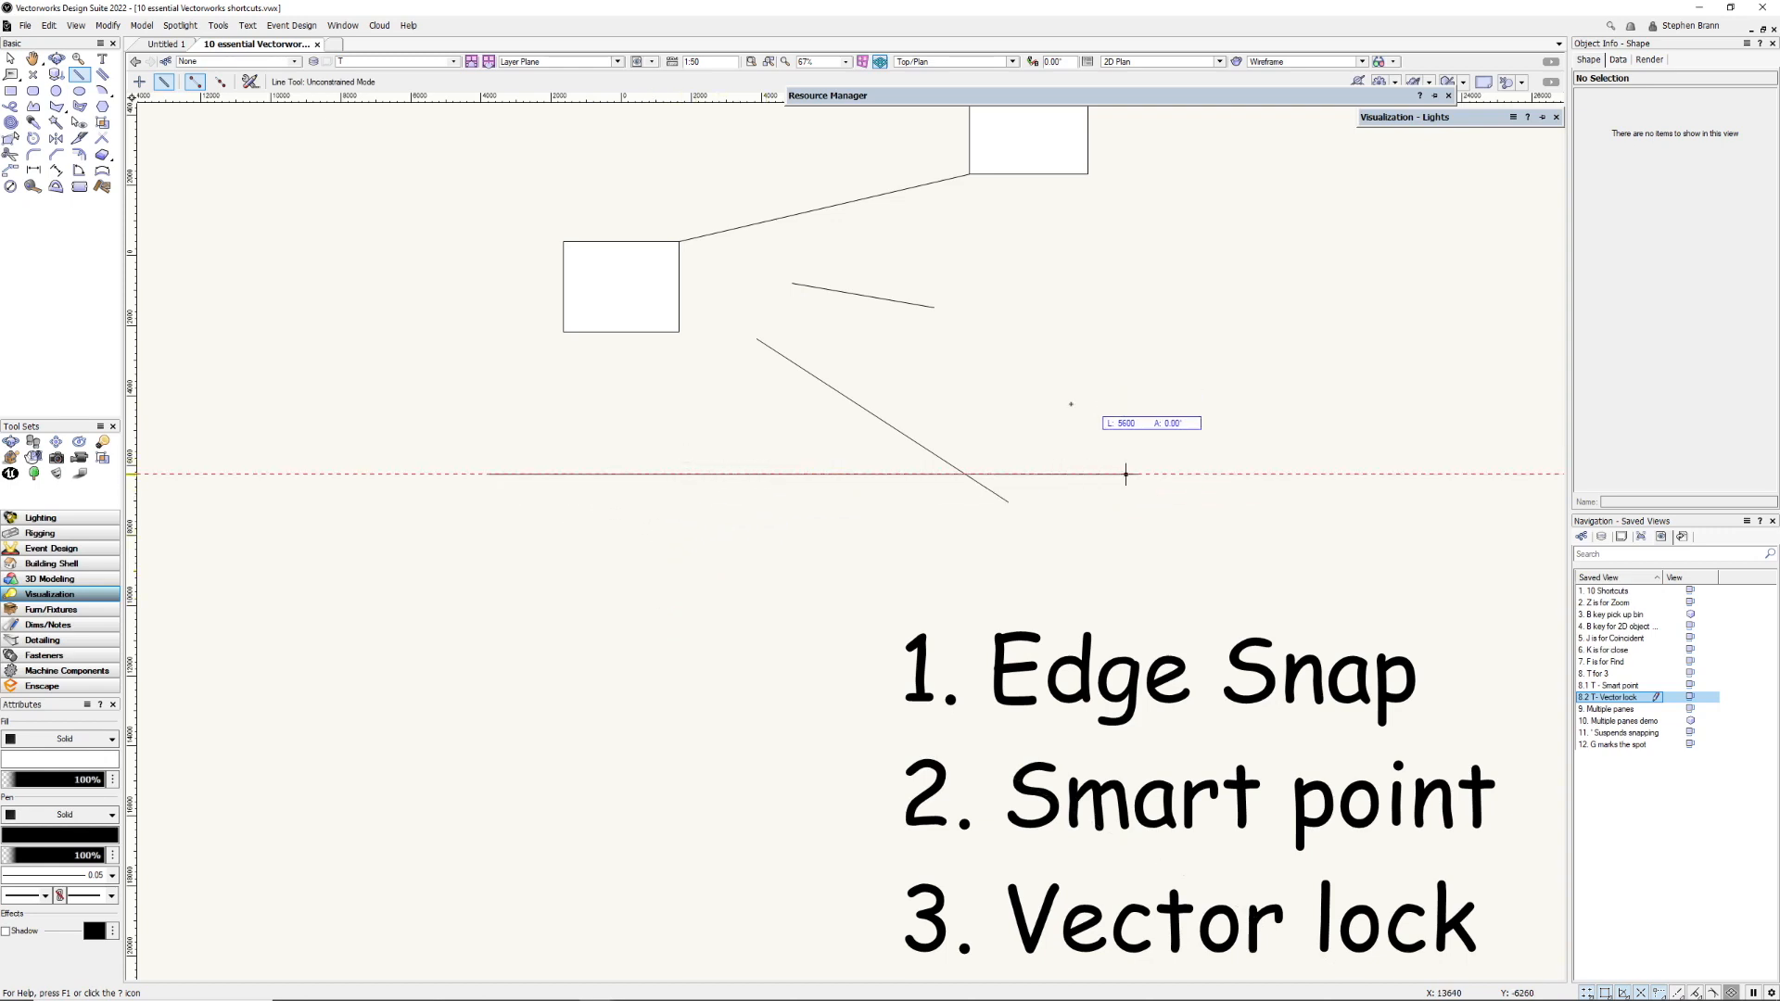
{"action": "mouse_move", "coordinate": [1083, 475]}
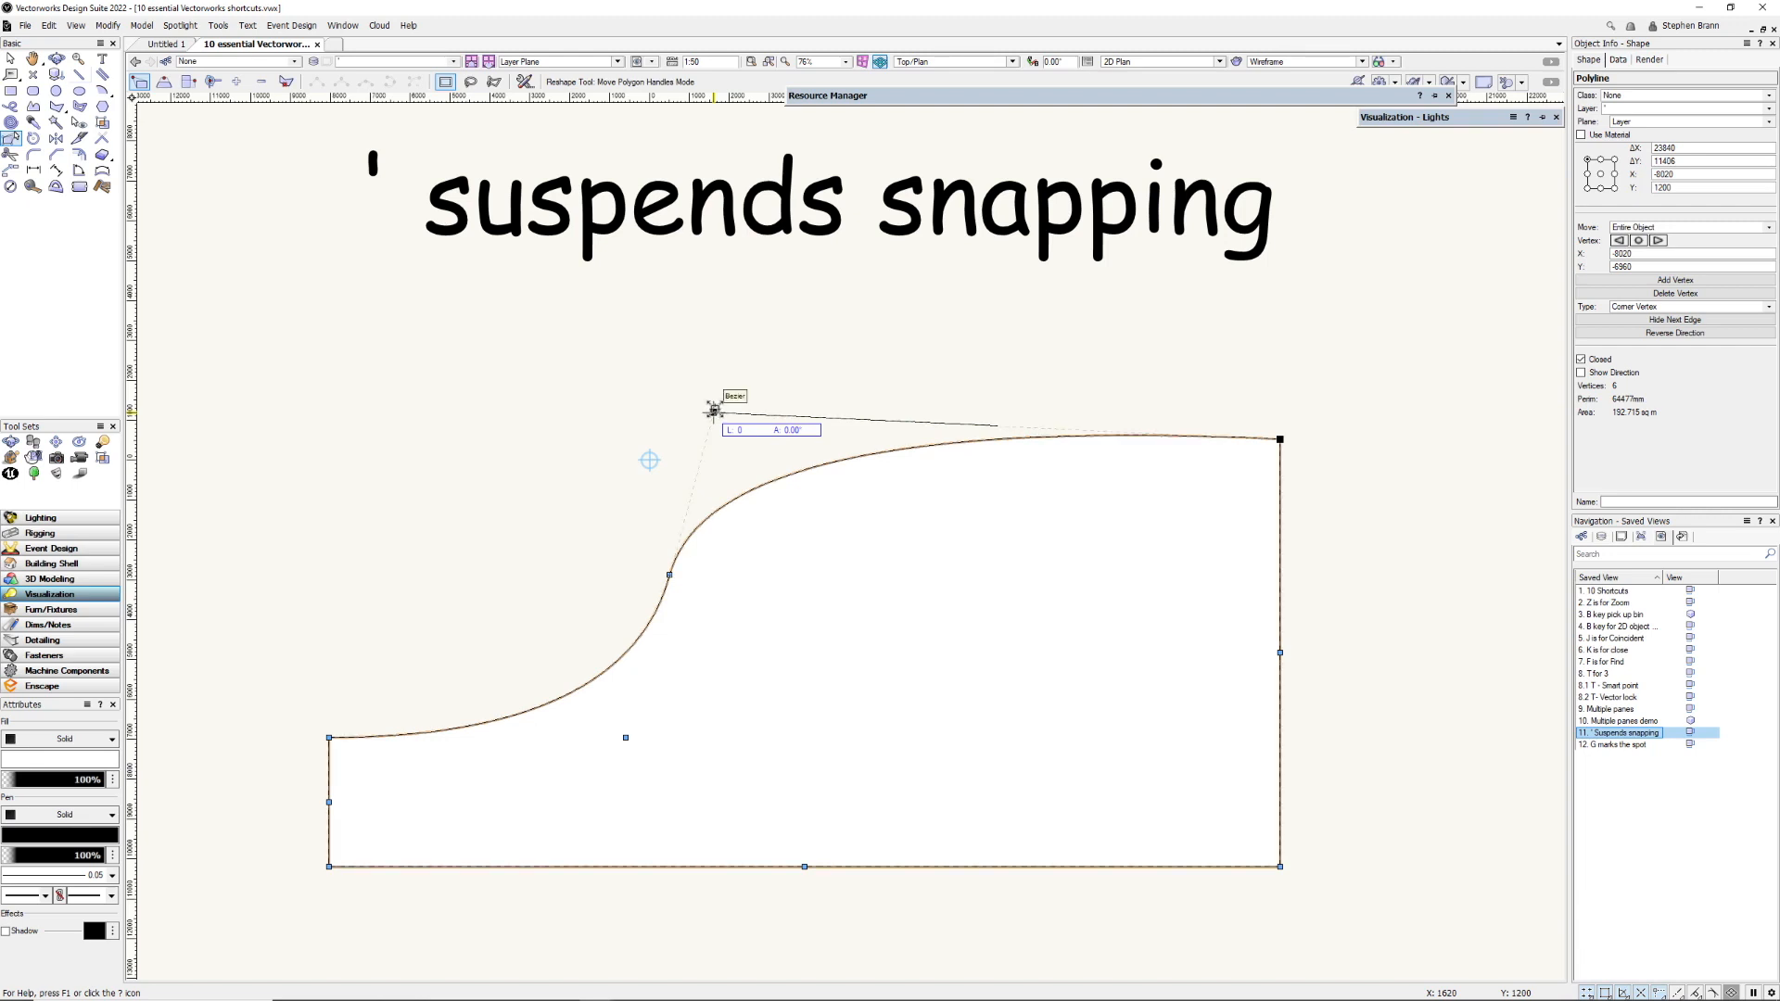
Reshape the polyline's curved top edge by dragging its bezier handle freely without snapping.
{"action": "left_click_drag", "start_coordinate": [712, 406], "coordinate": [745, 406]}
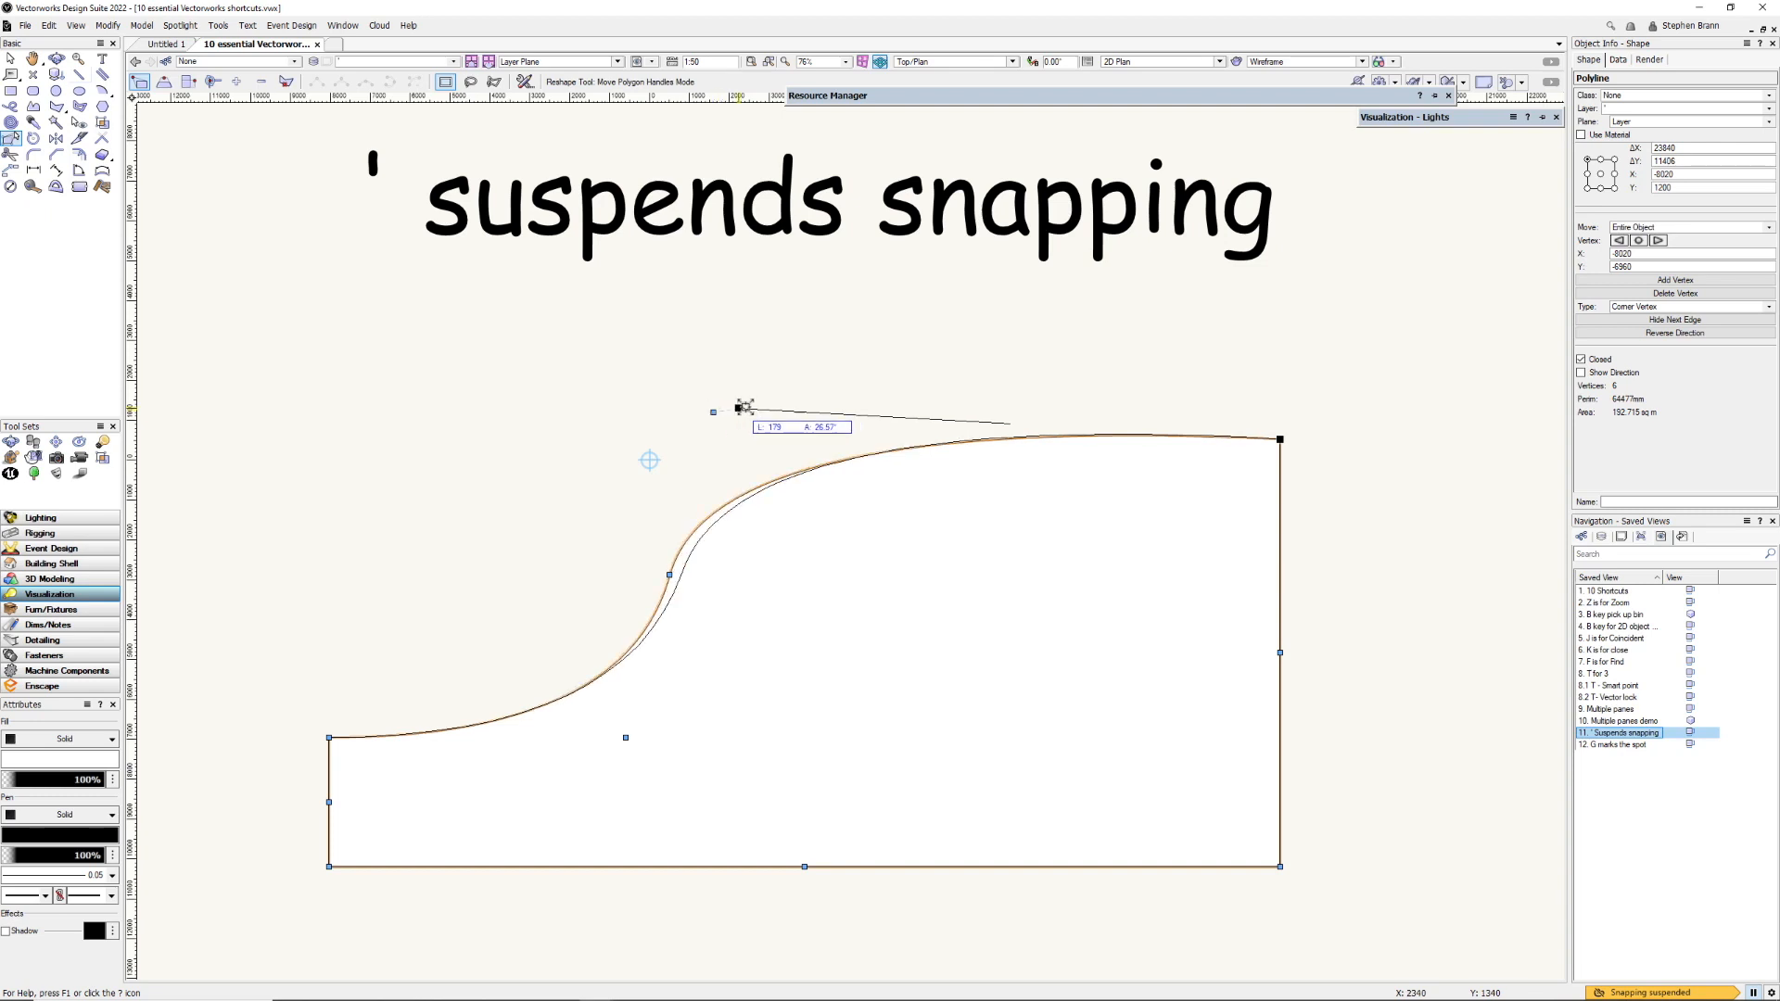
{"action": "left_click_drag", "start_coordinate": [743, 406], "coordinate": [1550, 886]}
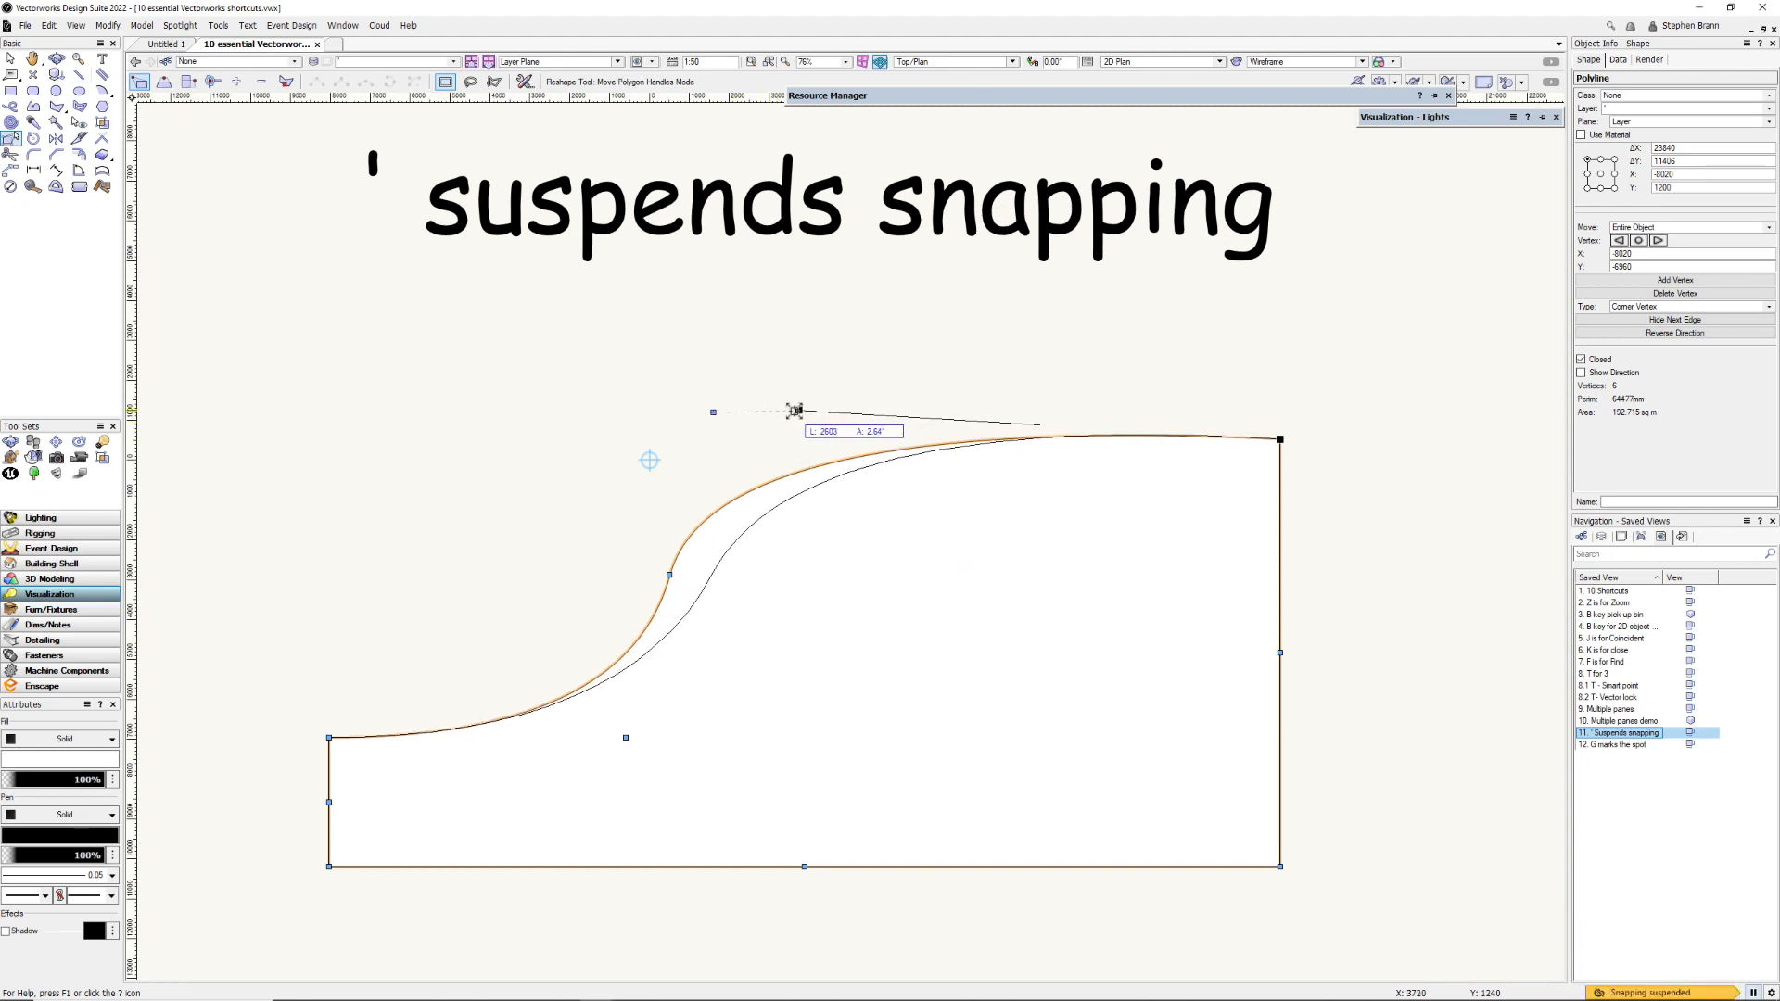
{"action": "left_click_drag", "start_coordinate": [795, 409], "coordinate": [739, 411]}
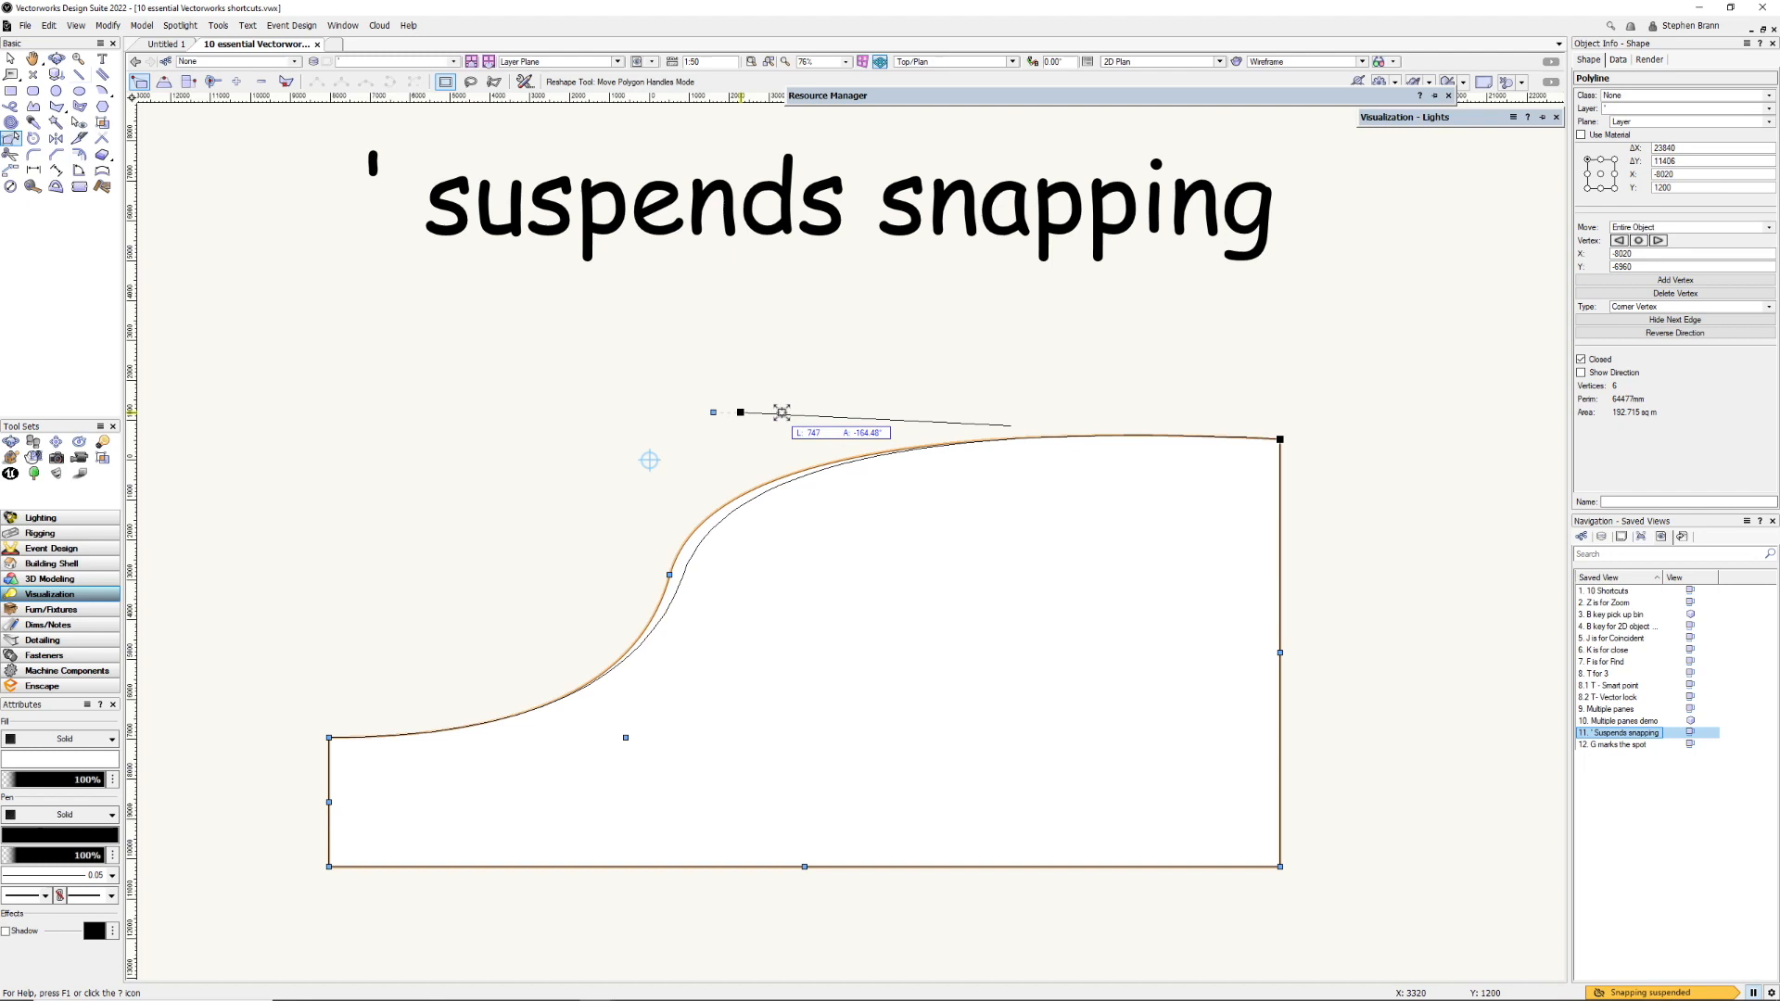
{"action": "left_click_drag", "start_coordinate": [740, 412], "coordinate": [731, 412]}
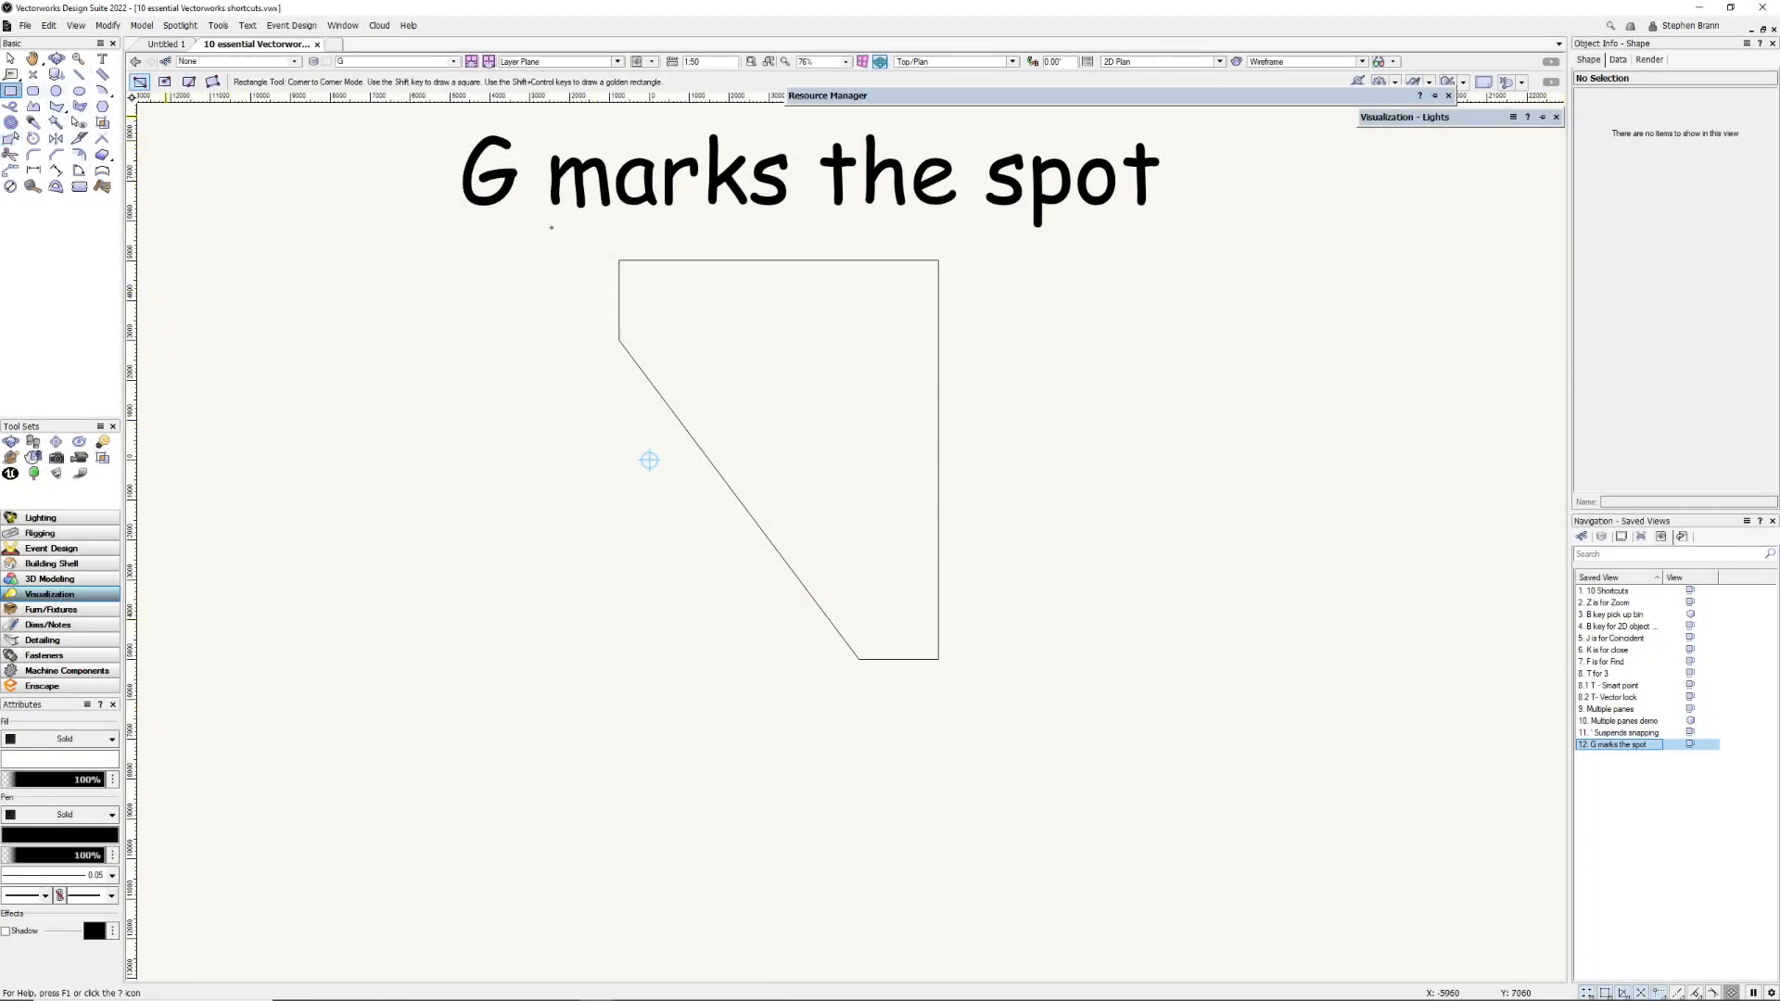
{"action": "mouse_move", "coordinate": [860, 323]}
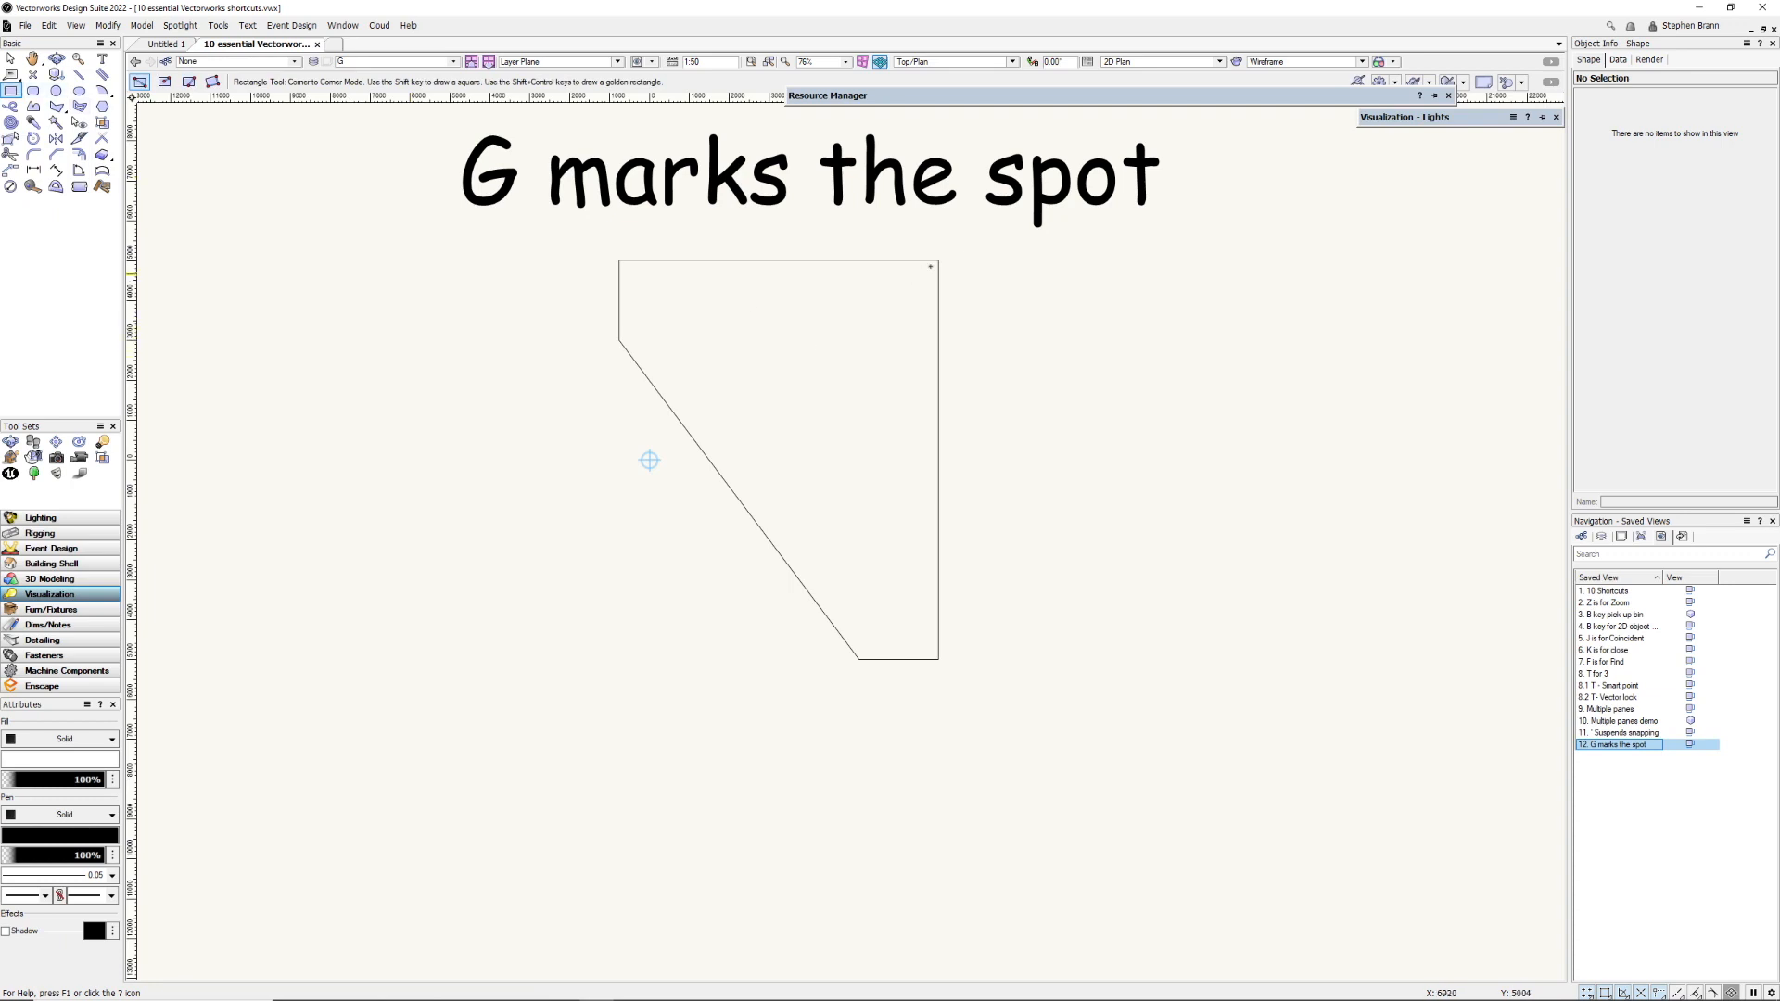
{"action": "mouse_move", "coordinate": [932, 265]}
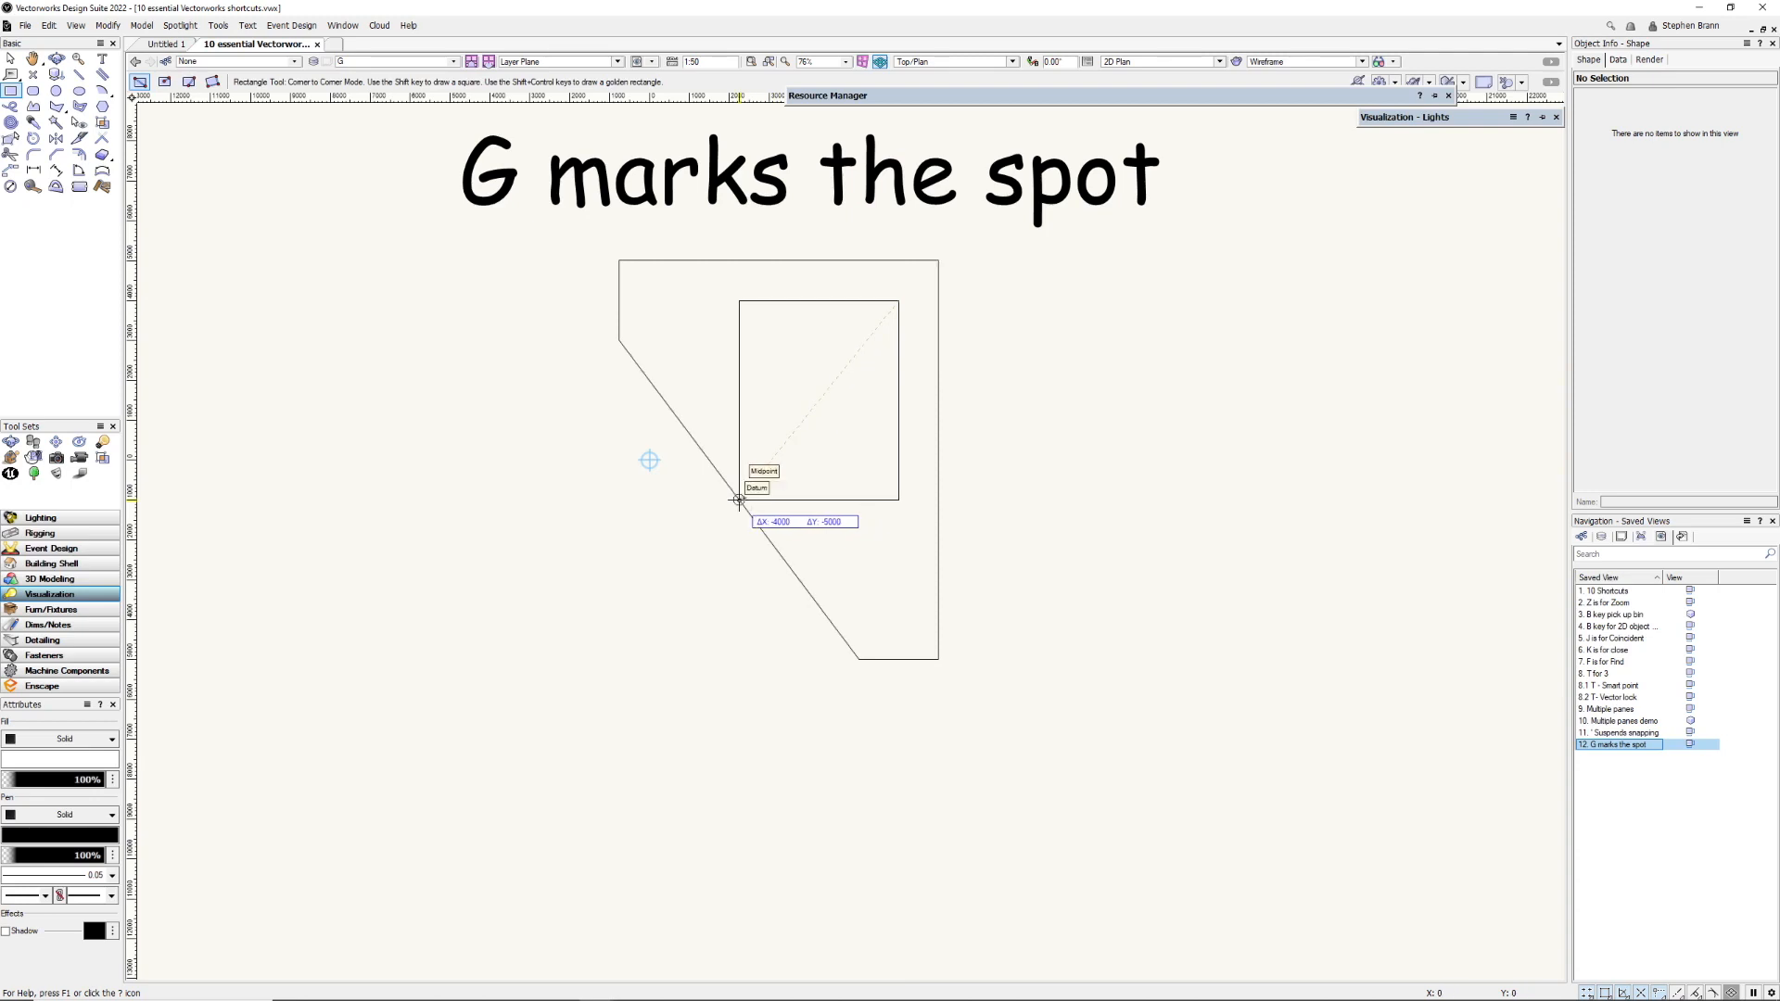
{"action": "mouse_move", "coordinate": [738, 463]}
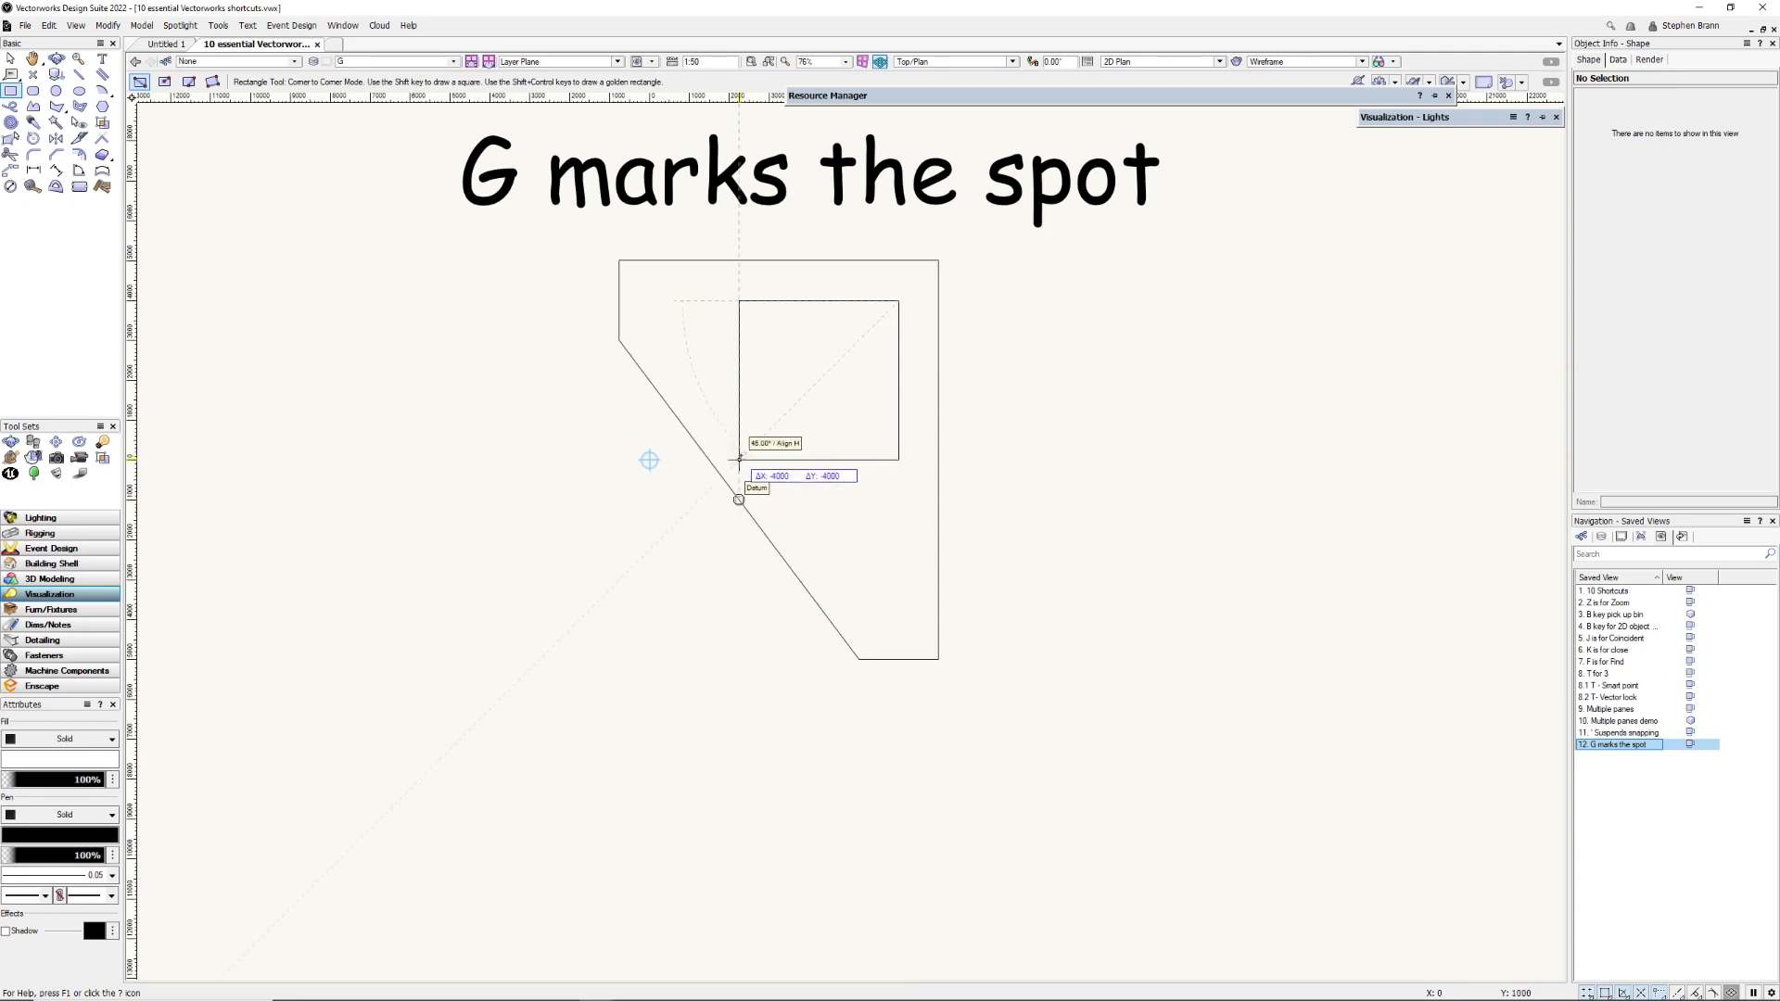
{"action": "mouse_move", "coordinate": [736, 501]}
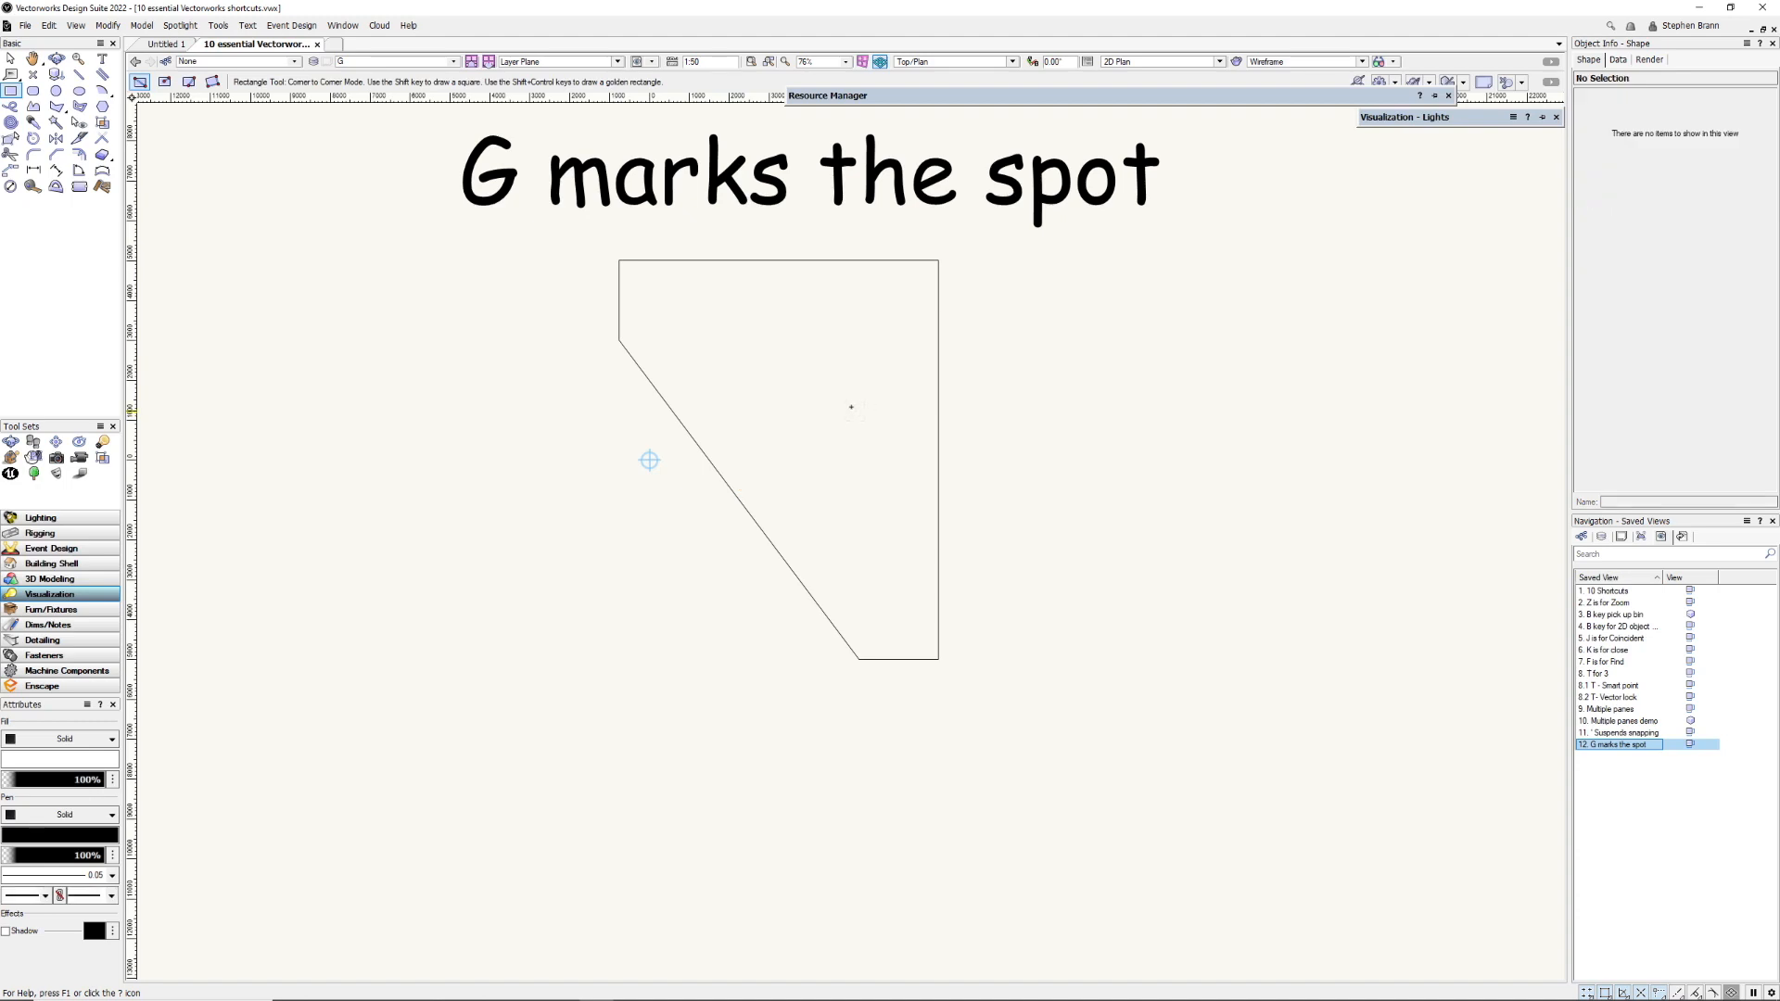
{"action": "left_click", "coordinate": [12, 58]}
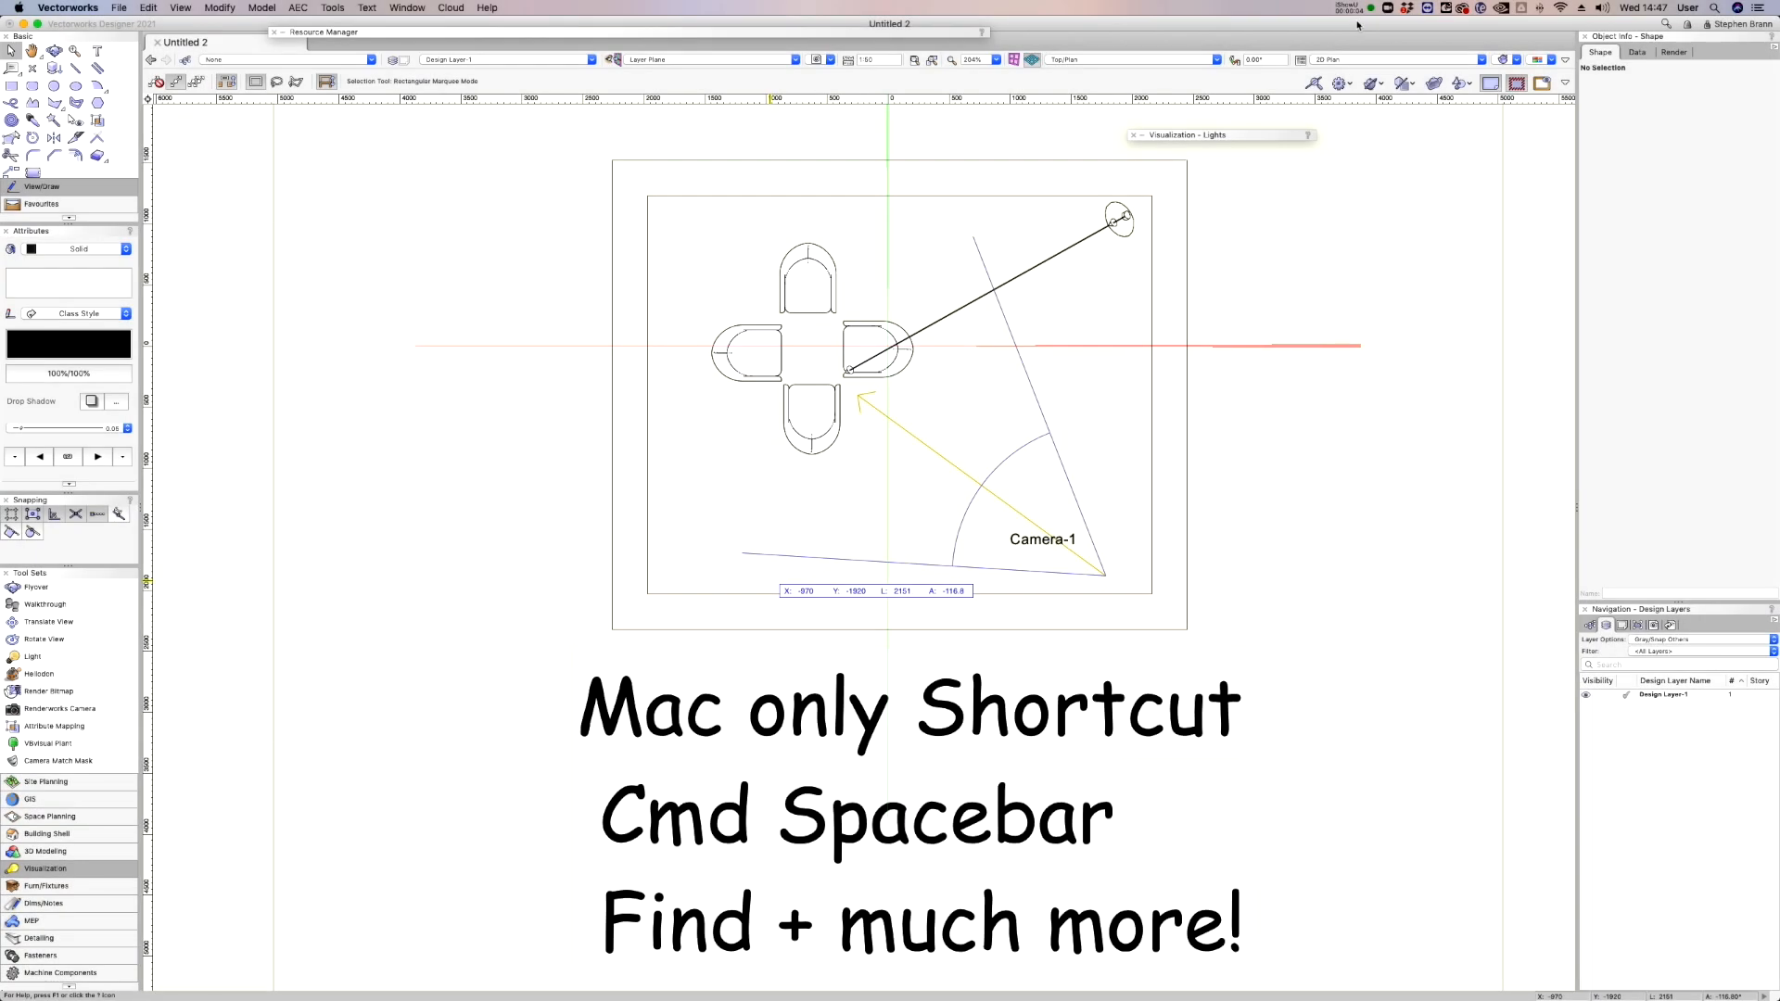
In Spotlight, launch Word and then Photoshop by typing 'word' and 'photos'.
{"action": "key", "text": "cmd+space"}
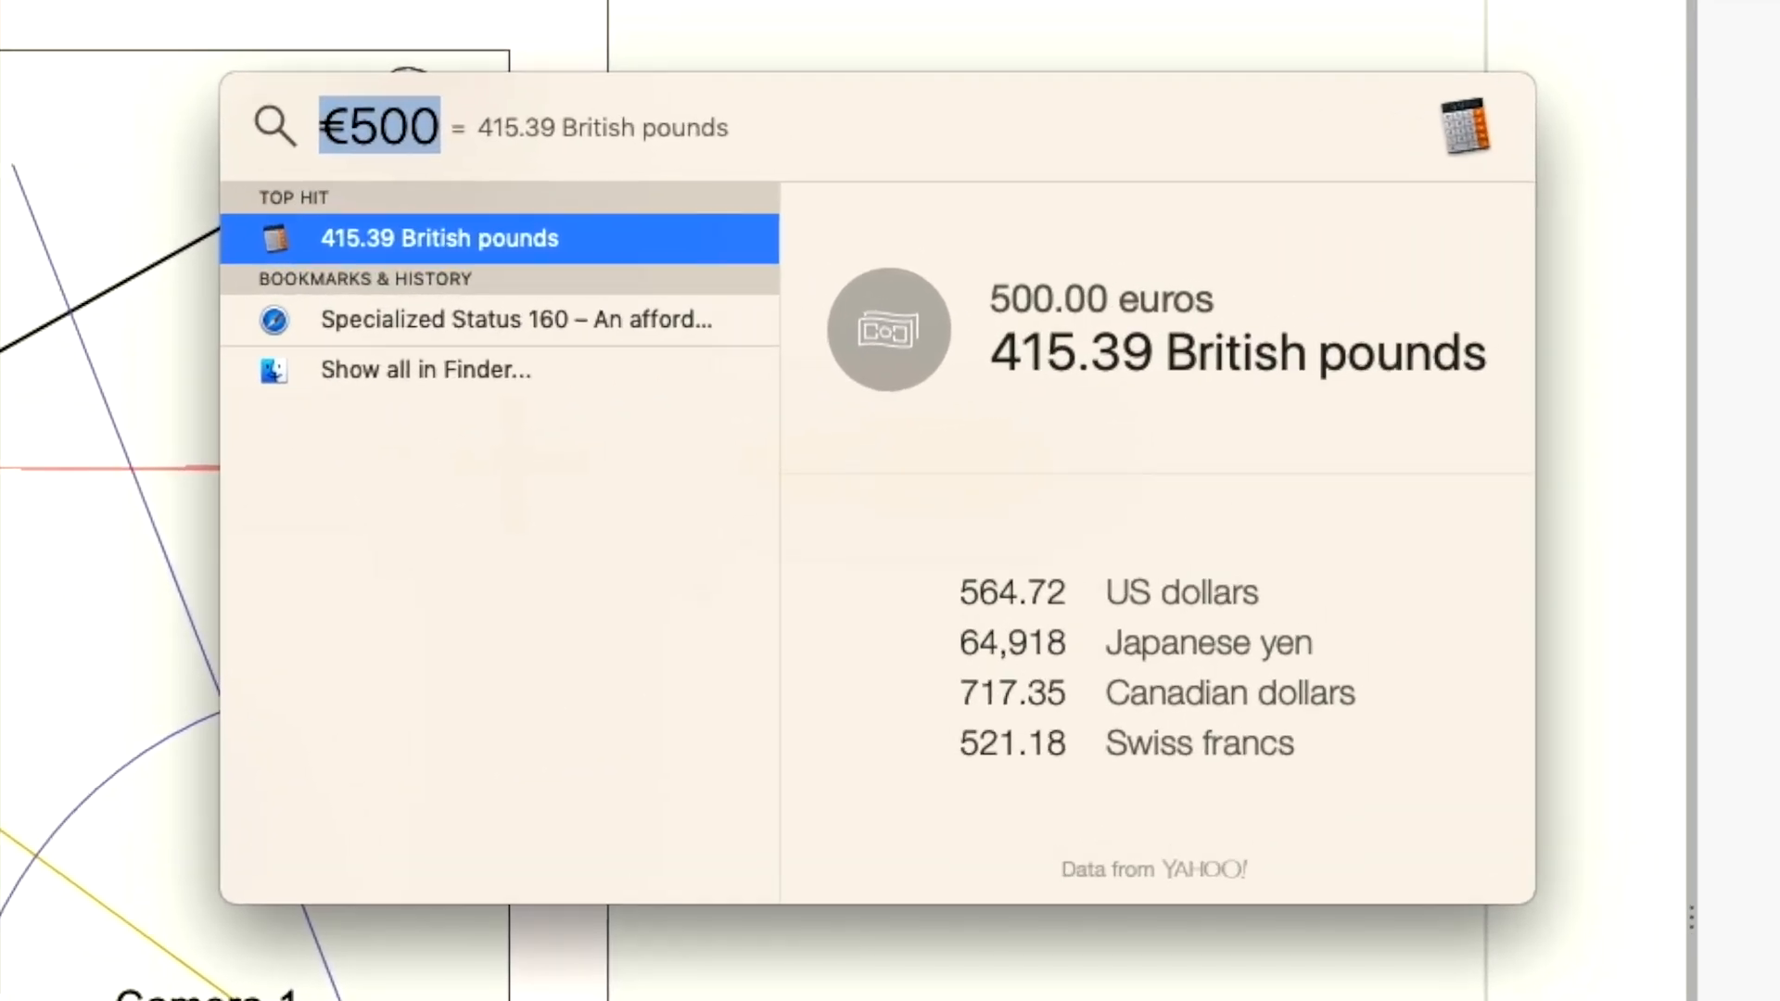
{"action": "type", "text": "word"}
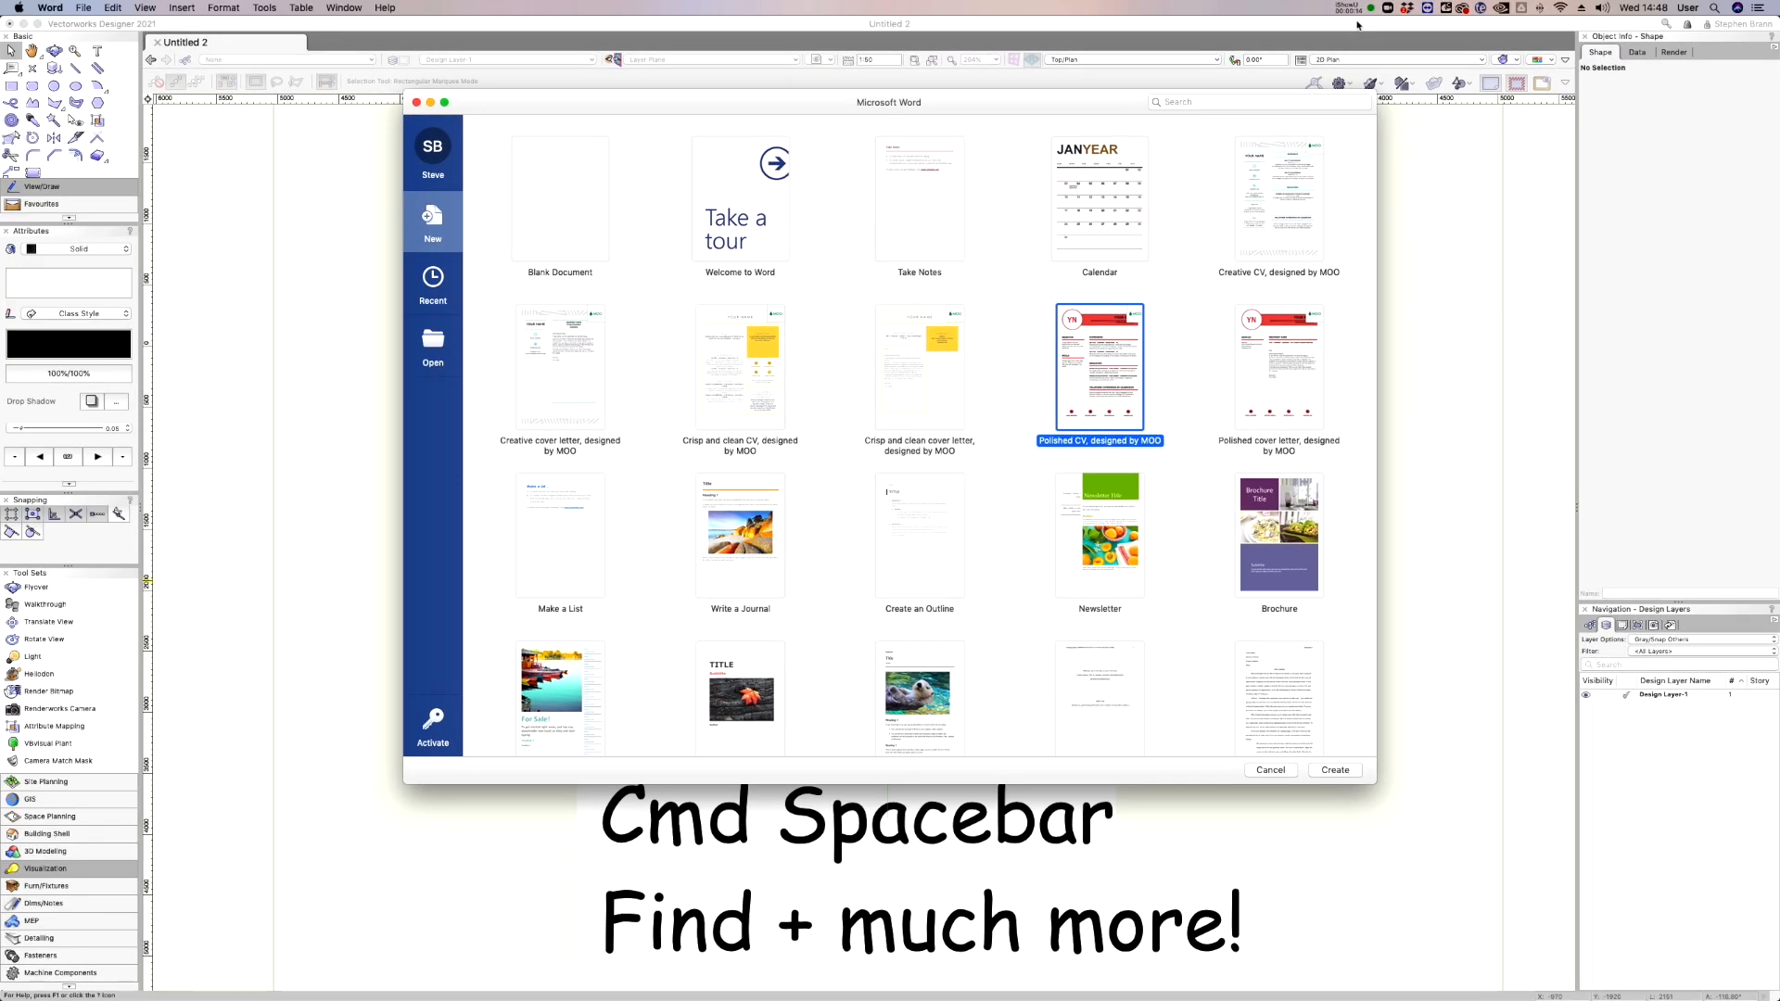
{"action": "type", "text": "photos"}
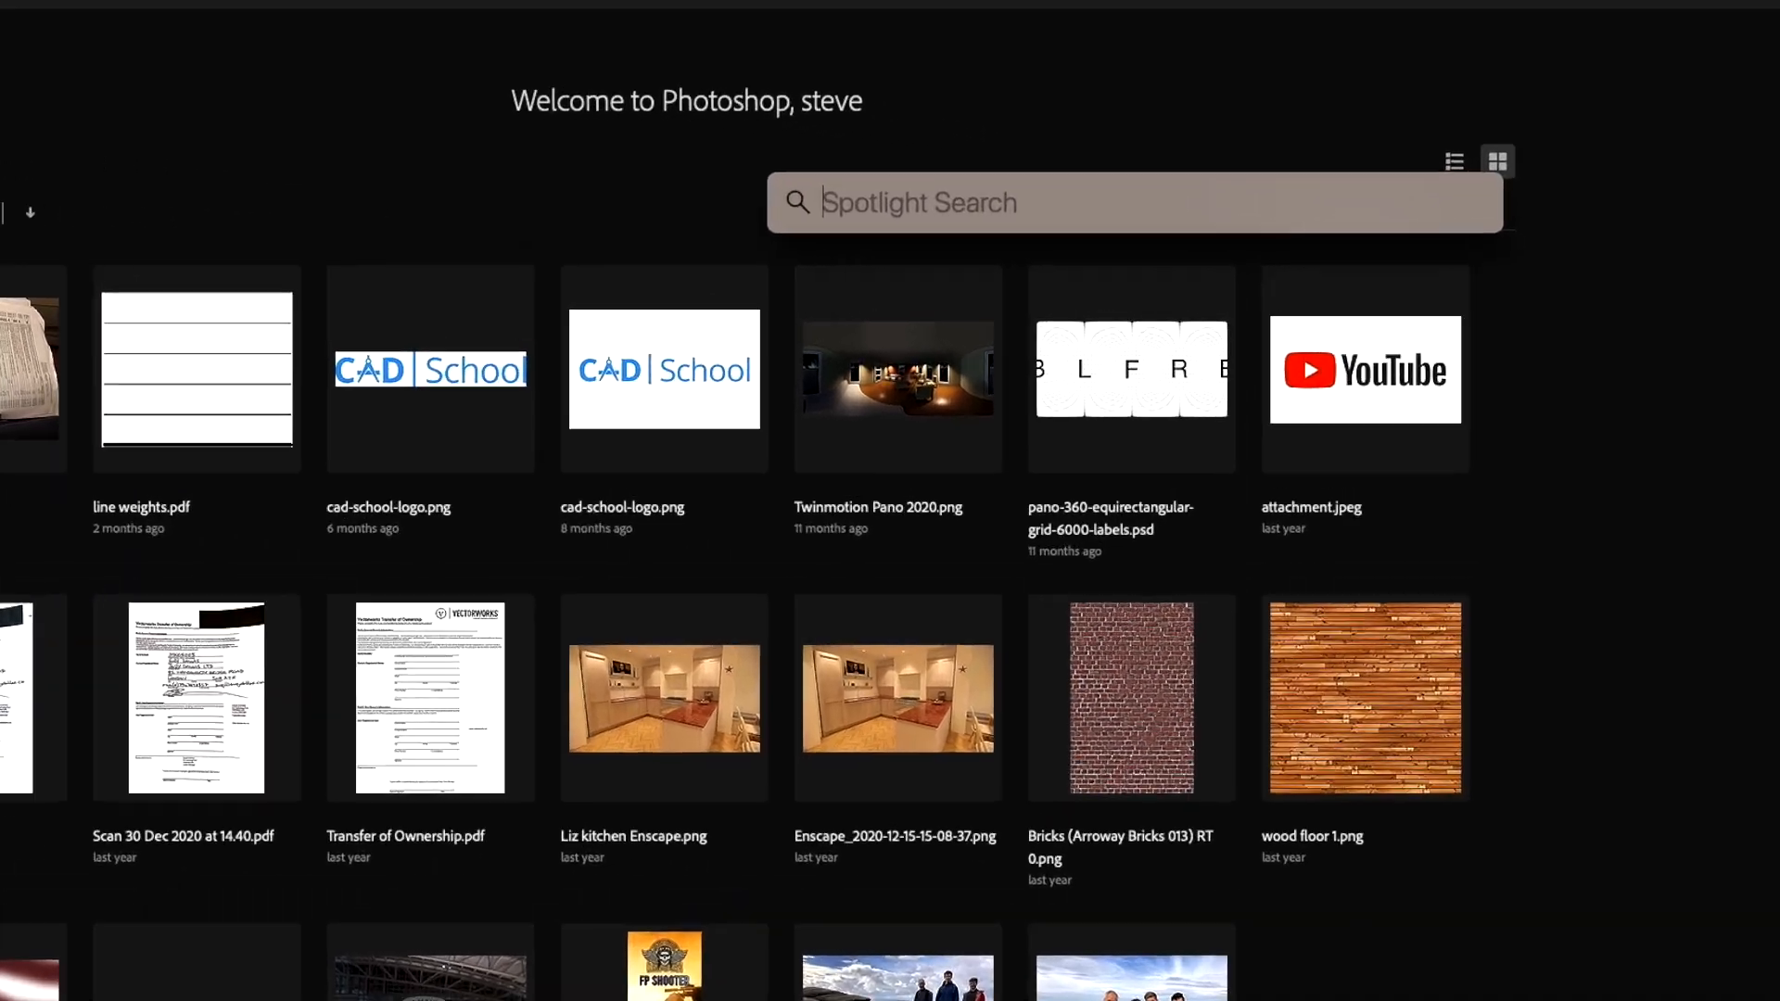
Evaluate 2445*.70+540 in Spotlight, giving 2,251.5.
{"action": "type", "text": "2445*.70"}
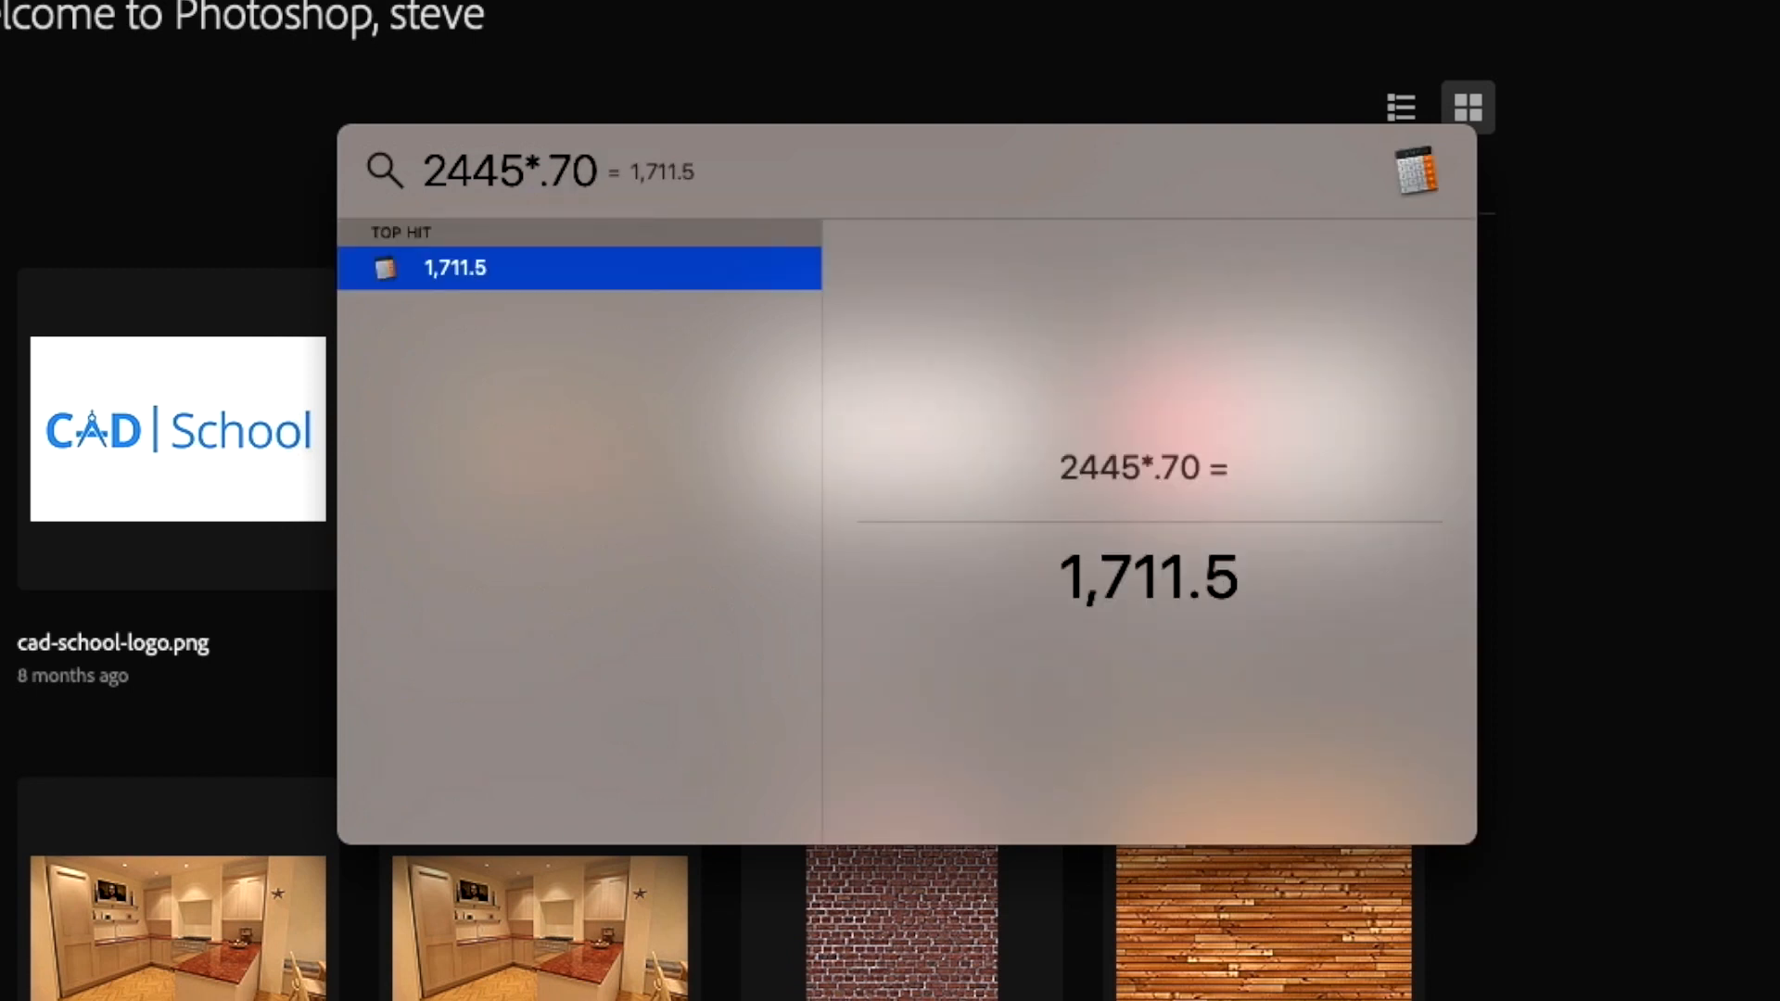
{"action": "type", "text": "+54"}
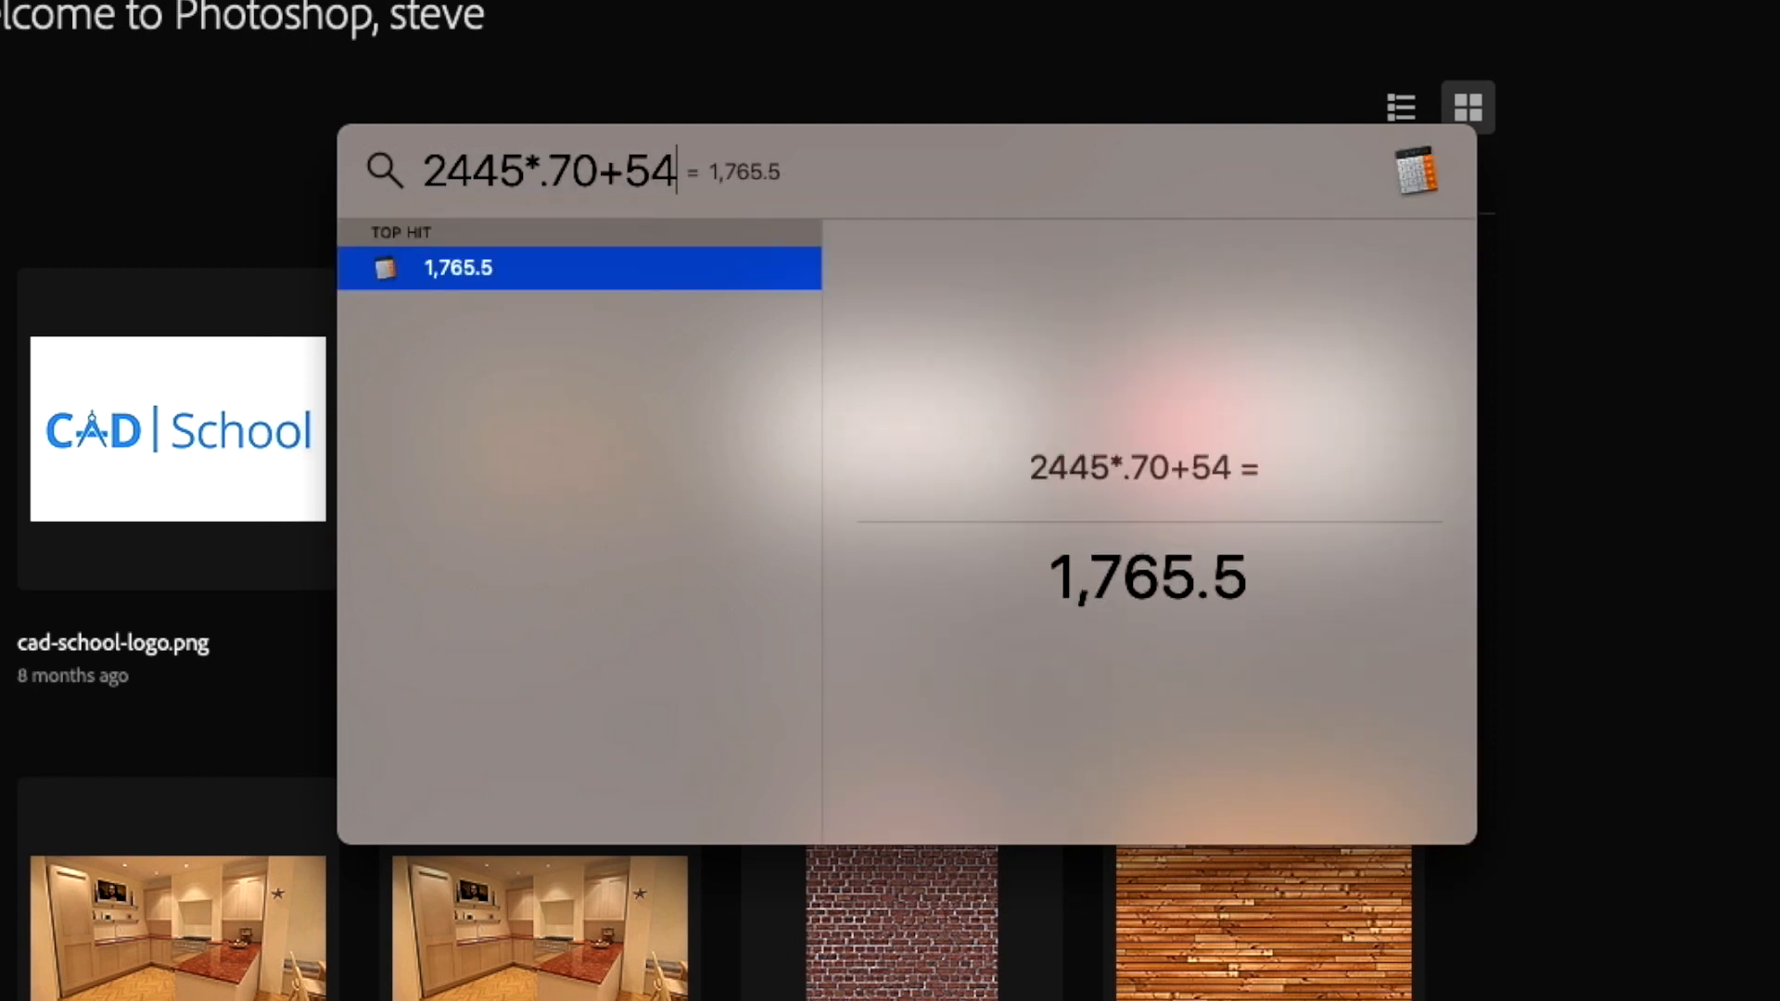
{"action": "type", "text": "0"}
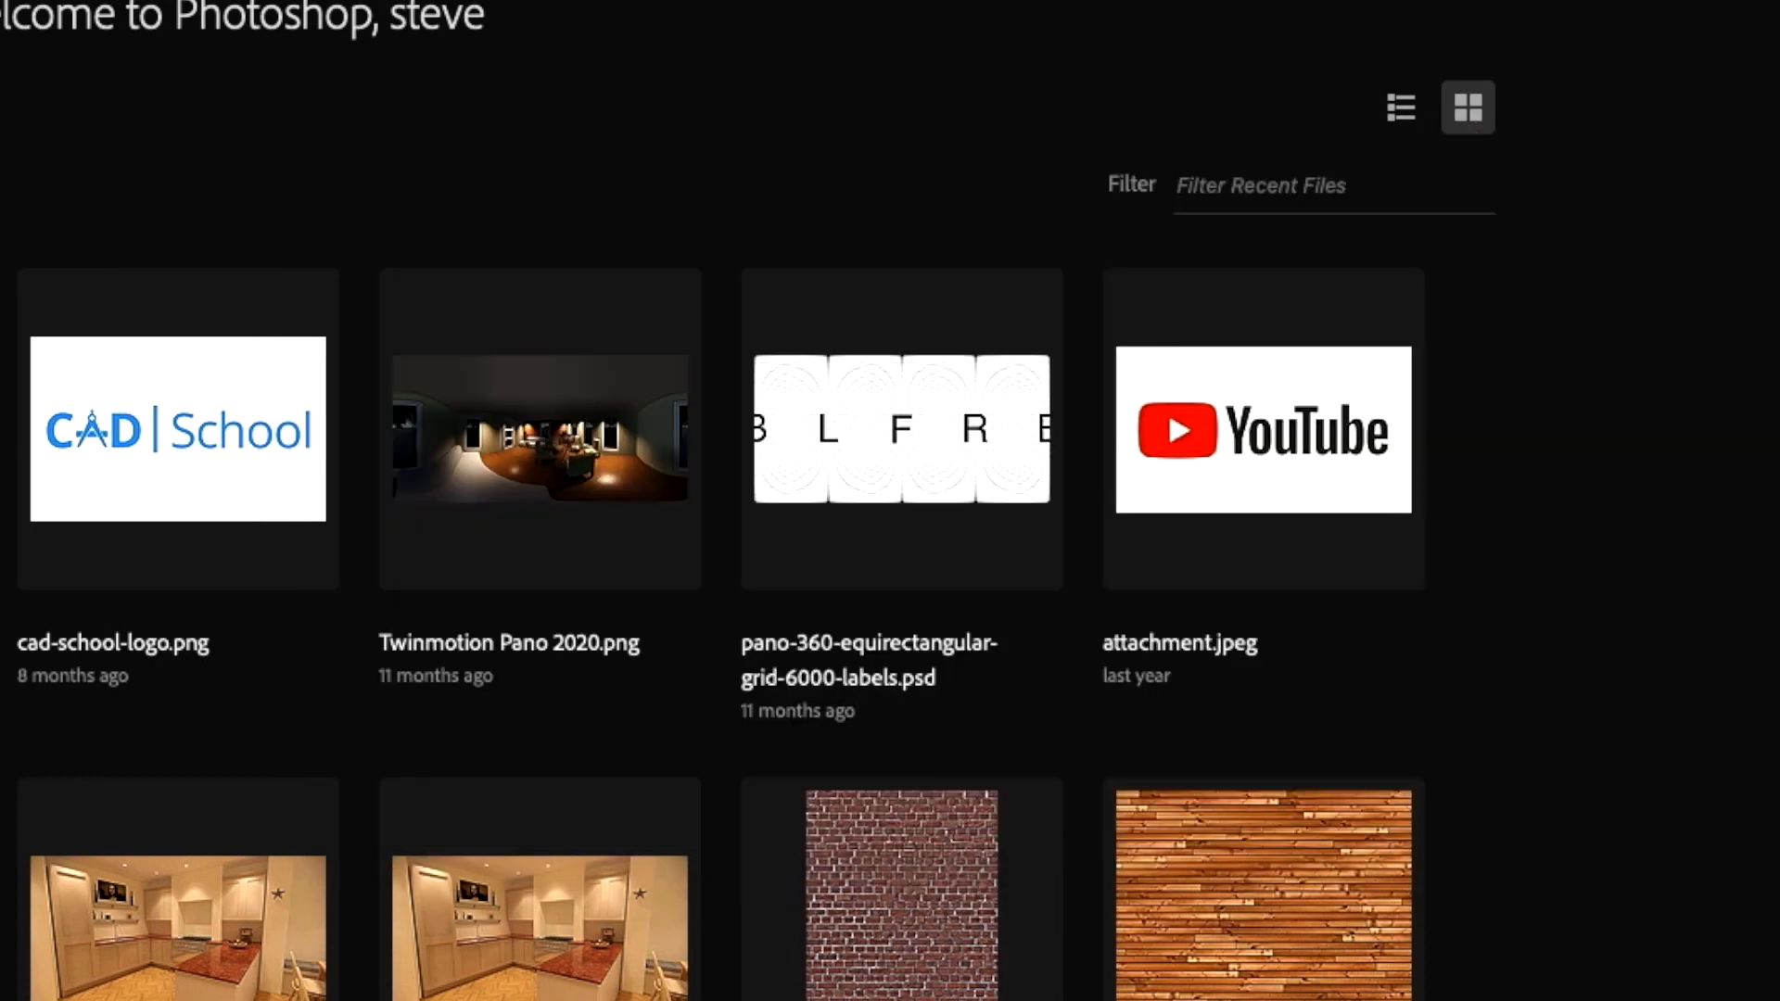
{"action": "type", "text": "2445*.70+540"}
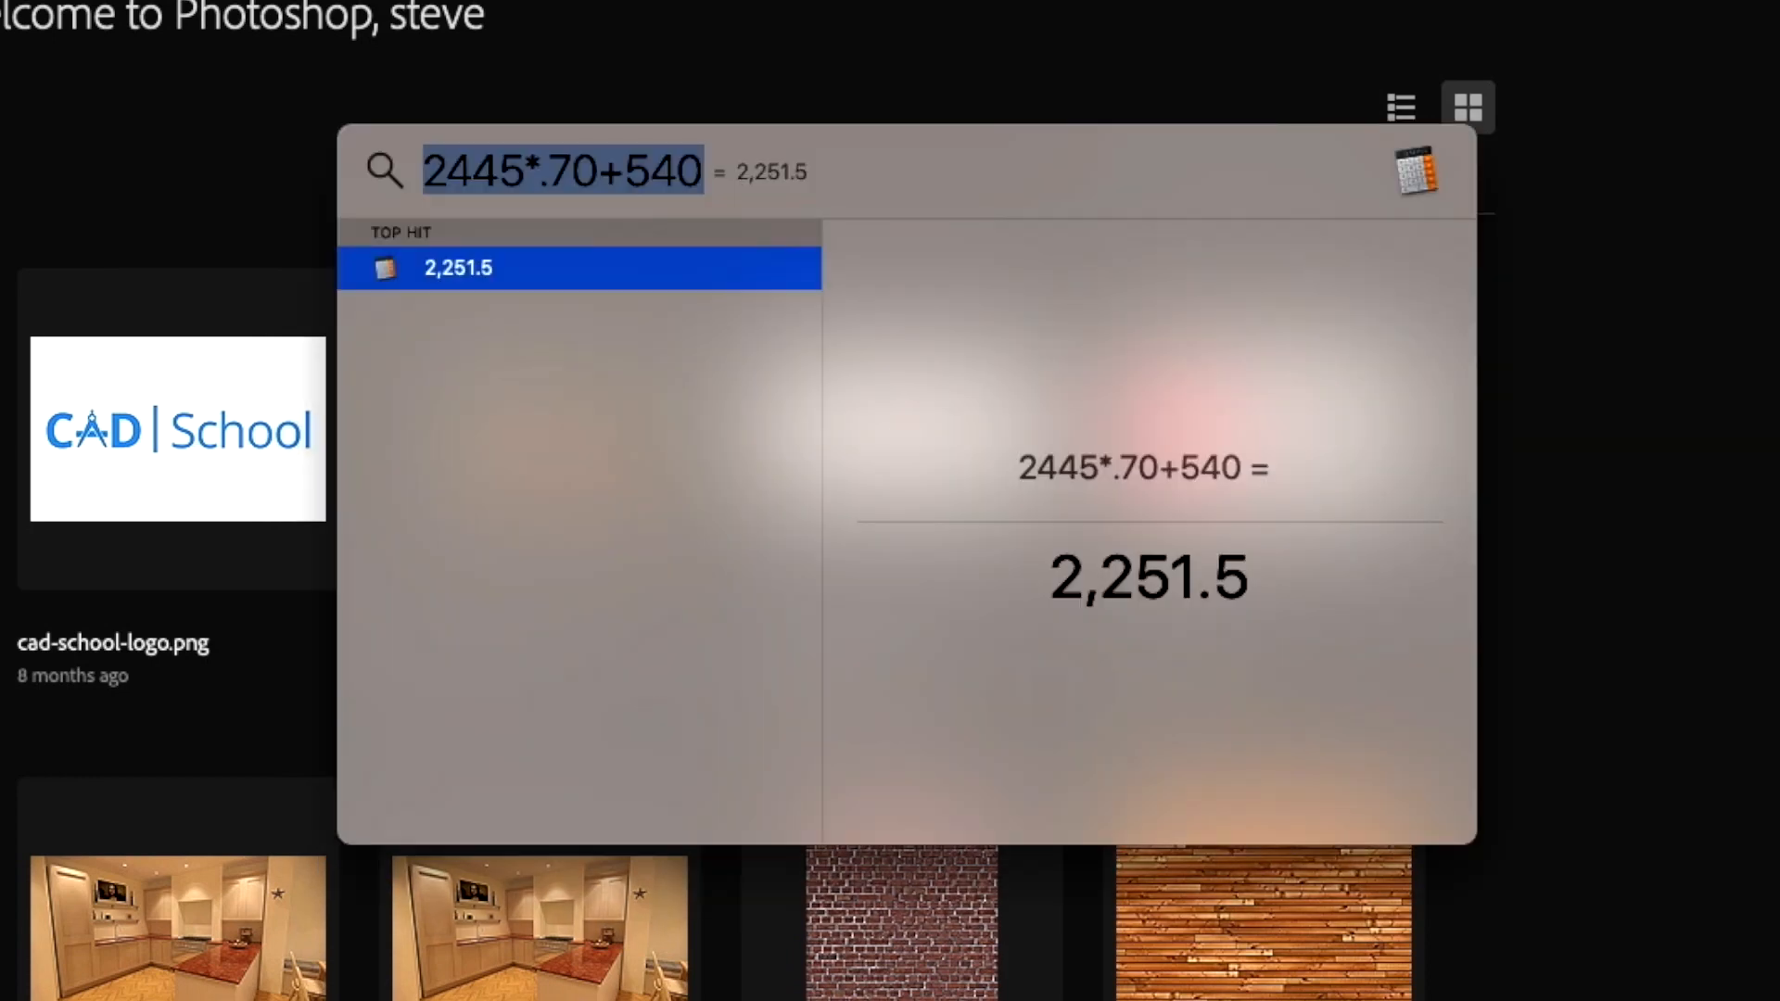